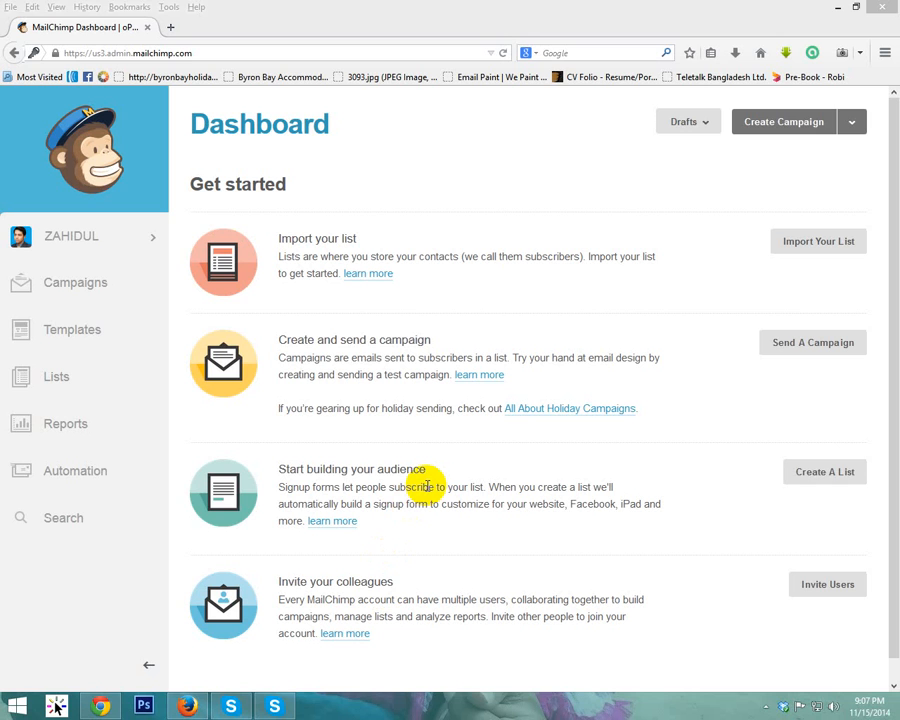
{"action": "mouse_move", "coordinate": [778, 192]}
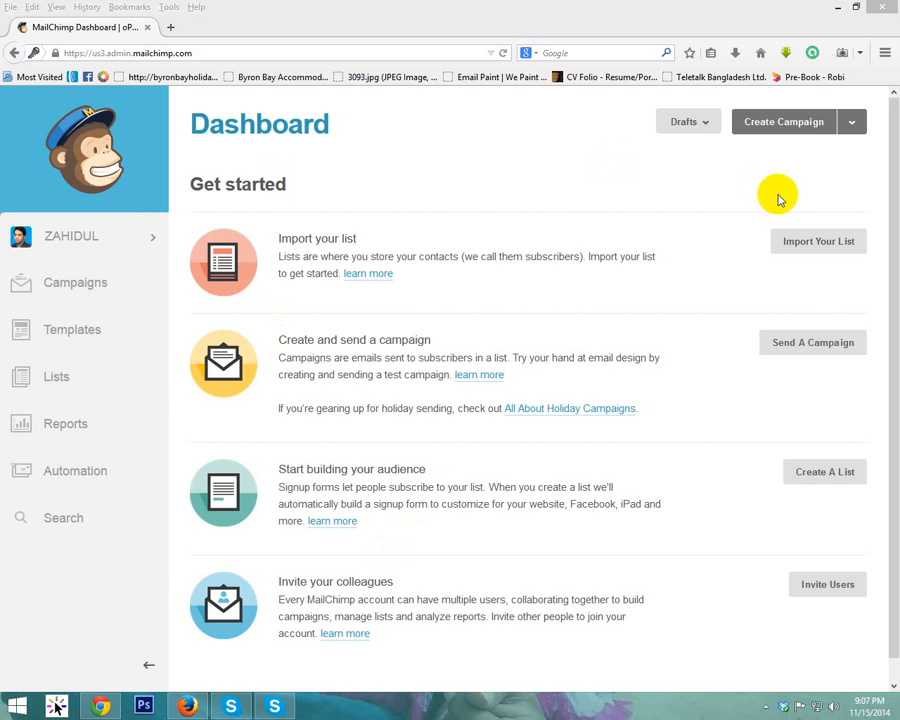
{"action": "mouse_move", "coordinate": [750, 160]}
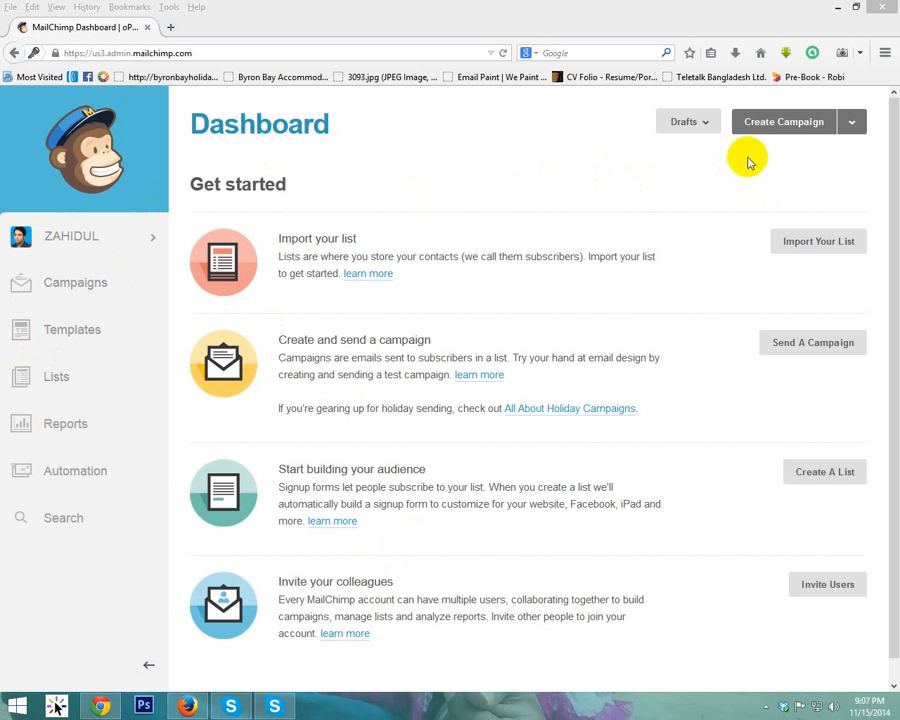
Go to the Templates page listing saved templates such as Z, New and For Joel
{"action": "left_click", "coordinate": [72, 328]}
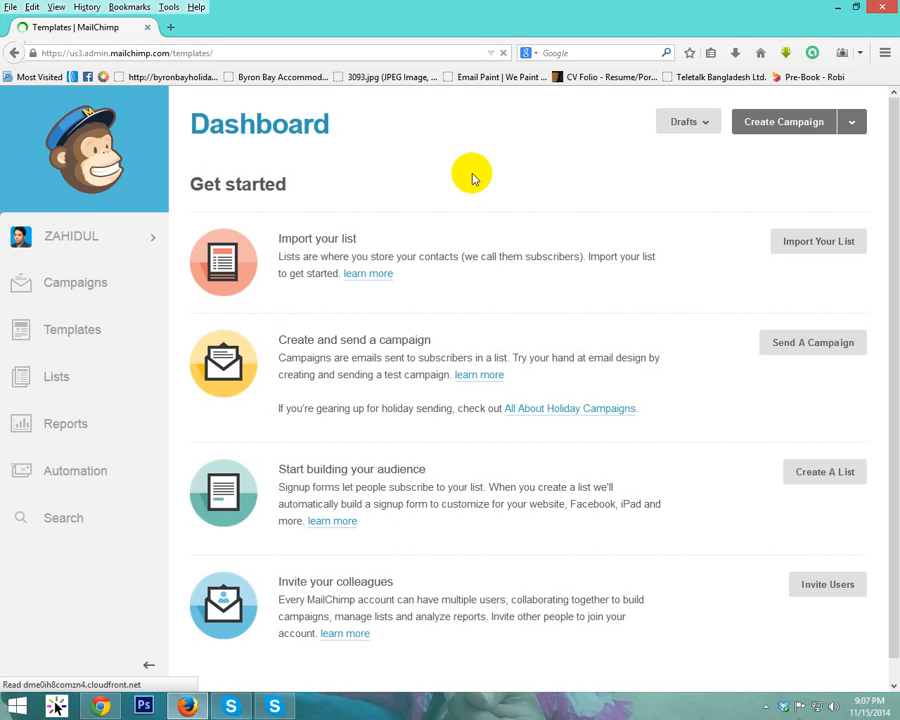
{"action": "mouse_move", "coordinate": [476, 176]}
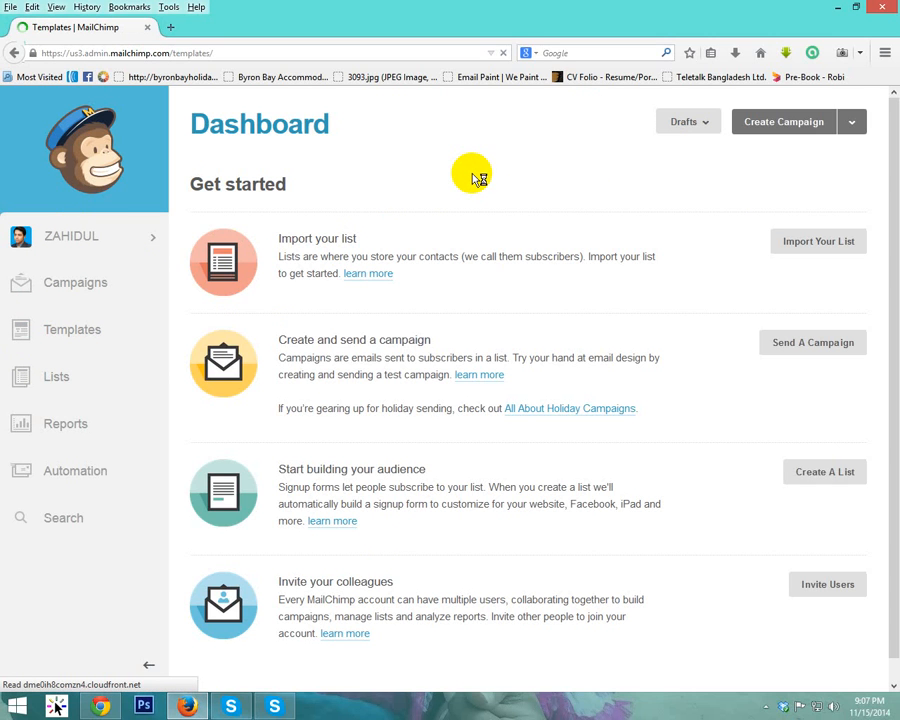
{"action": "mouse_move", "coordinate": [466, 176]}
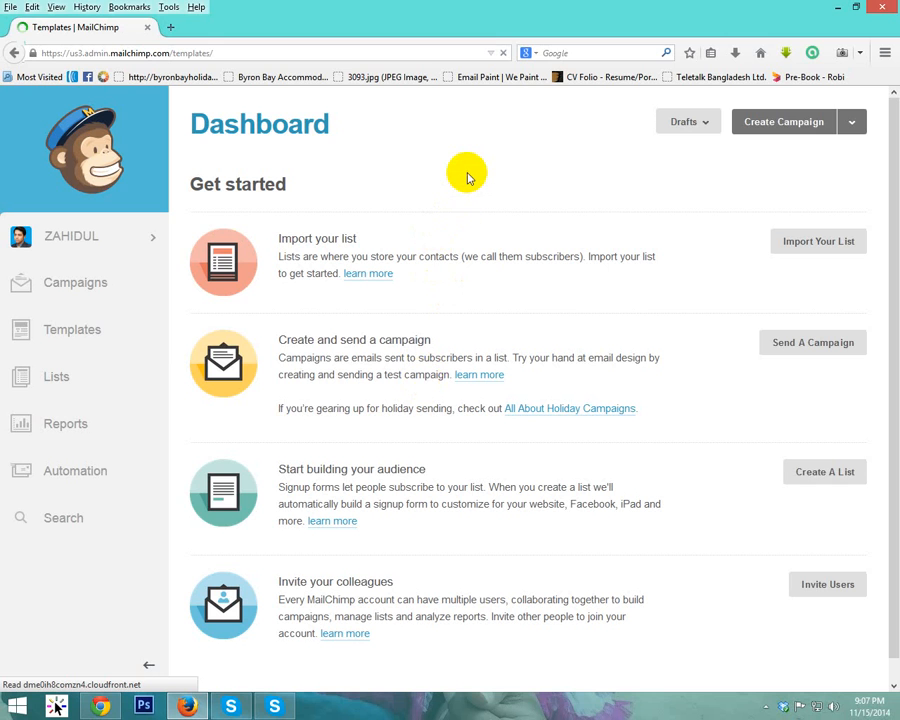
{"action": "left_click", "coordinate": [72, 328]}
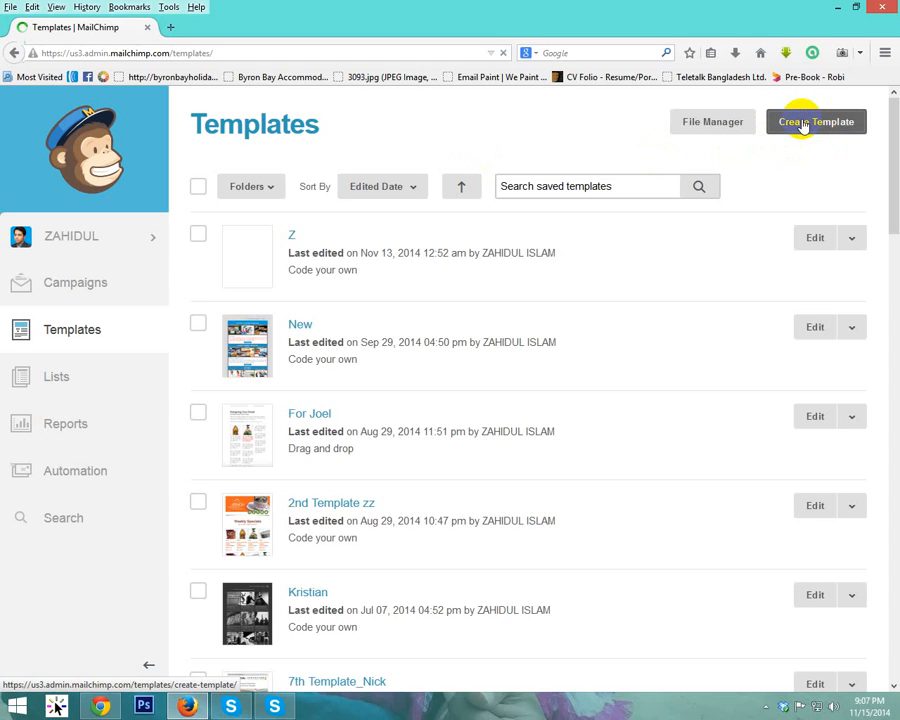
Start a new template and switch to the Code Your Own options
{"action": "left_click", "coordinate": [816, 122]}
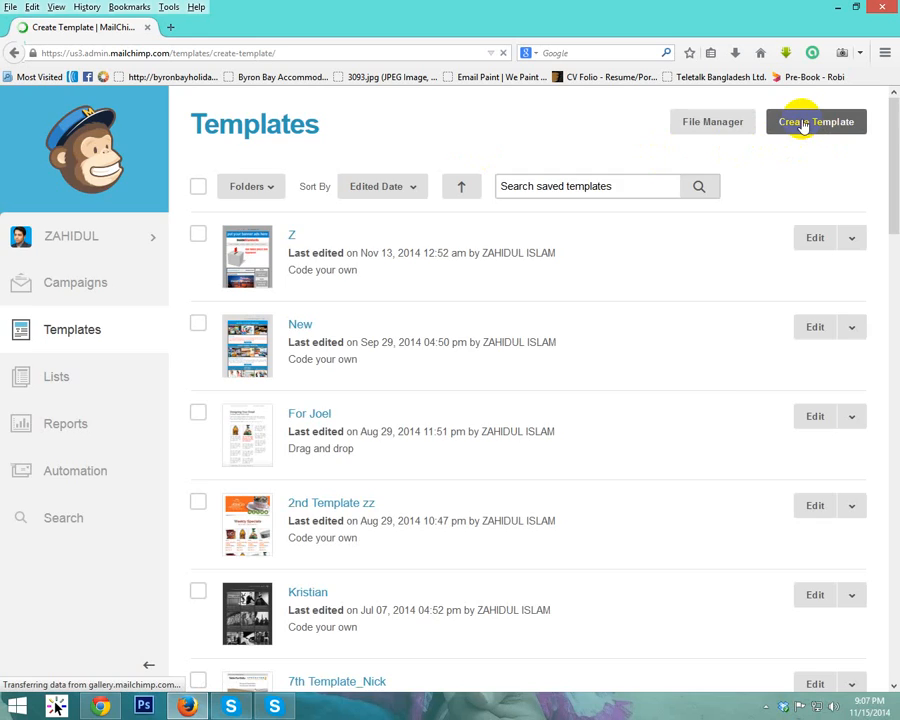
{"action": "left_click", "coordinate": [816, 122]}
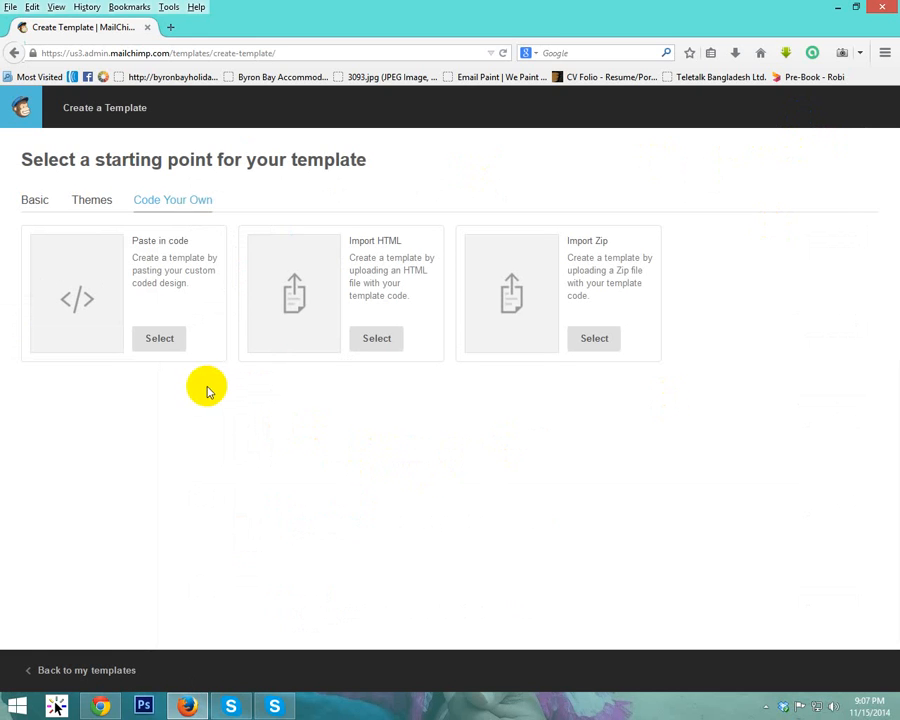
{"action": "mouse_move", "coordinate": [52, 230]}
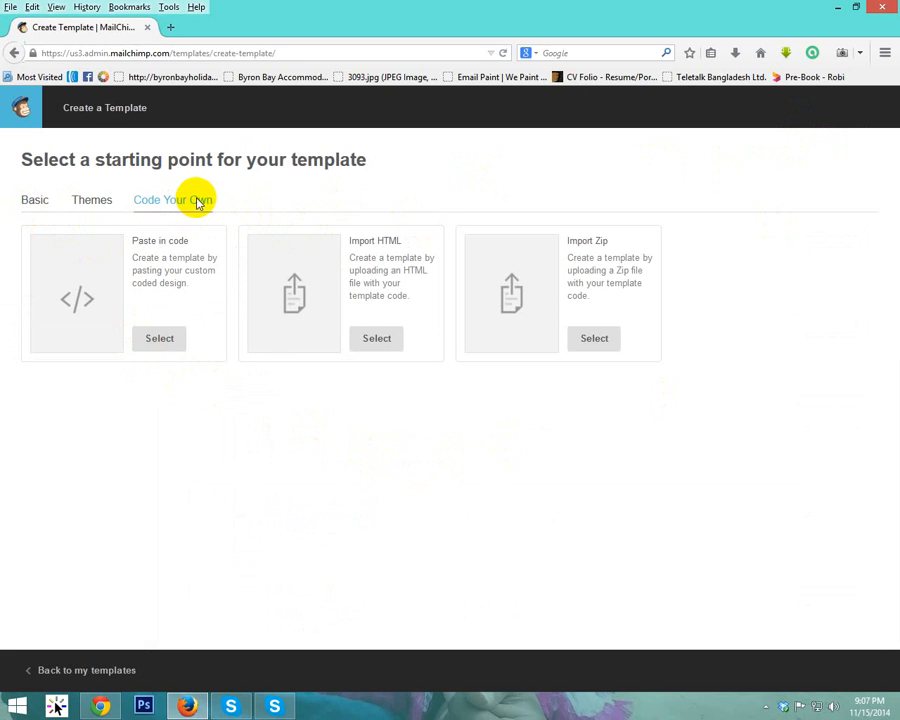
{"action": "left_click", "coordinate": [34, 200]}
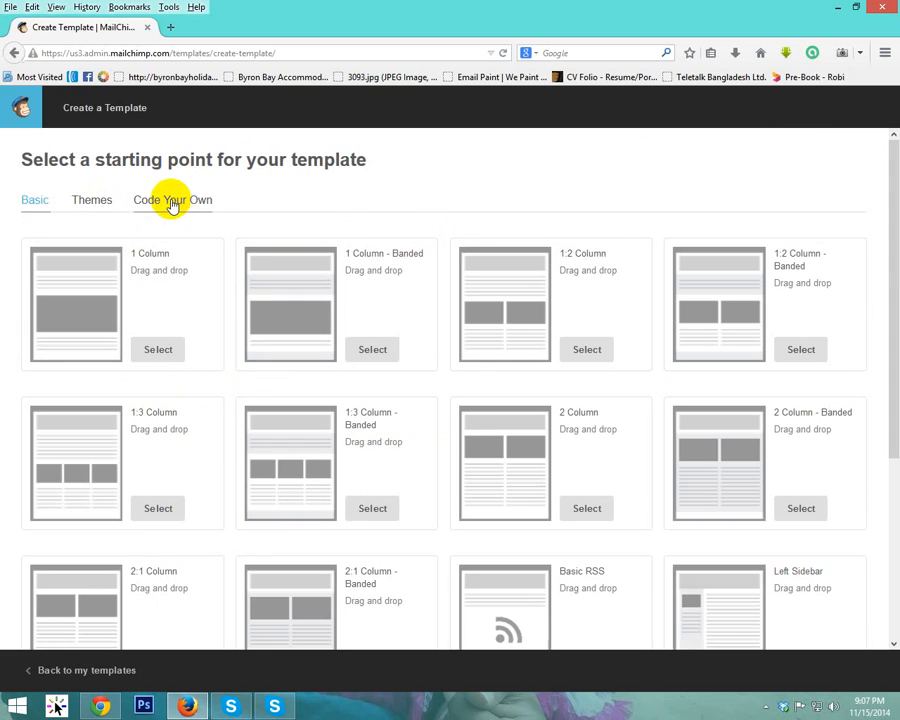
{"action": "left_click", "coordinate": [172, 200]}
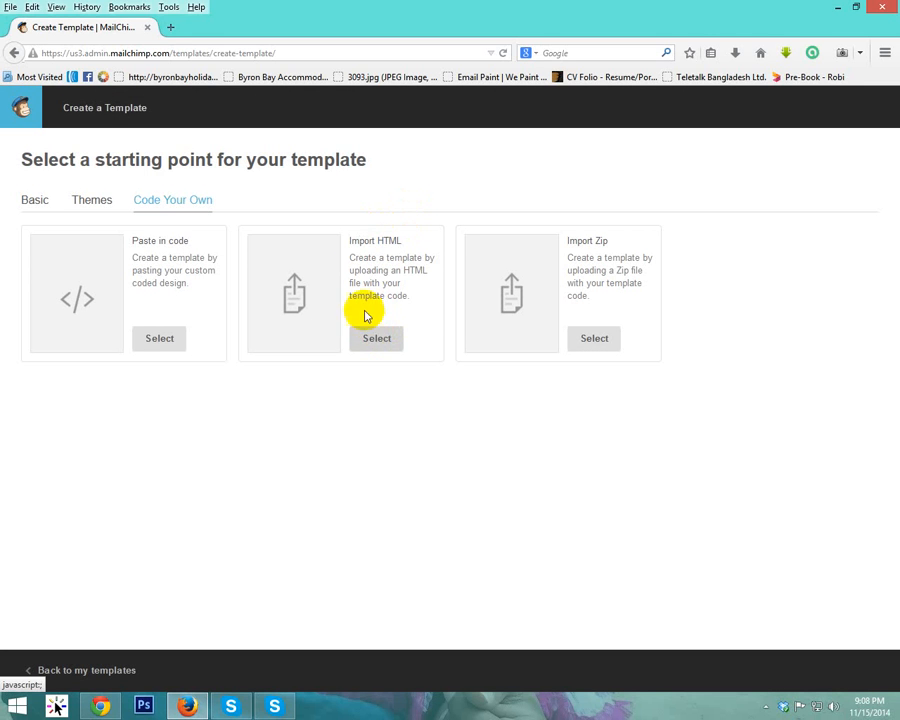
{"action": "mouse_move", "coordinate": [572, 244]}
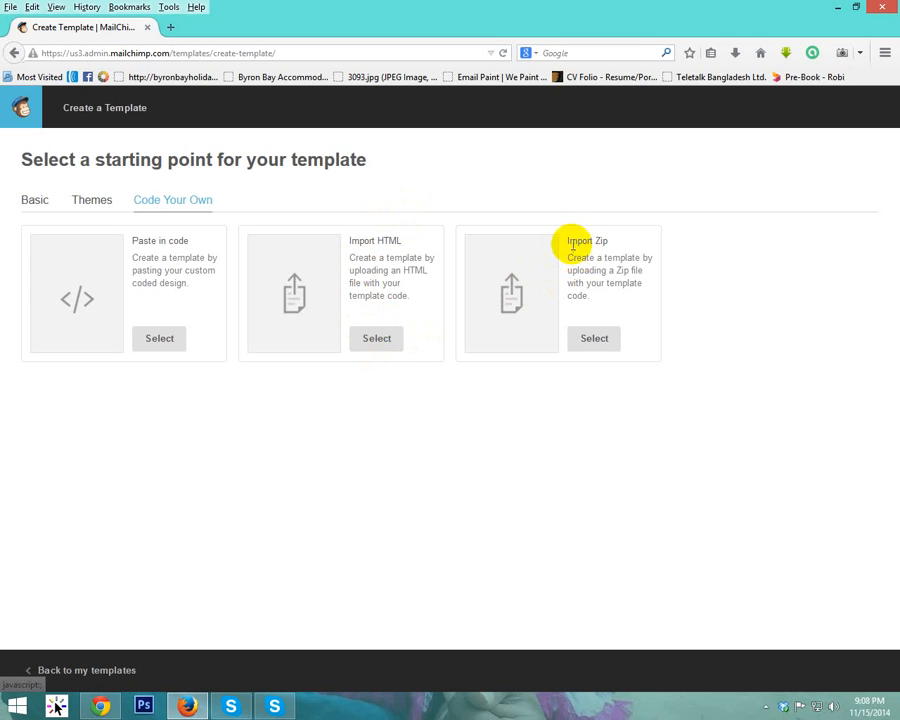
Begin an Import Zip template named 'Z Template' and browse for its zip file
{"action": "left_click", "coordinate": [594, 338]}
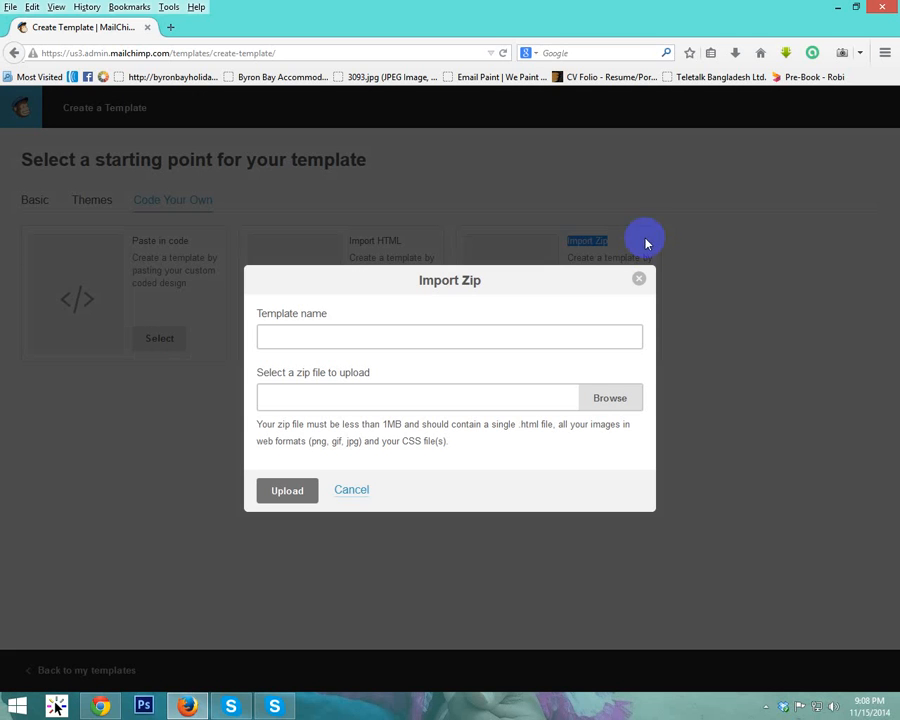
{"action": "left_click", "coordinate": [640, 278]}
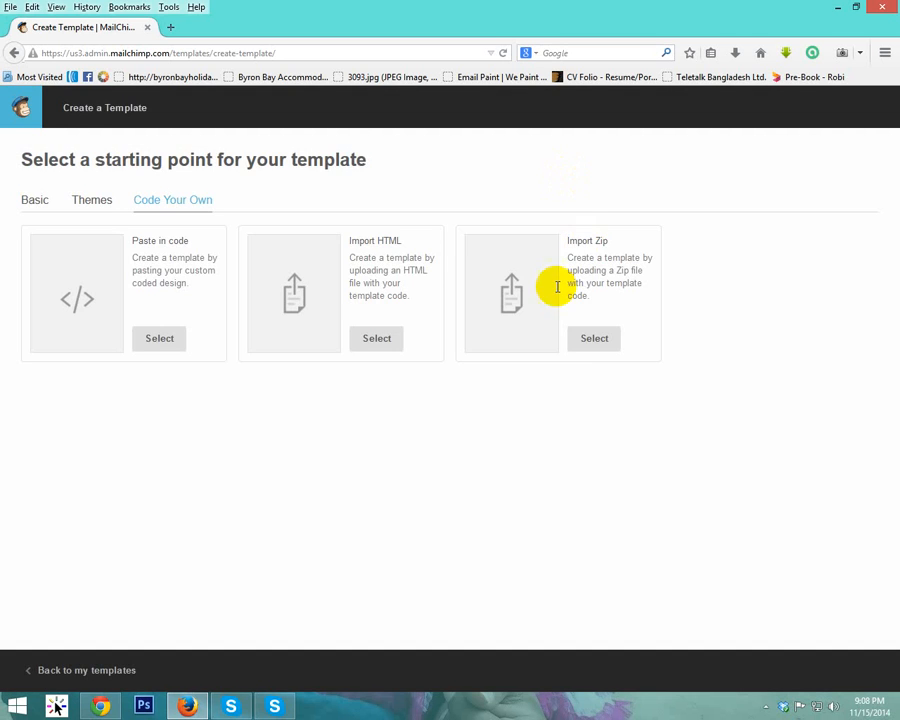
{"action": "mouse_move", "coordinate": [594, 320]}
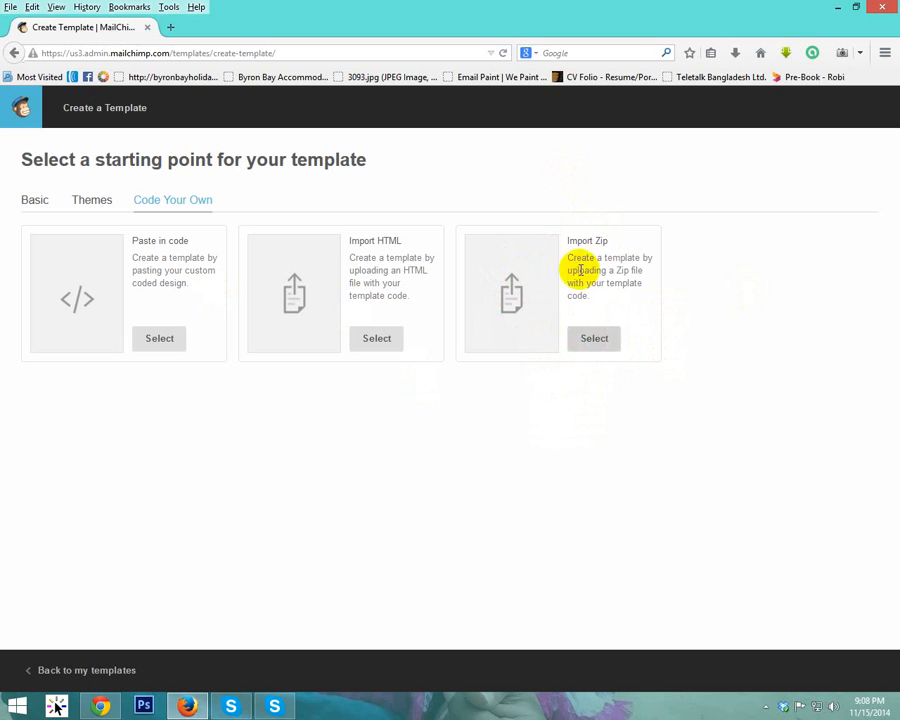
{"action": "left_click", "coordinate": [594, 338]}
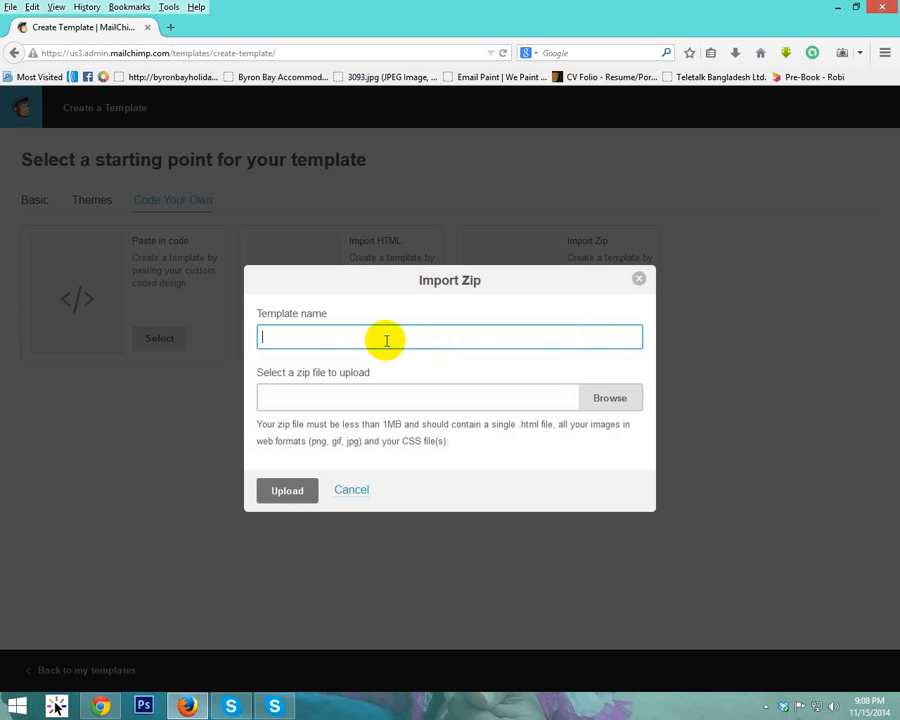
{"action": "type", "text": "Z"}
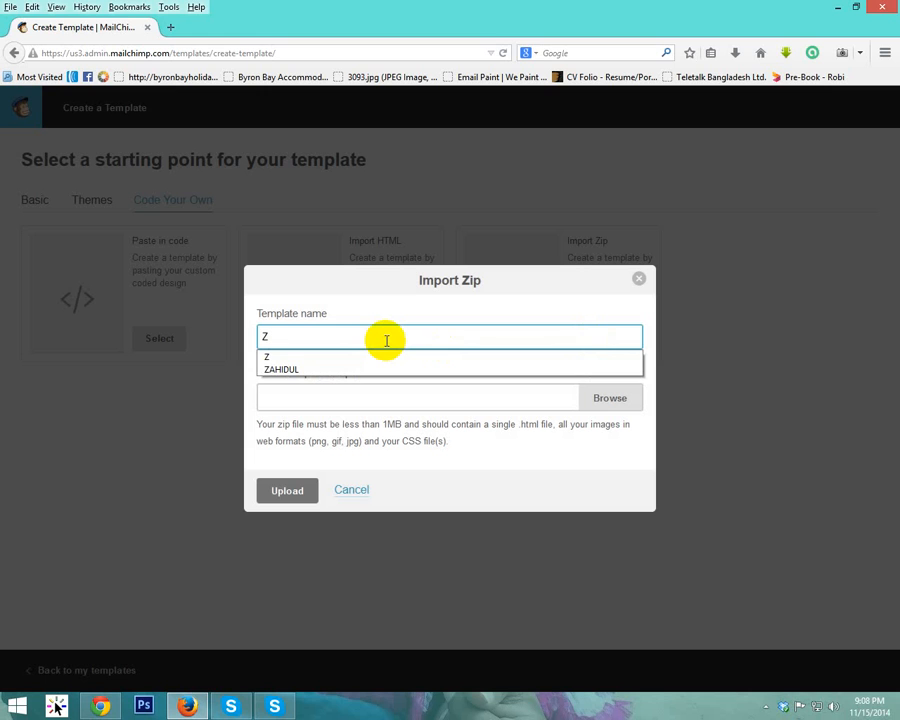
{"action": "type", "text": "Template"}
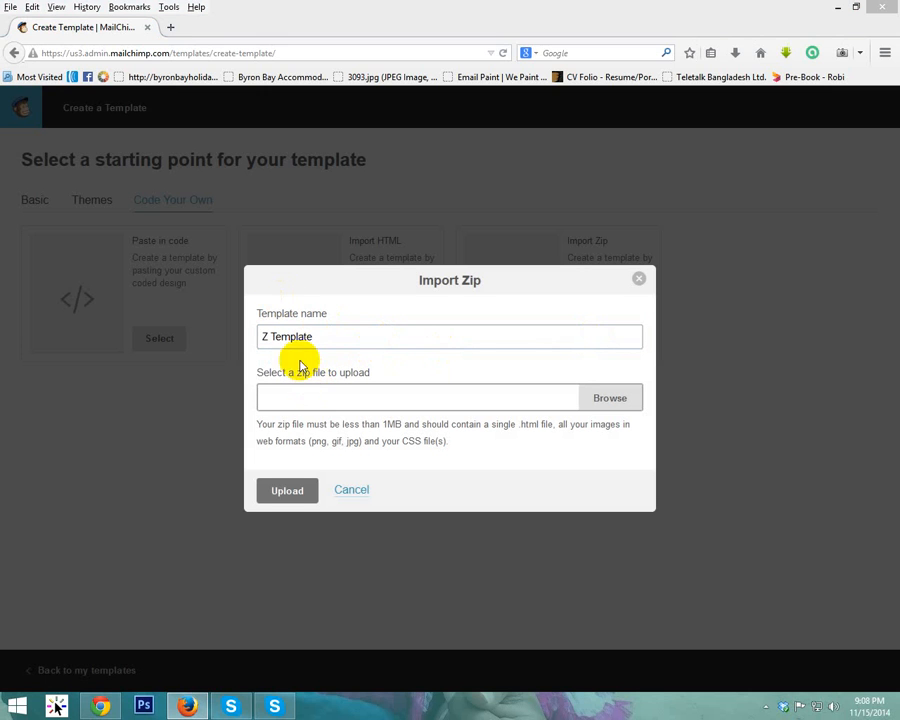
{"action": "left_click", "coordinate": [608, 396]}
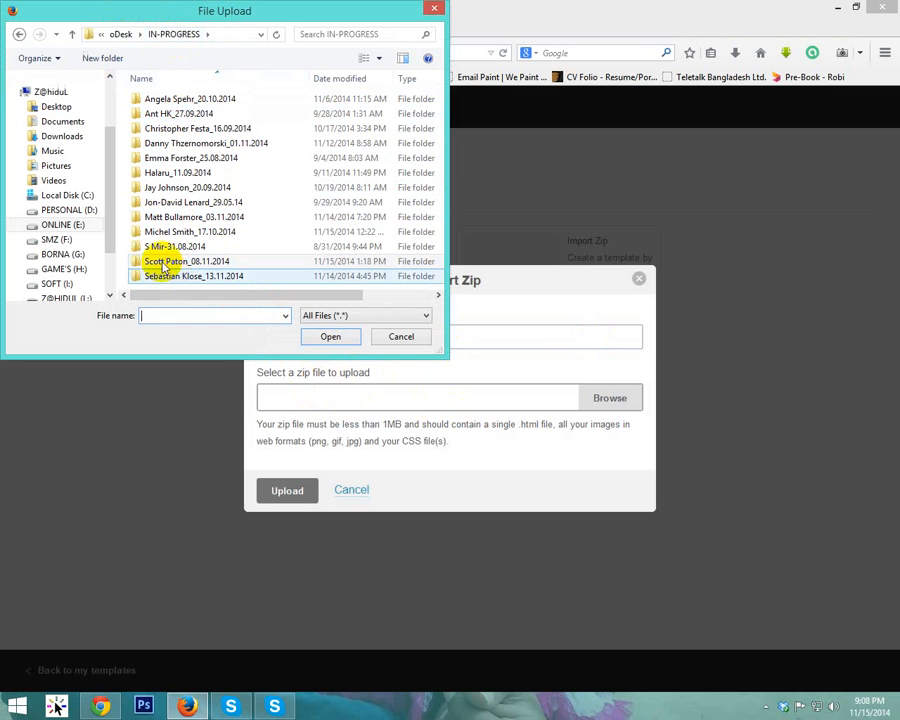
Navigate into the project's MC folder and choose MailChimp.zip as the upload file
{"action": "double_click", "coordinate": [186, 260]}
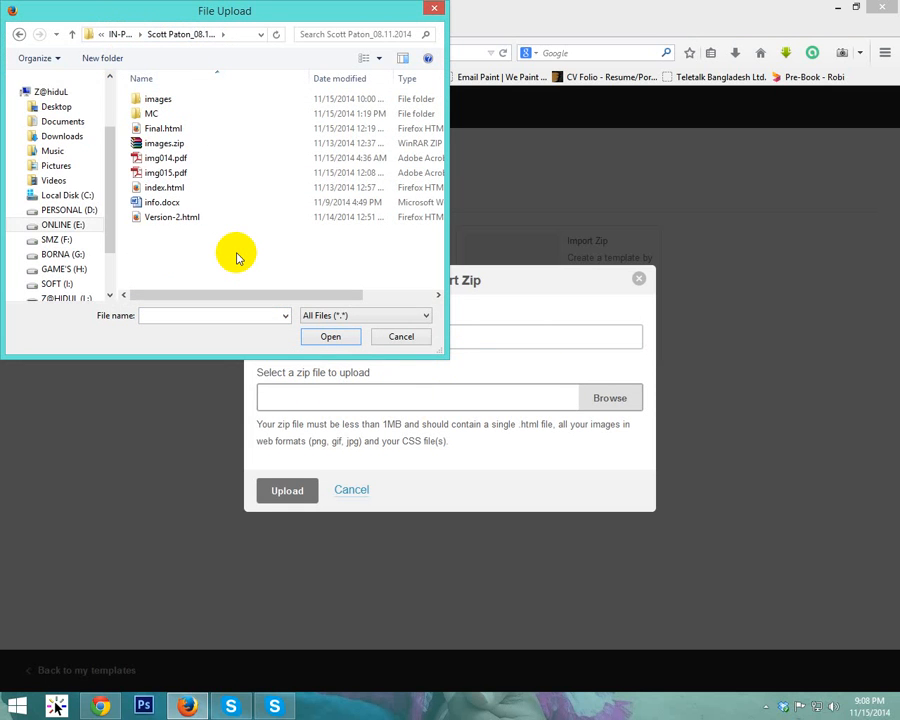
{"action": "double_click", "coordinate": [152, 112]}
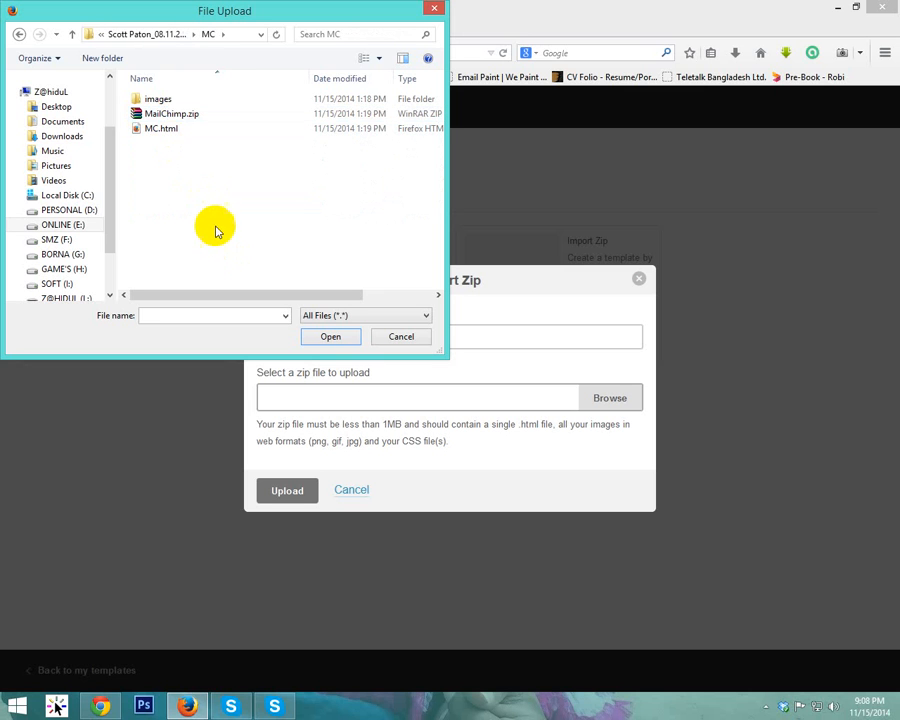
{"action": "left_click", "coordinate": [172, 112]}
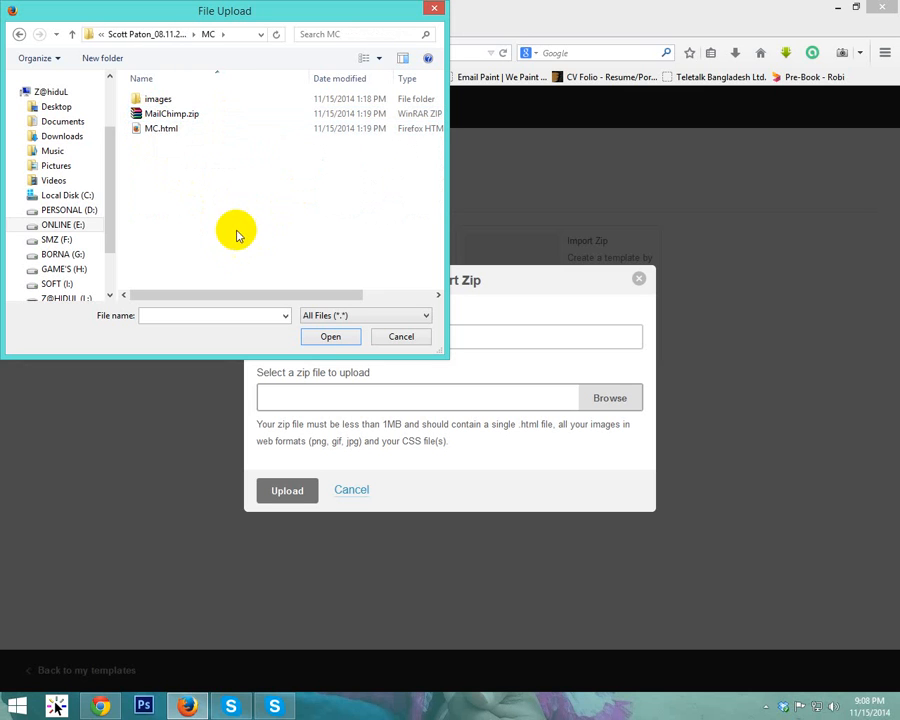
{"action": "left_click", "coordinate": [162, 128]}
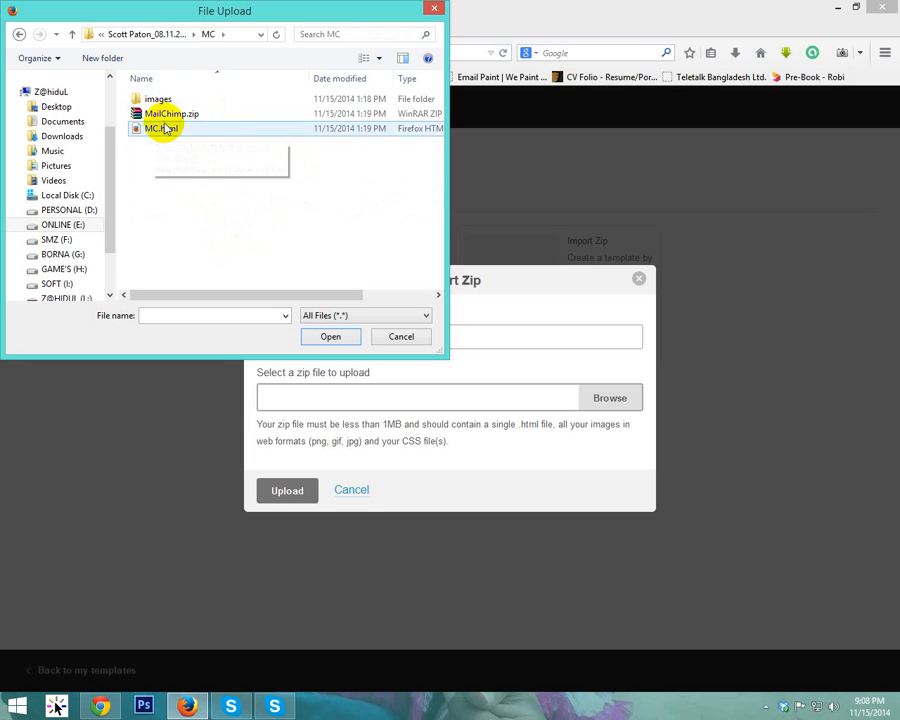
{"action": "left_click", "coordinate": [170, 112]}
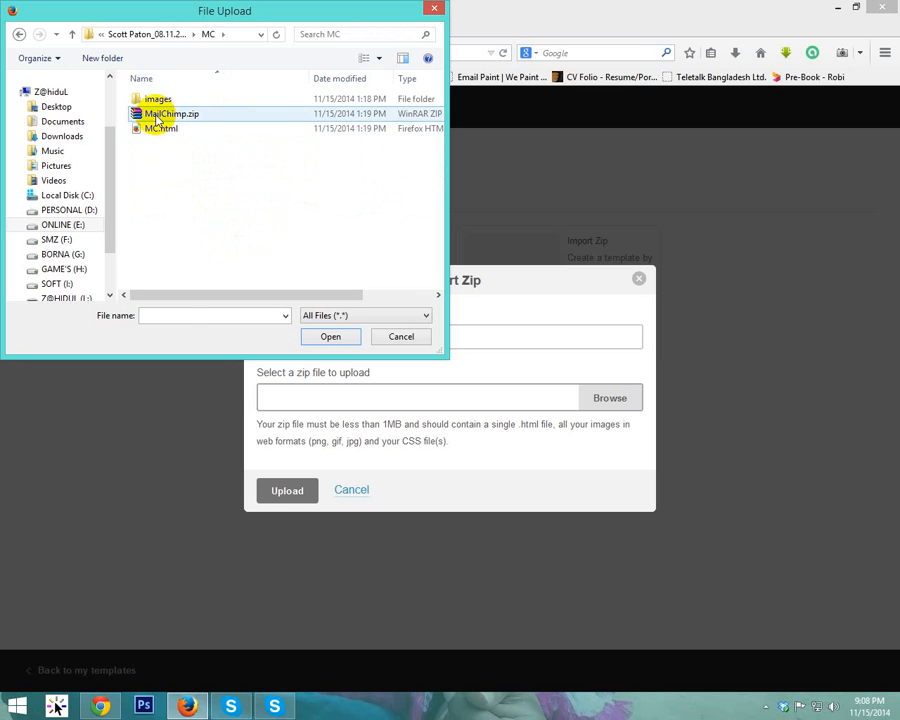
{"action": "left_click", "coordinate": [330, 336]}
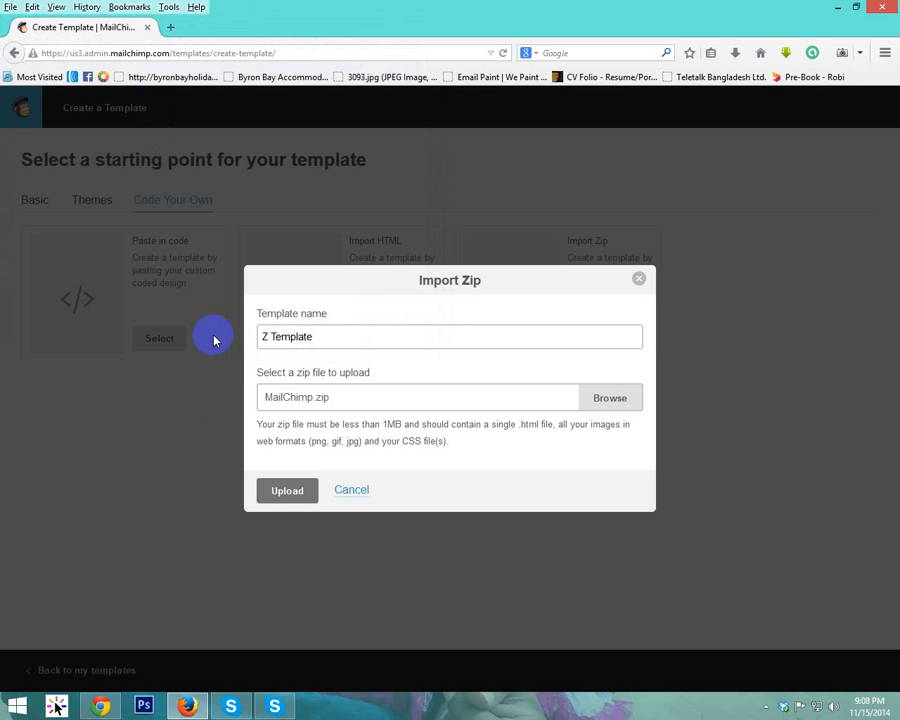
Upload MailChimp.zip to import it as the Z Template custom template
{"action": "left_click", "coordinate": [288, 490]}
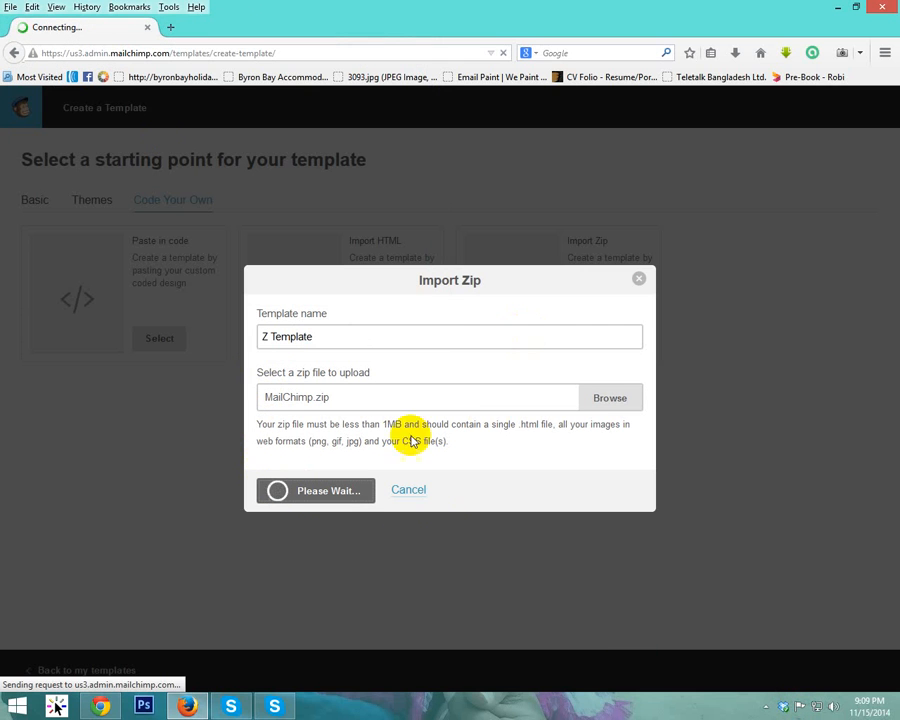
{"action": "mouse_move", "coordinate": [510, 336]}
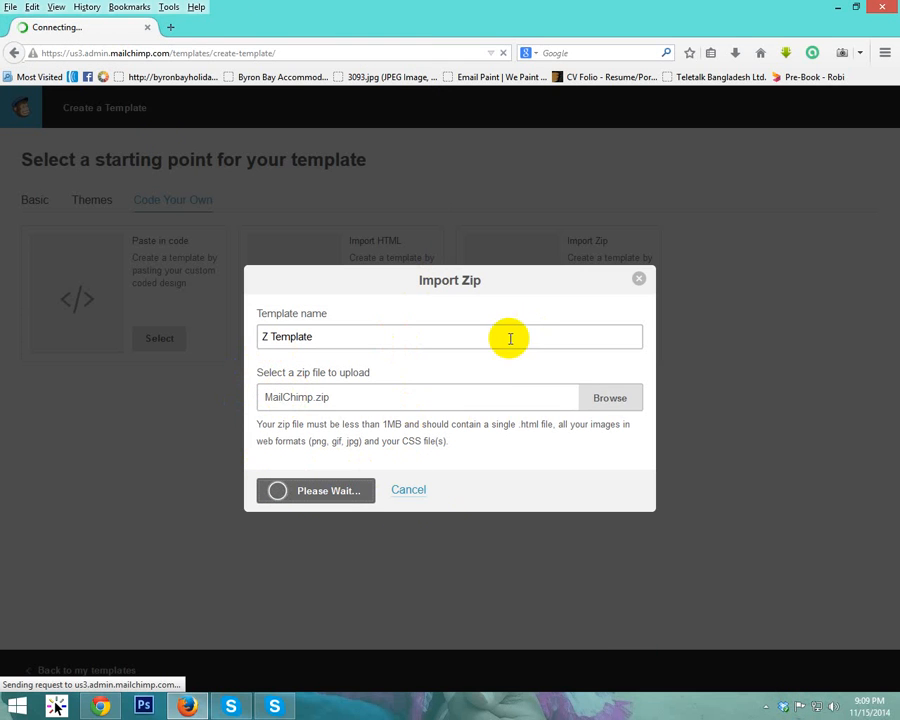
{"action": "mouse_move", "coordinate": [476, 476]}
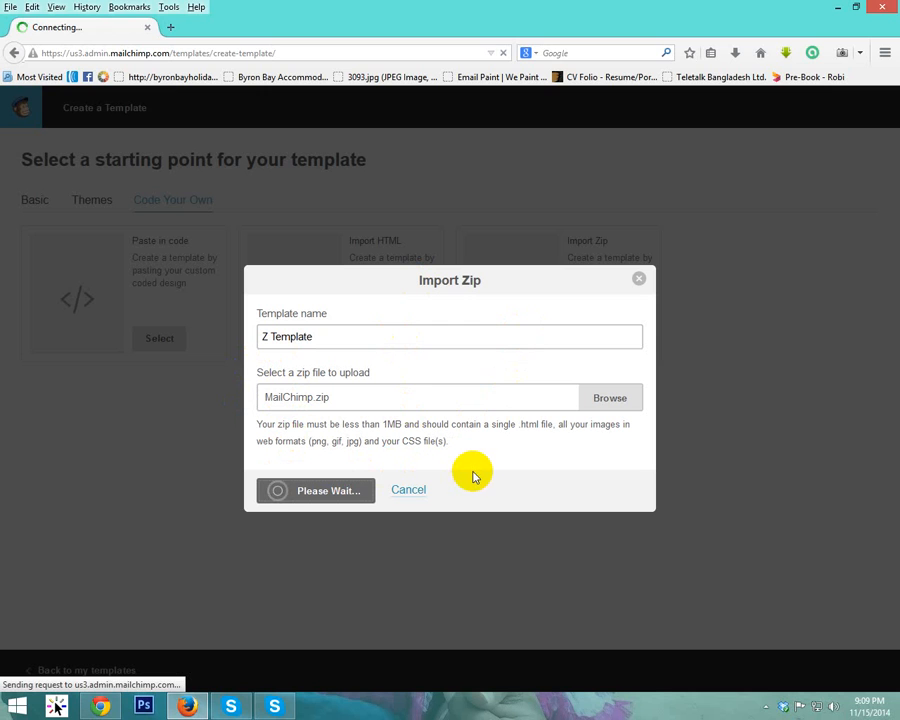
{"action": "mouse_move", "coordinate": [660, 660]}
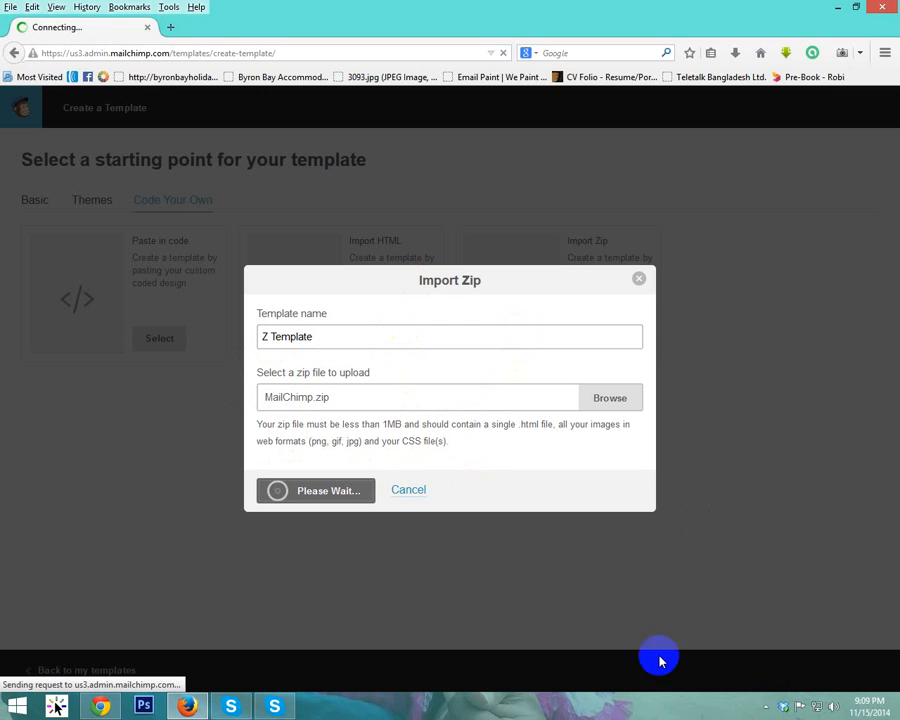
{"action": "mouse_move", "coordinate": [560, 546]}
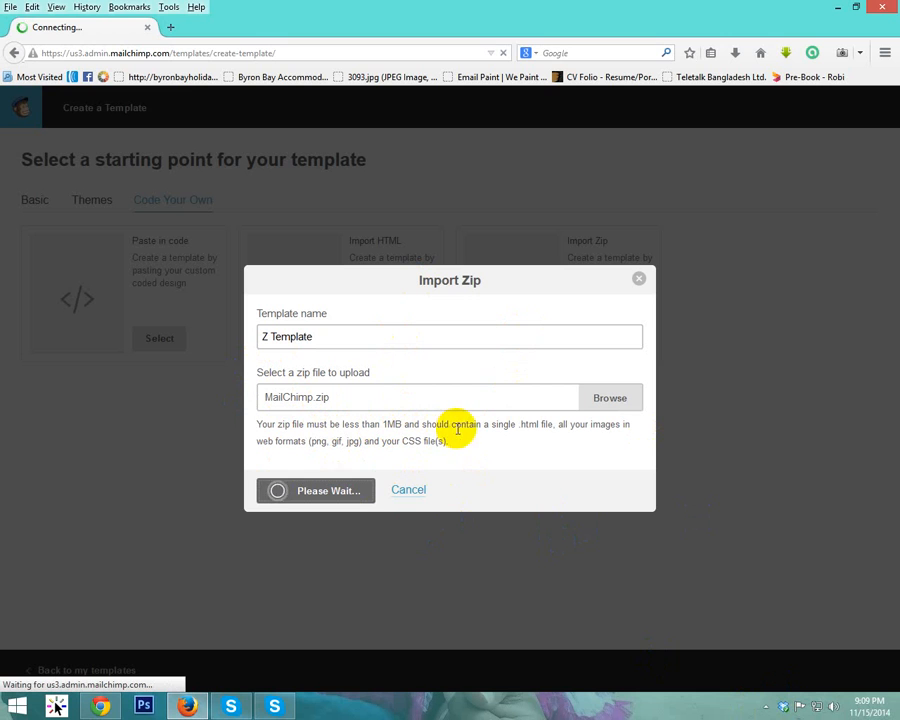
{"action": "mouse_move", "coordinate": [520, 438]}
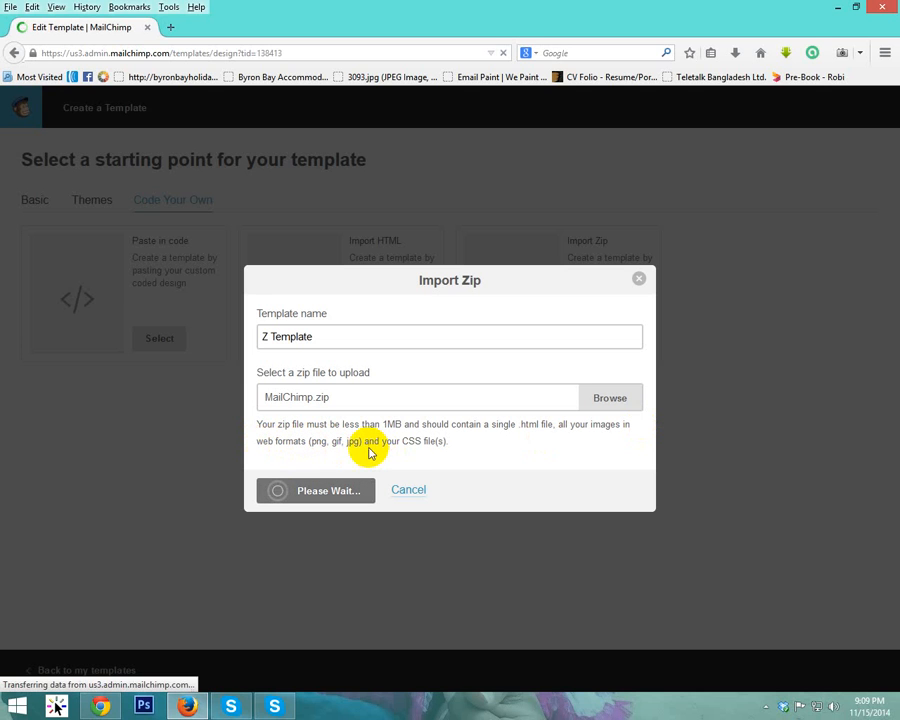
{"action": "mouse_move", "coordinate": [488, 458]}
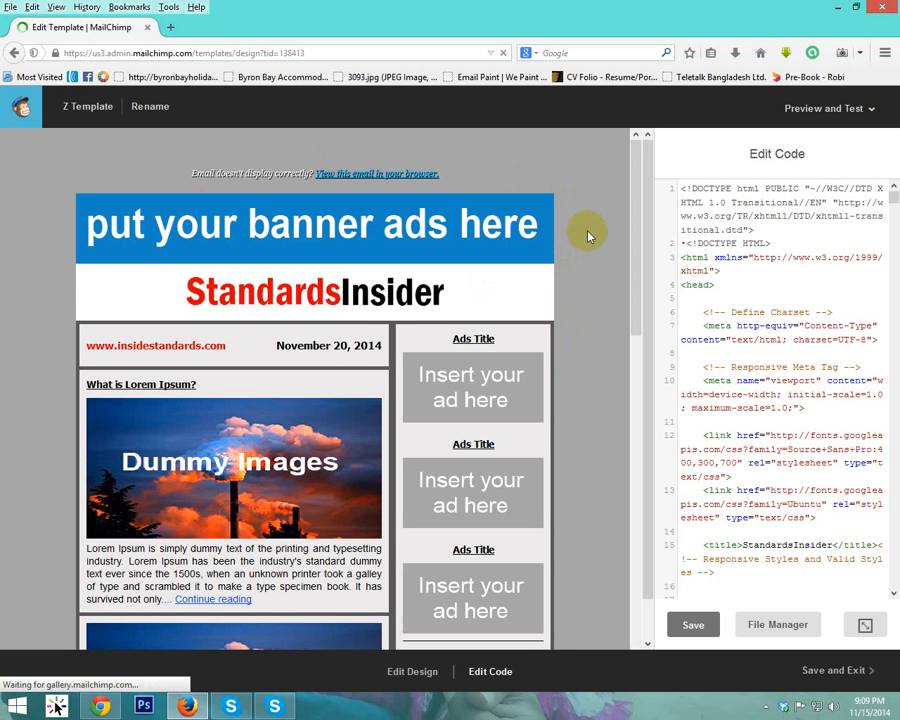
Scroll through the imported template's email preview and HTML code panel
{"action": "scroll", "scroll_direction": "down", "scroll_amount": 3}
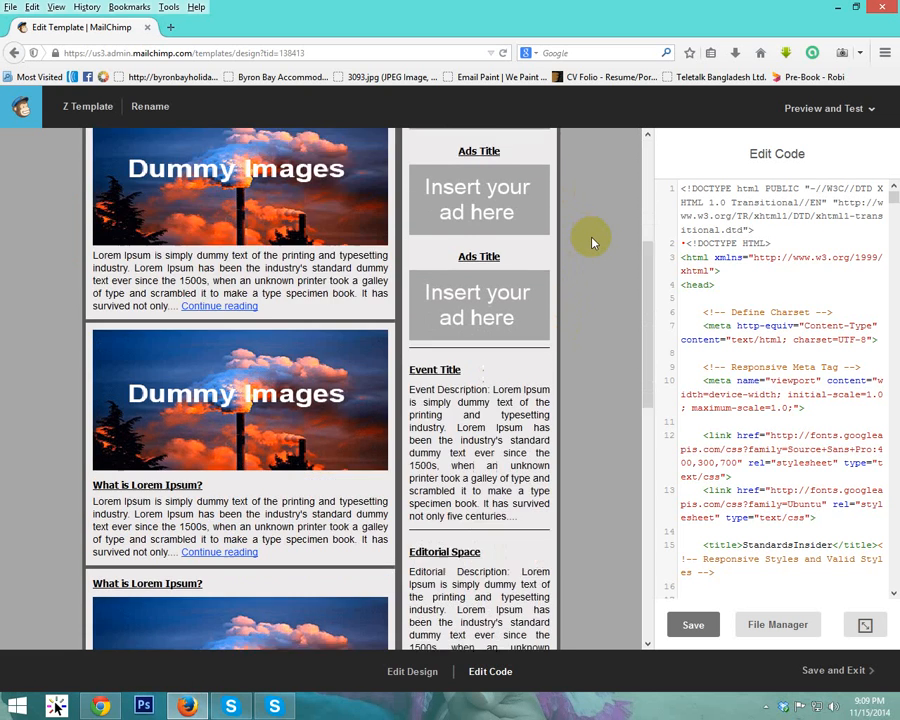
{"action": "scroll", "scroll_direction": "down", "scroll_amount": 3}
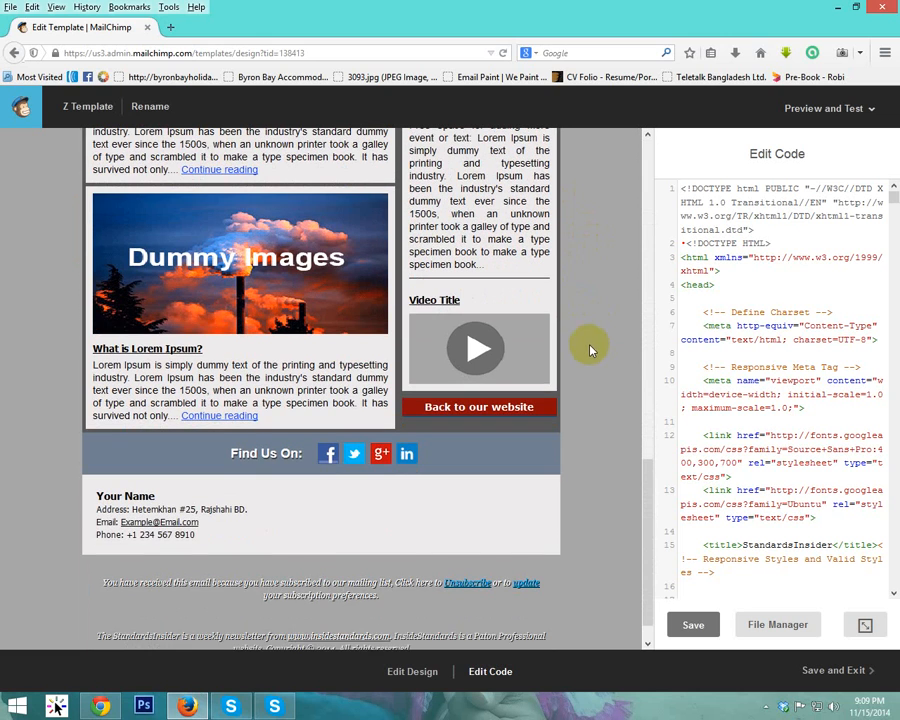
{"action": "scroll", "scroll_direction": "down", "scroll_amount": 3}
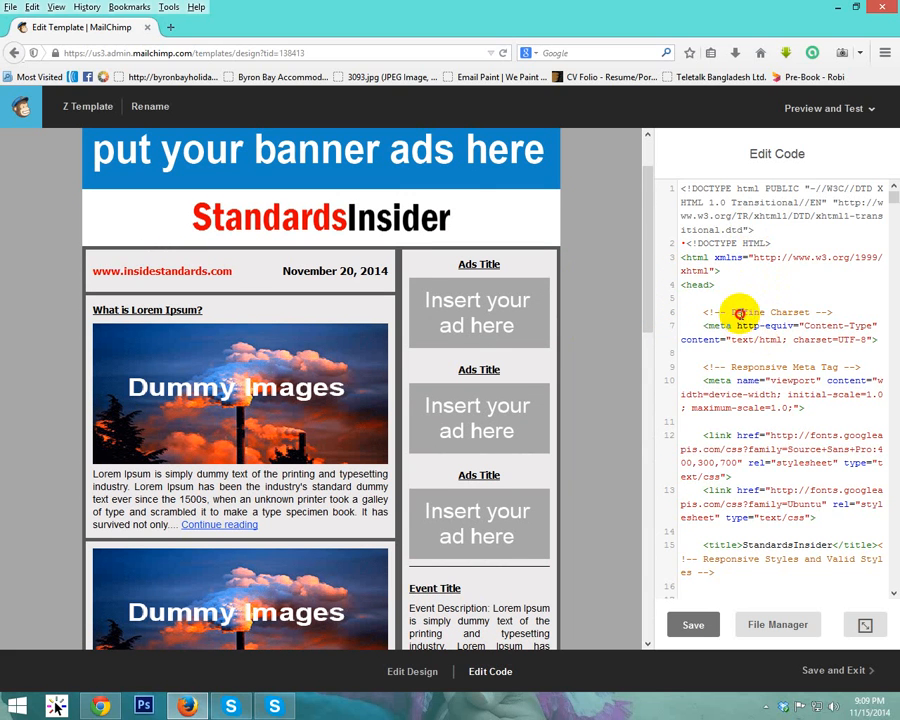
{"action": "scroll", "scroll_direction": "down", "scroll_amount": 3}
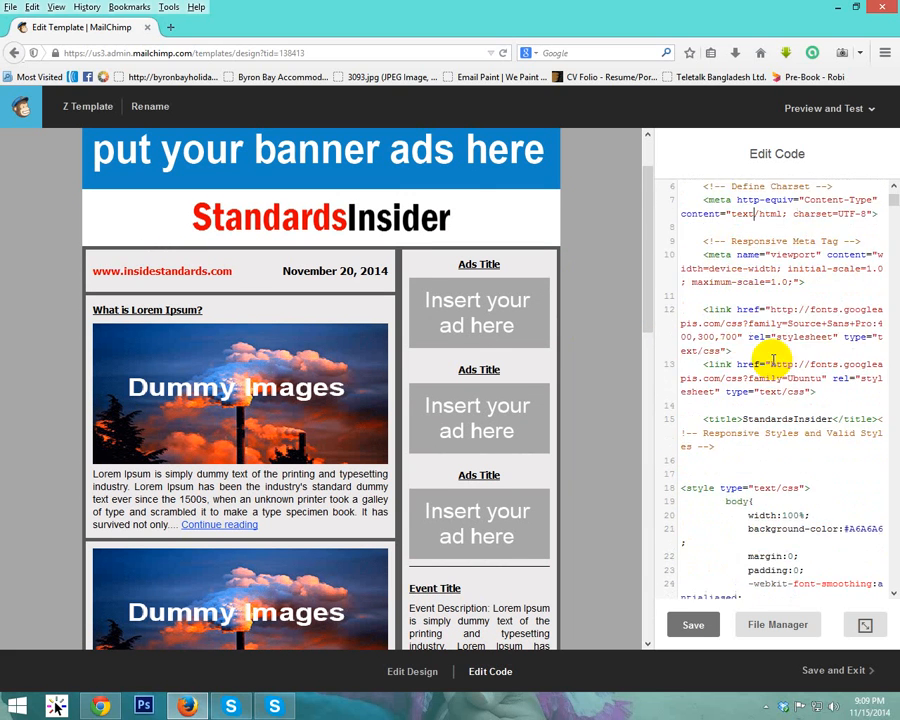
{"action": "scroll", "scroll_direction": "down", "scroll_amount": 3}
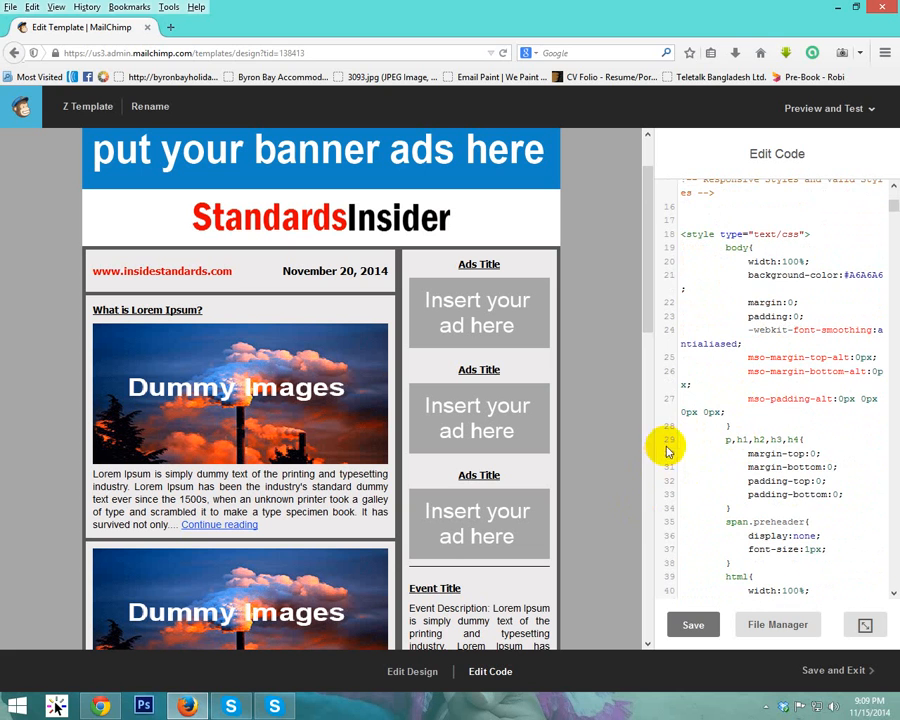
{"action": "scroll", "scroll_direction": "down", "scroll_amount": 3}
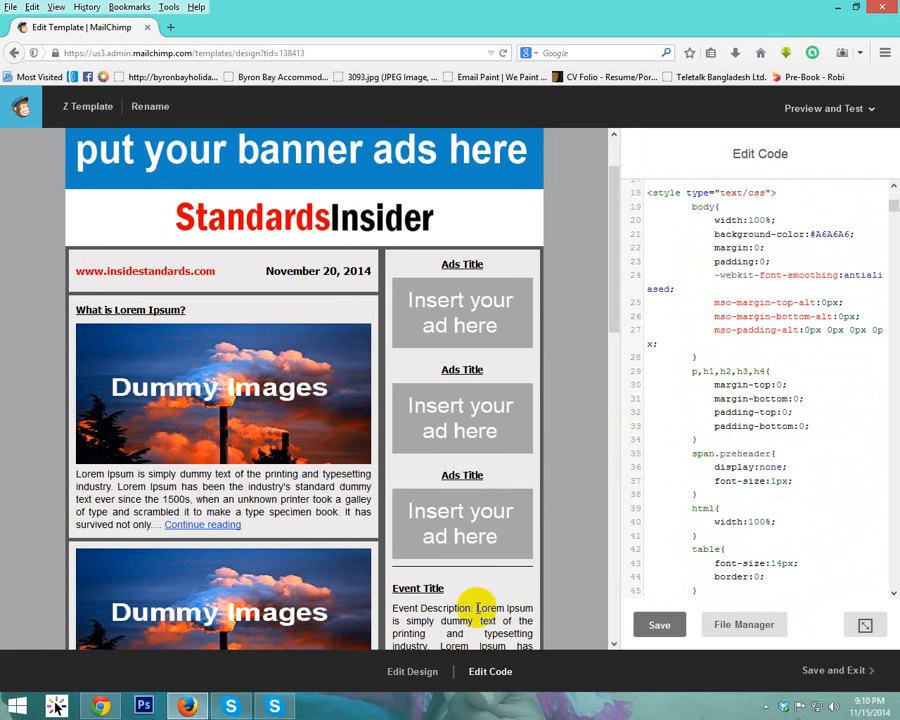
{"action": "mouse_move", "coordinate": [412, 672]}
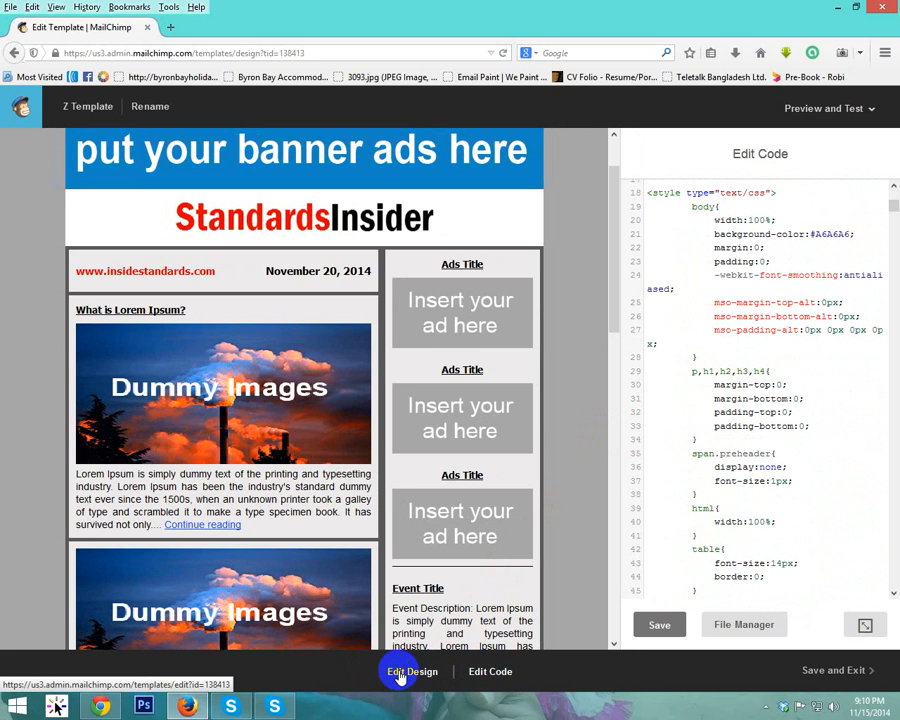
Switch the editor to Edit Design mode and review the newsletter layout
{"action": "left_click", "coordinate": [412, 672]}
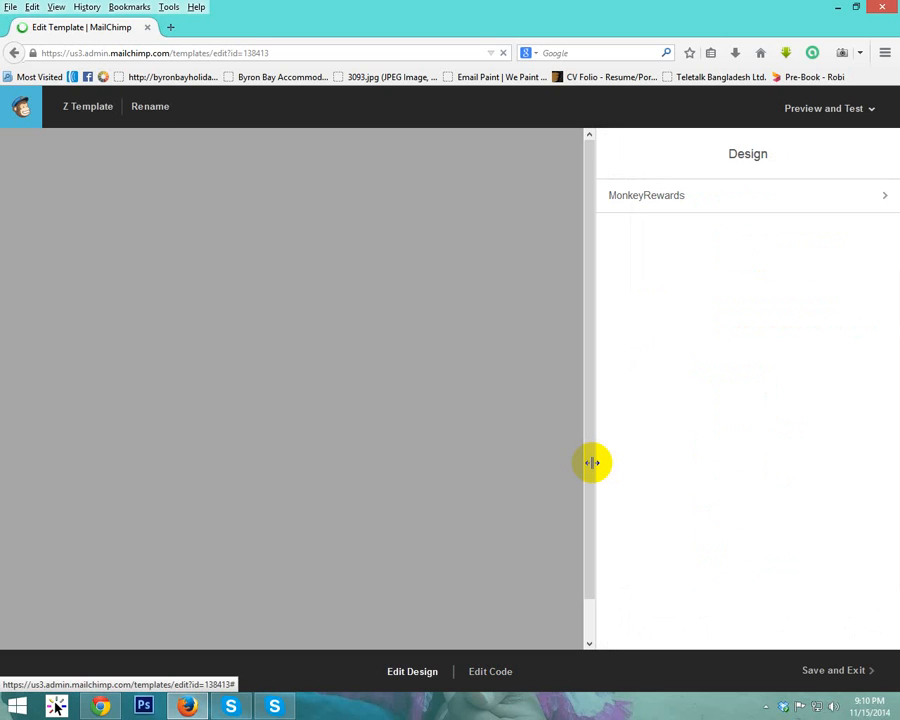
{"action": "mouse_move", "coordinate": [552, 420]}
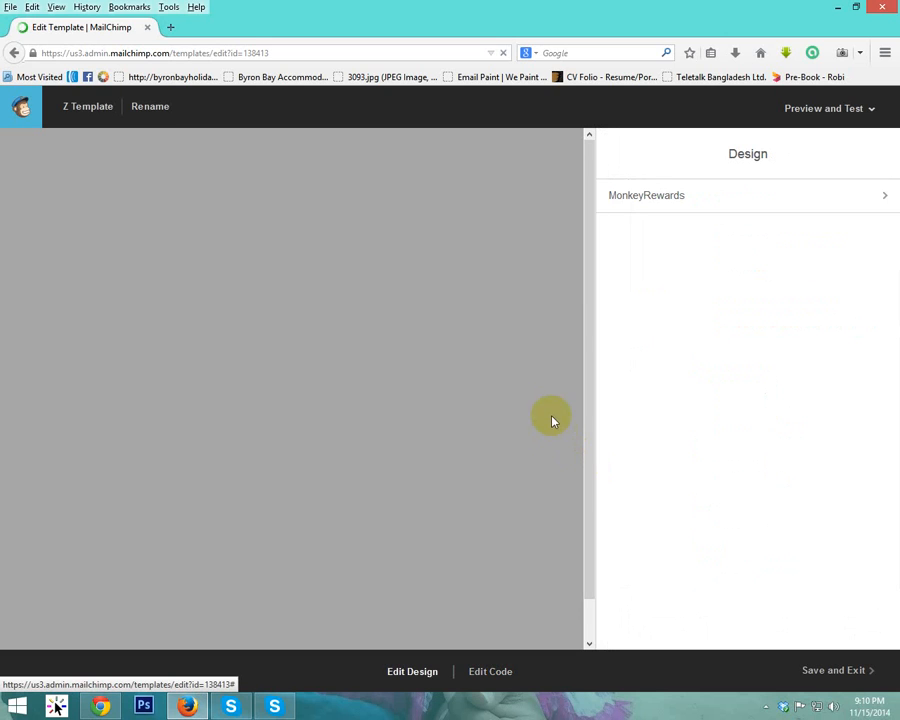
{"action": "mouse_move", "coordinate": [564, 302]}
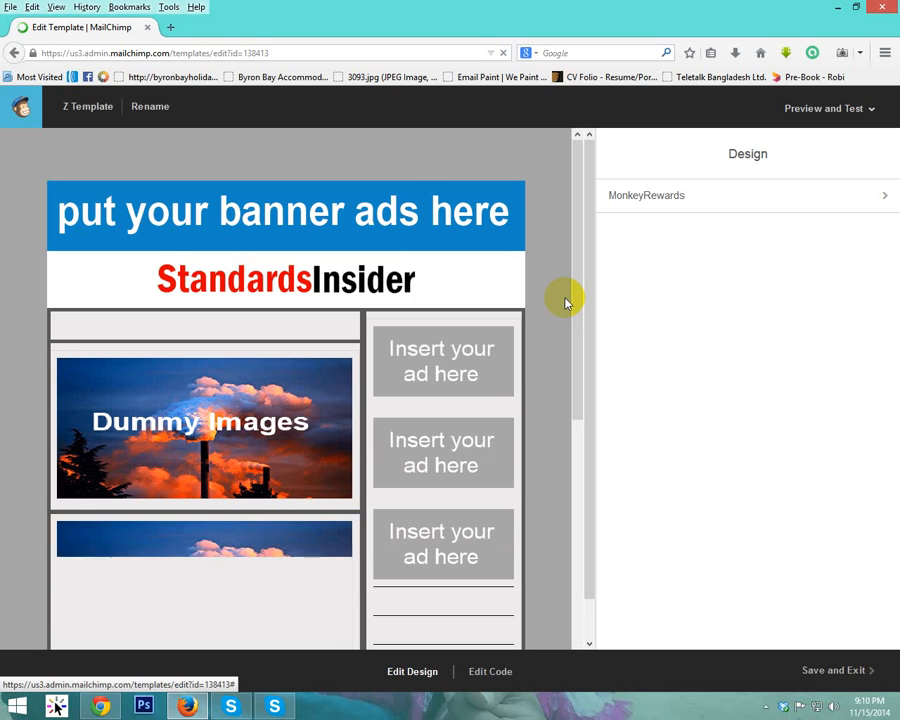
{"action": "scroll", "scroll_direction": "down", "scroll_amount": 3}
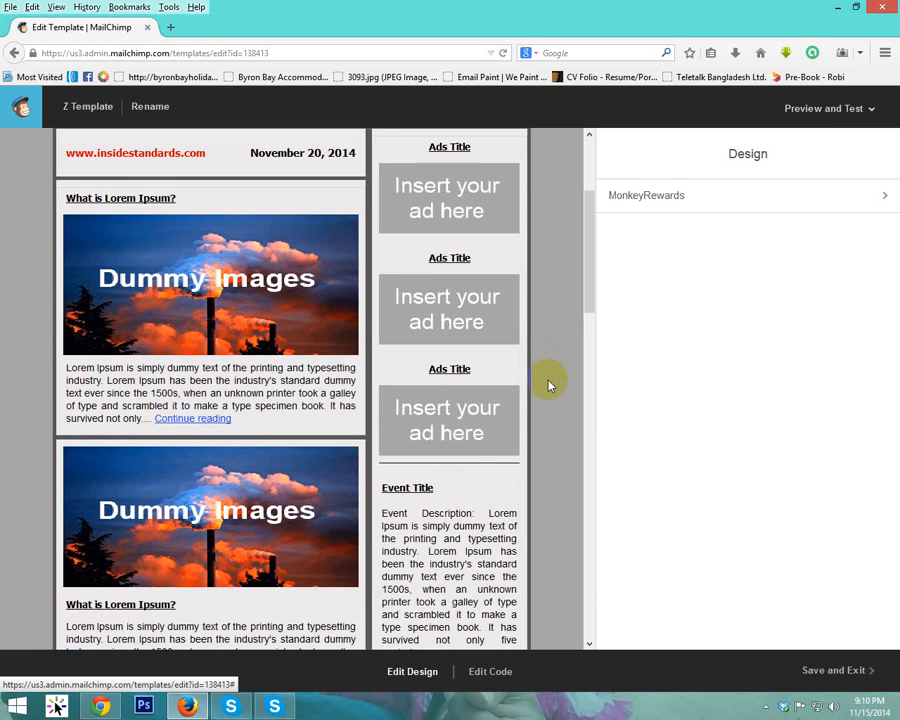
{"action": "scroll", "scroll_direction": "down", "scroll_amount": 3}
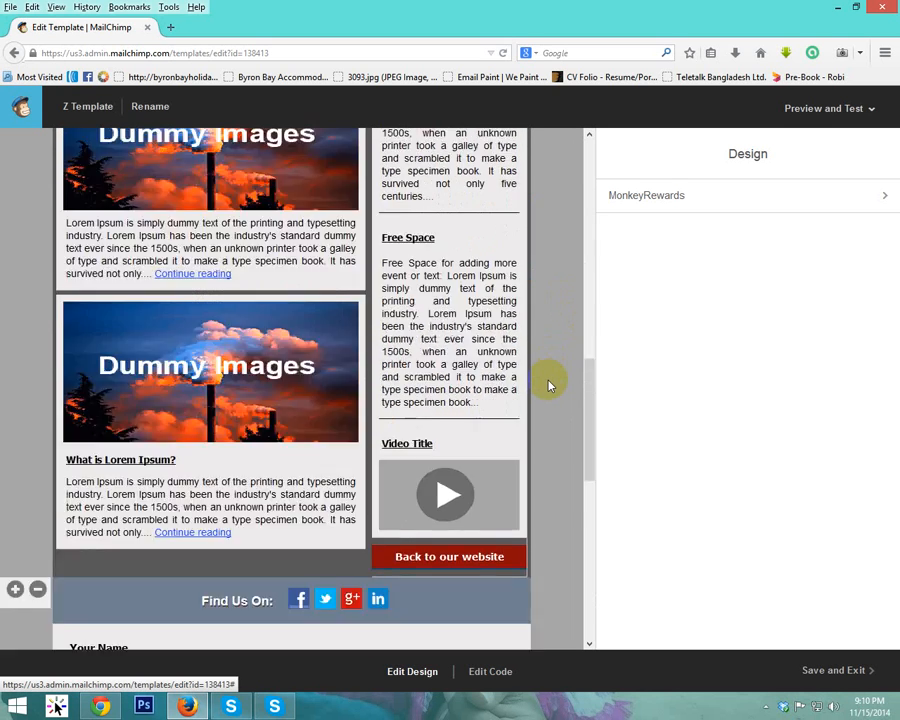
{"action": "scroll", "scroll_direction": "down", "scroll_amount": 3}
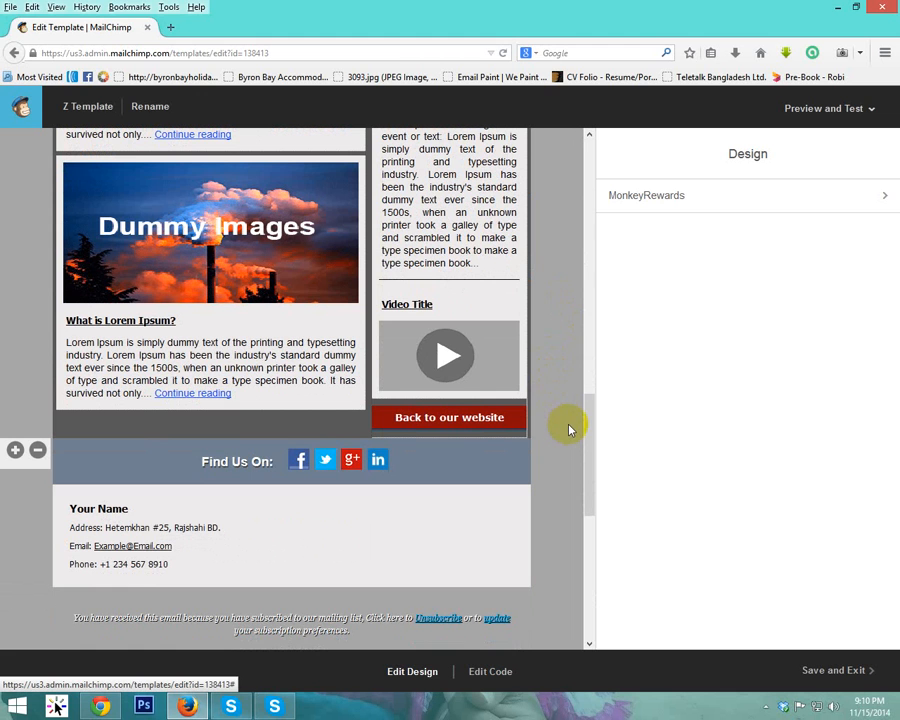
{"action": "mouse_move", "coordinate": [568, 396]}
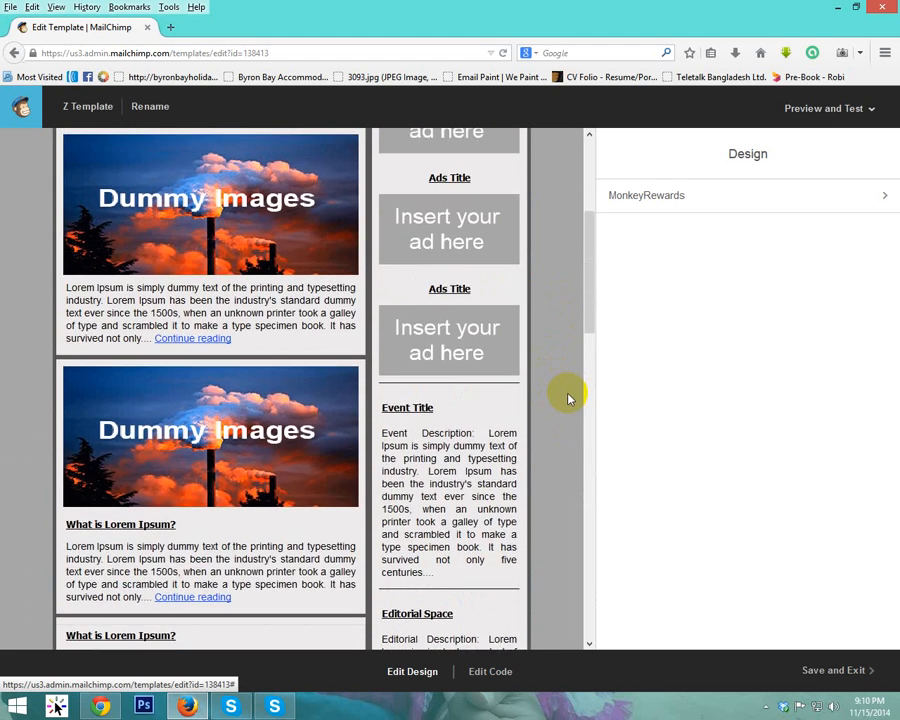
{"action": "scroll", "scroll_direction": "up", "scroll_amount": 3}
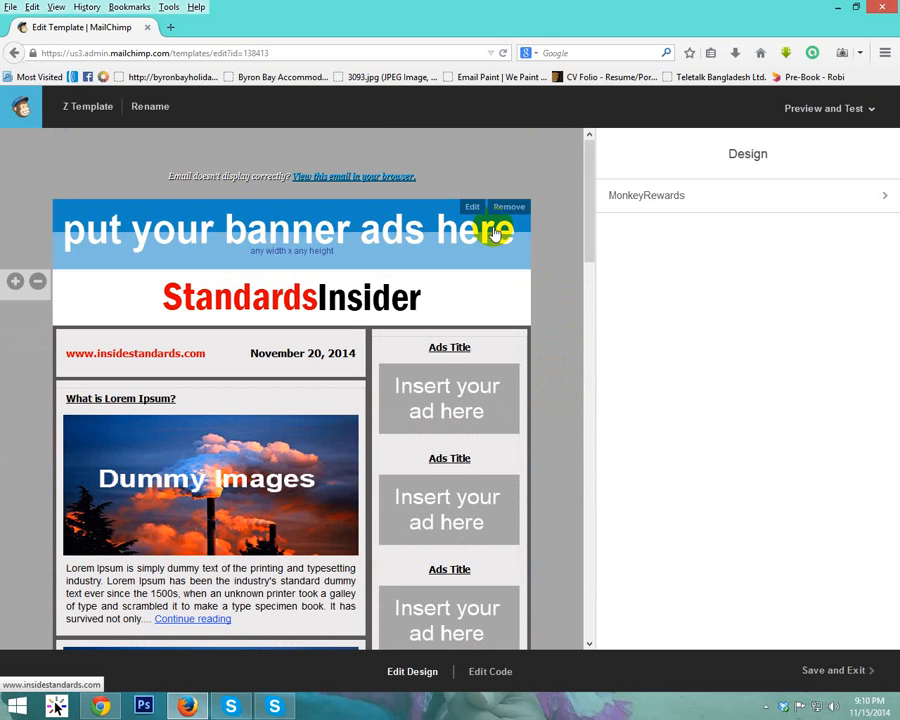
{"action": "mouse_move", "coordinate": [558, 306]}
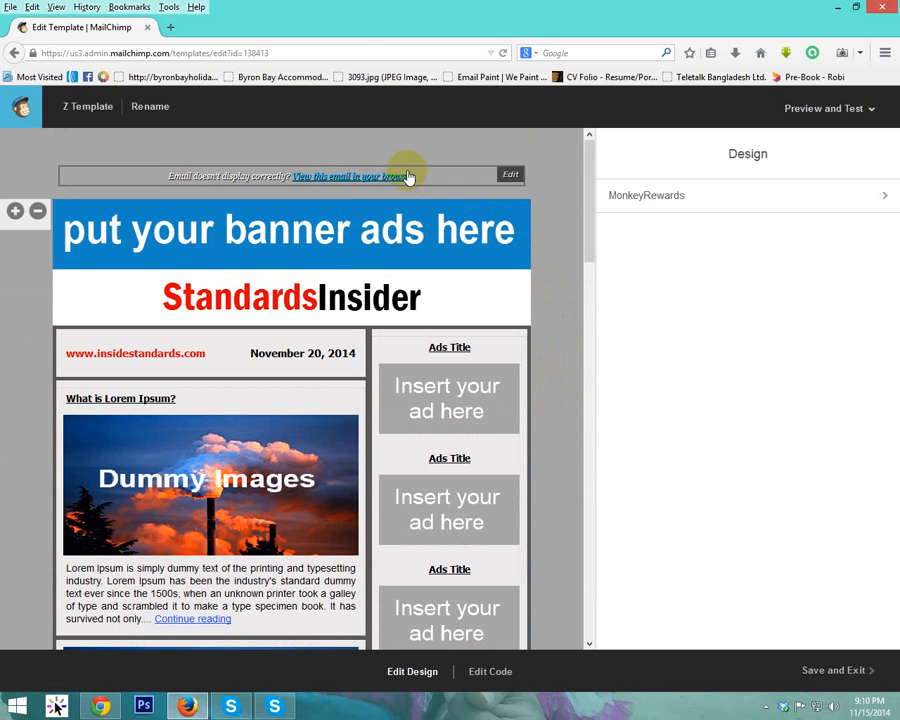
{"action": "mouse_move", "coordinate": [438, 184]}
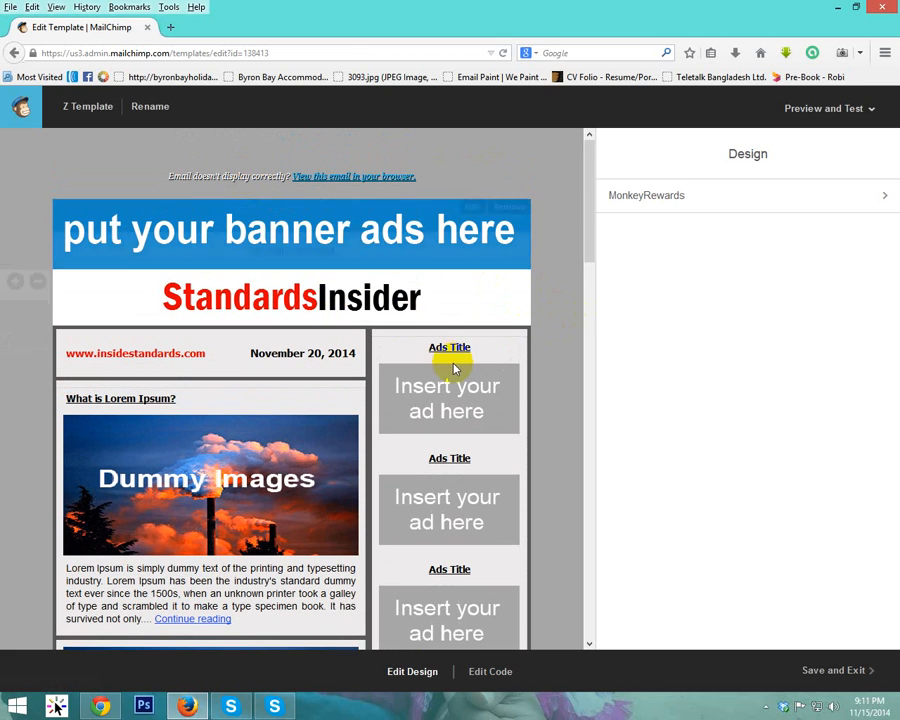
{"action": "mouse_move", "coordinate": [504, 348]}
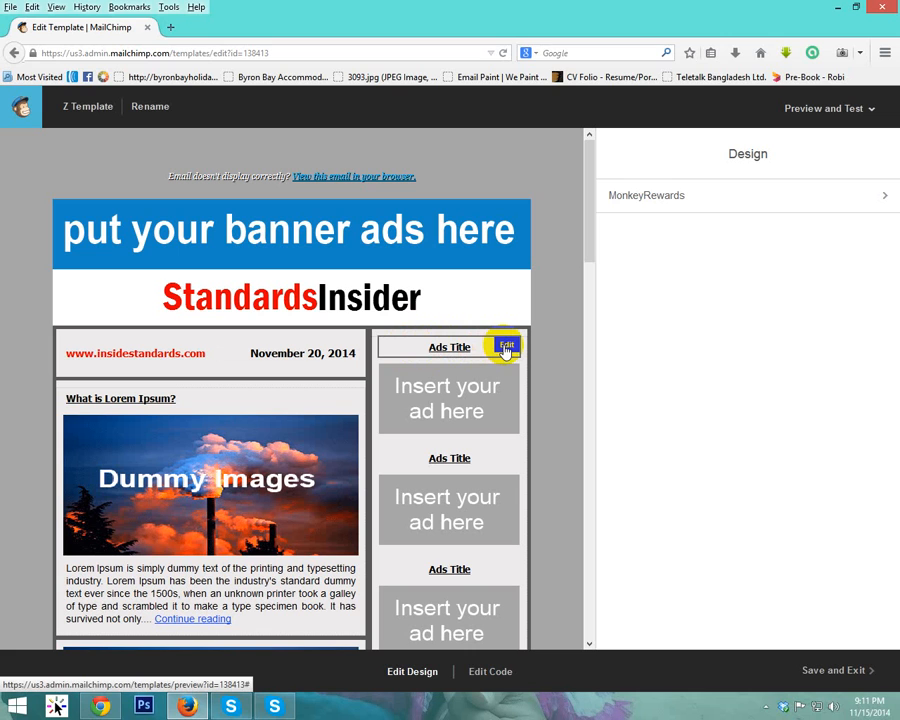
Edit the first Ads Title heading to read 'Ads Title by Z@hidul' and center it
{"action": "left_click", "coordinate": [506, 346]}
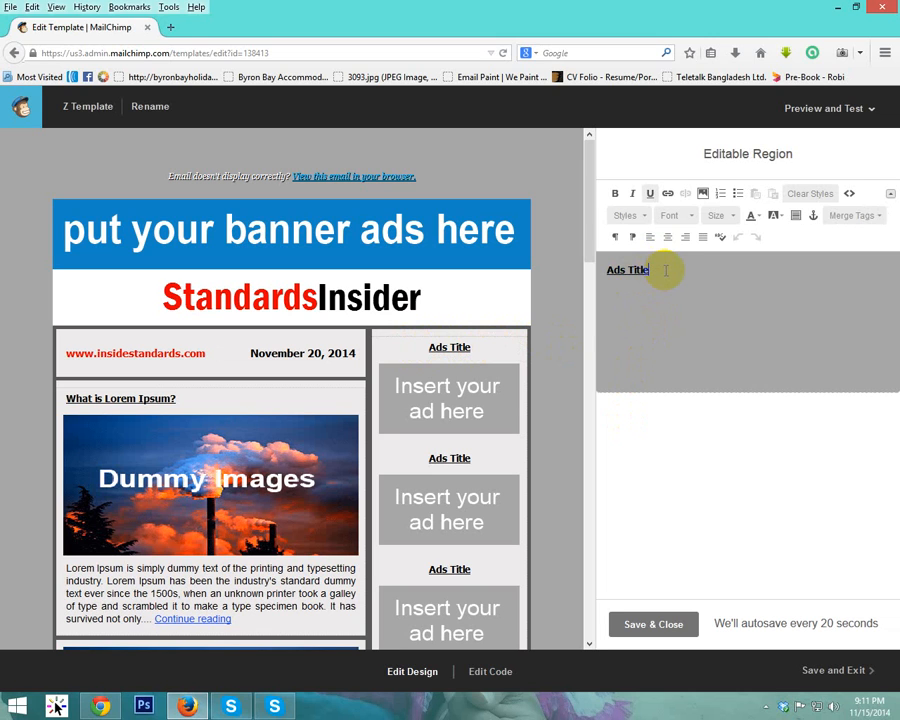
{"action": "double_click", "coordinate": [628, 270]}
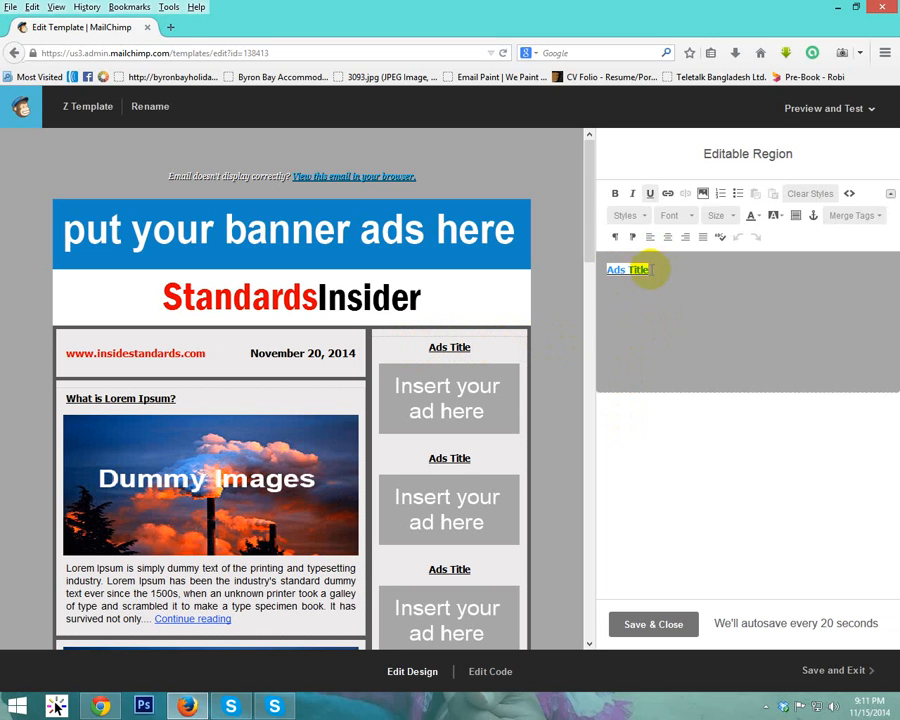
{"action": "left_click", "coordinate": [656, 268]}
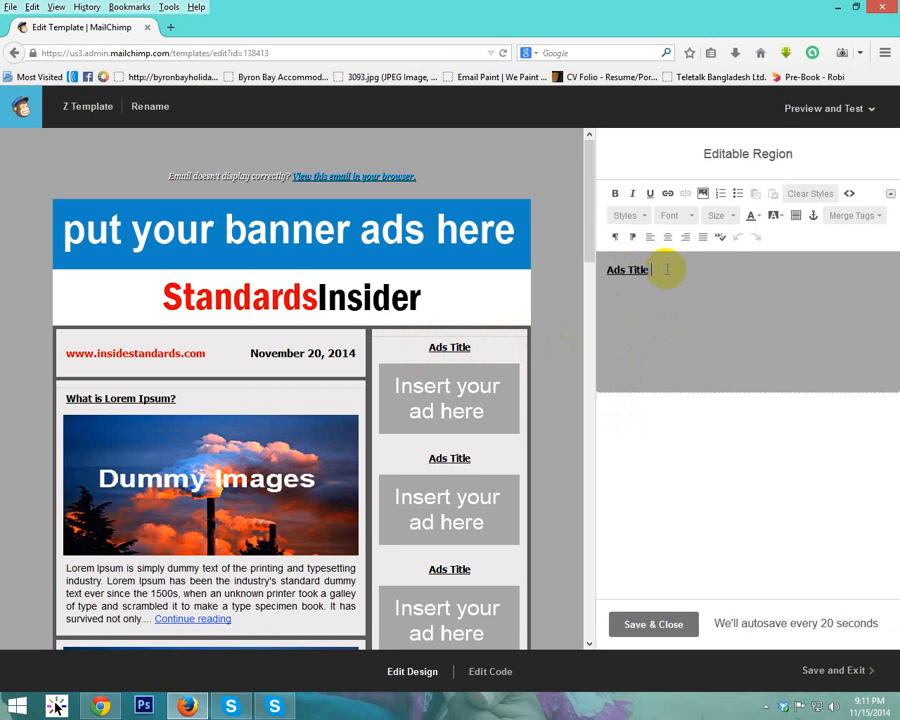
{"action": "type", "text": "by Z"}
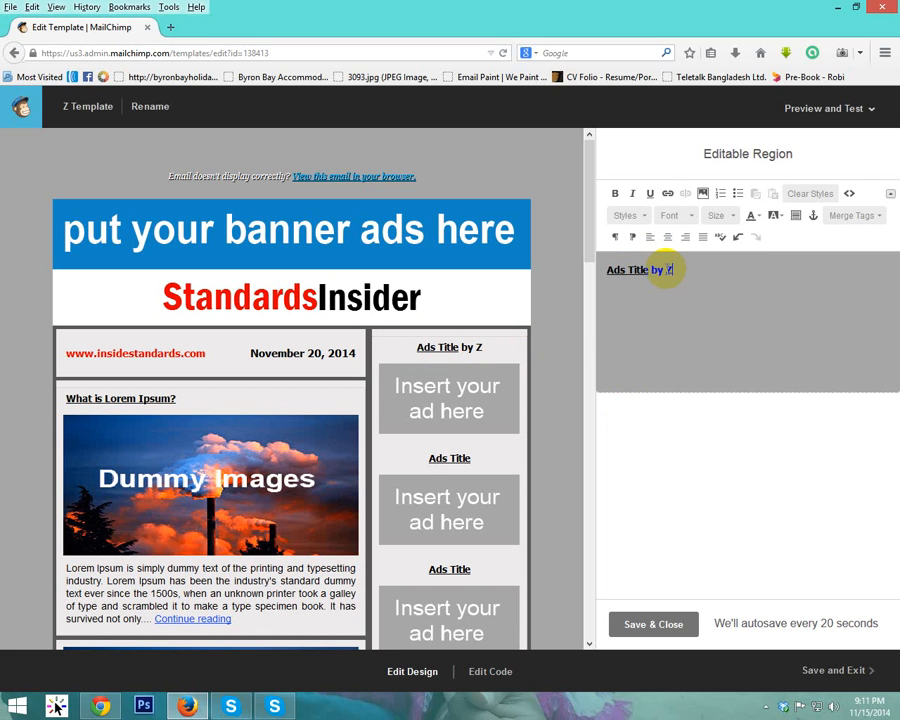
{"action": "type", "text": "@hidul"}
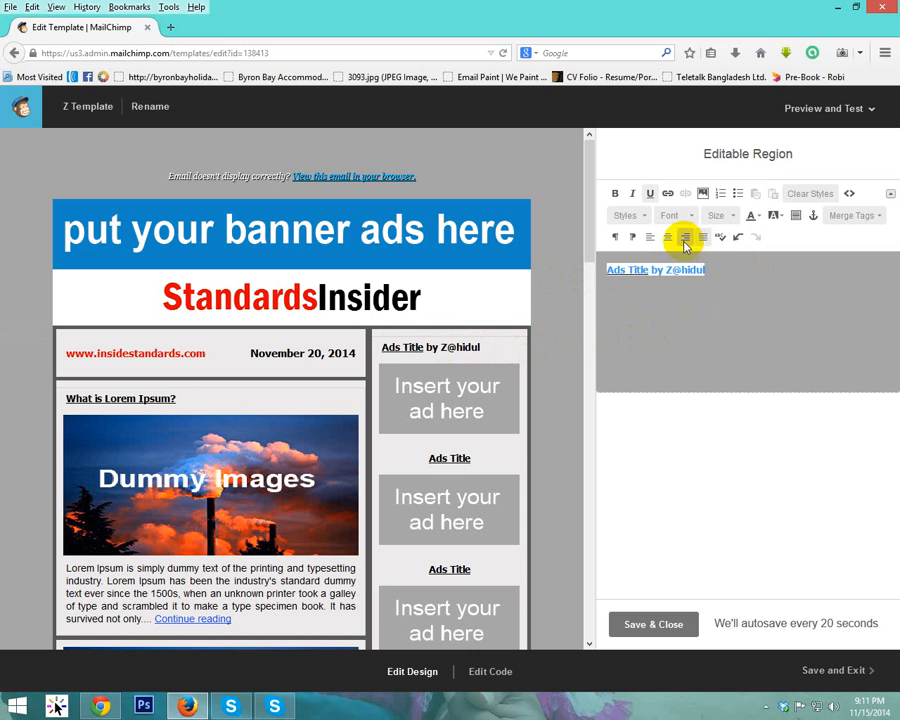
{"action": "left_click", "coordinate": [664, 236]}
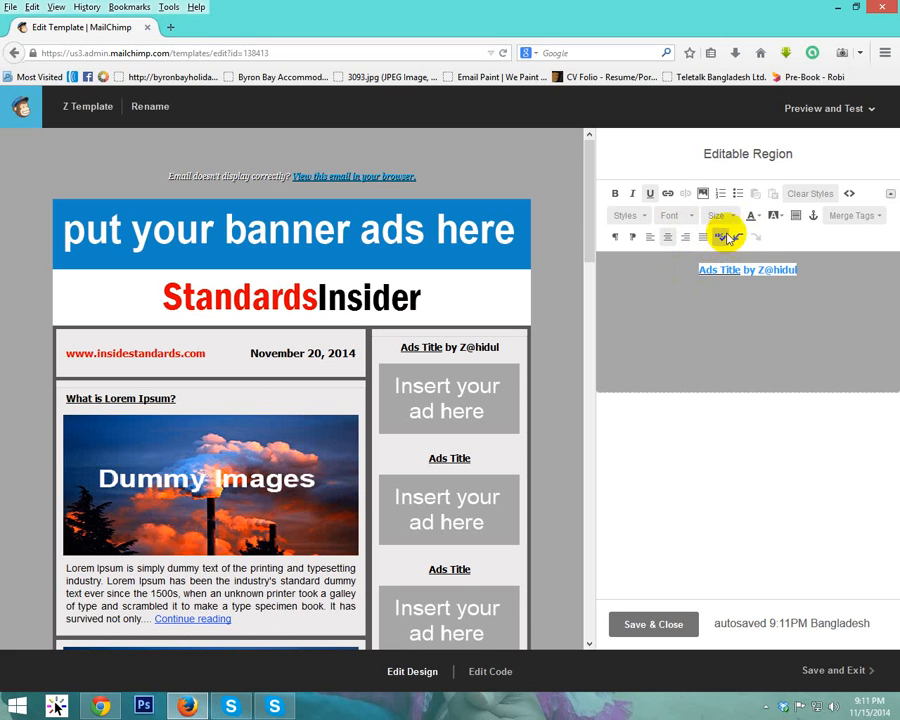
Select the credited heading text, set its font size to 20 and make it bold
{"action": "left_click", "coordinate": [772, 216]}
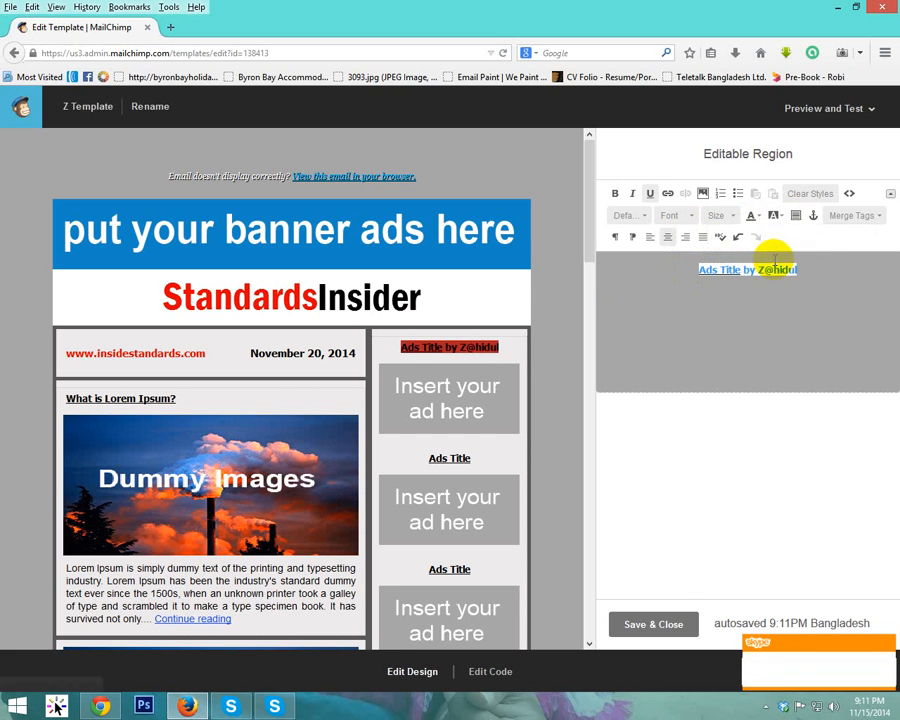
{"action": "left_click", "coordinate": [762, 216]}
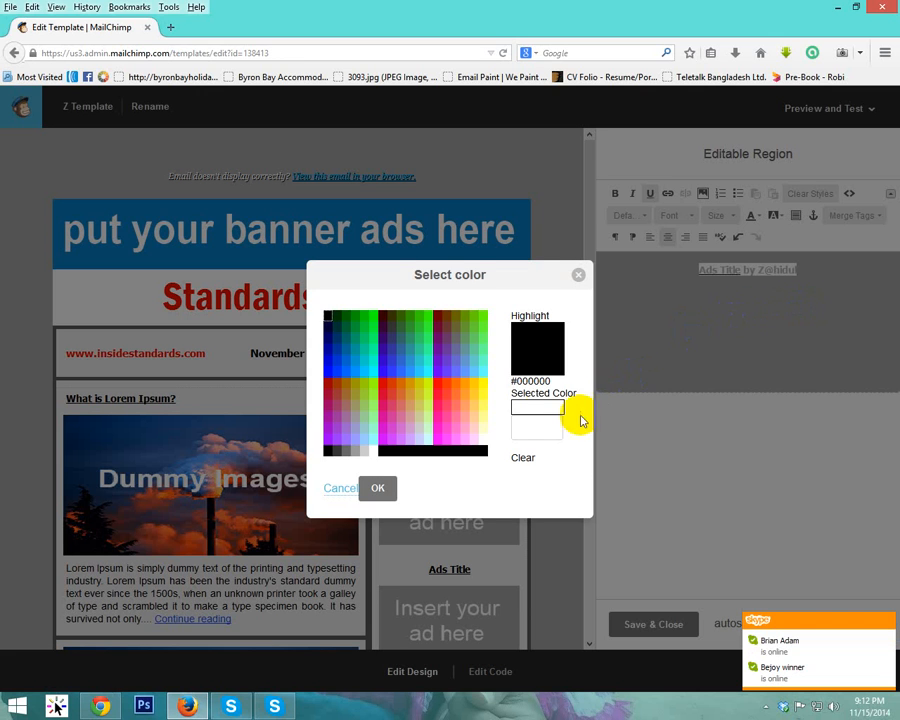
{"action": "mouse_move", "coordinate": [416, 490]}
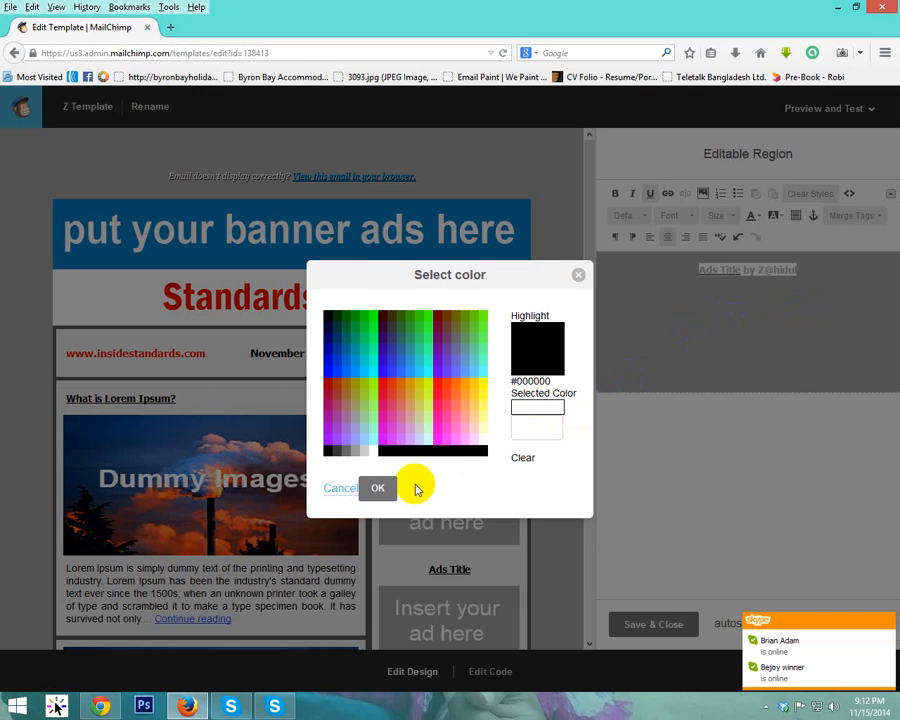
{"action": "left_click", "coordinate": [376, 488]}
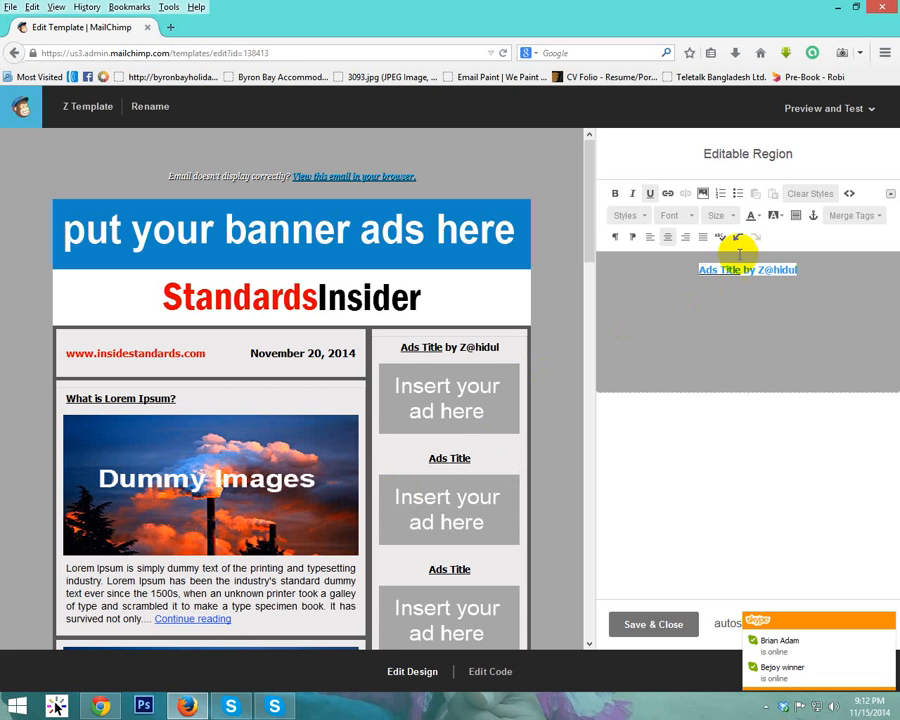
{"action": "left_click", "coordinate": [752, 216]}
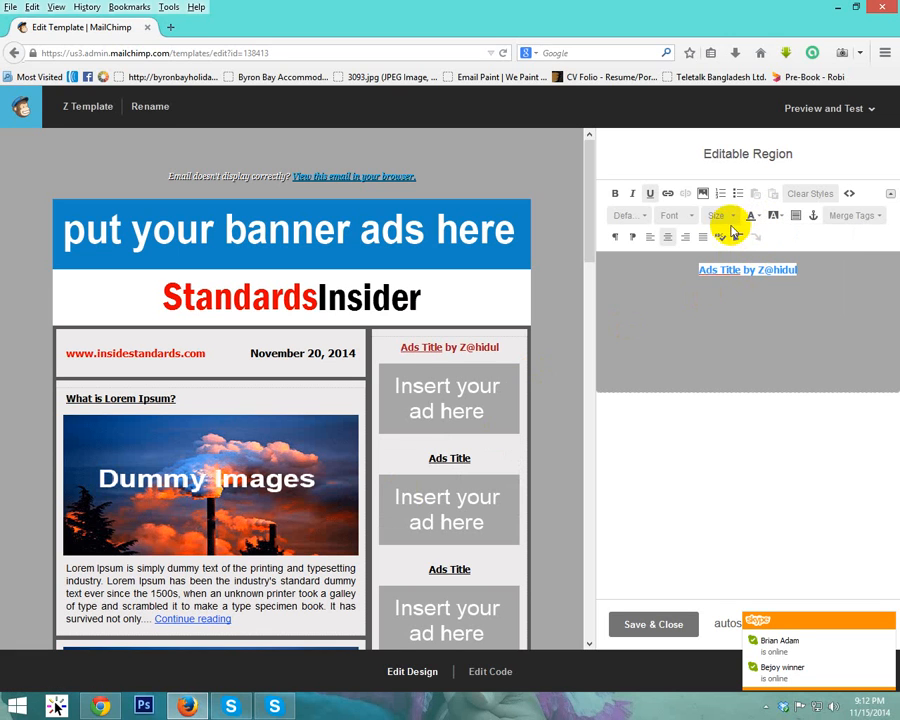
{"action": "left_click", "coordinate": [718, 216]}
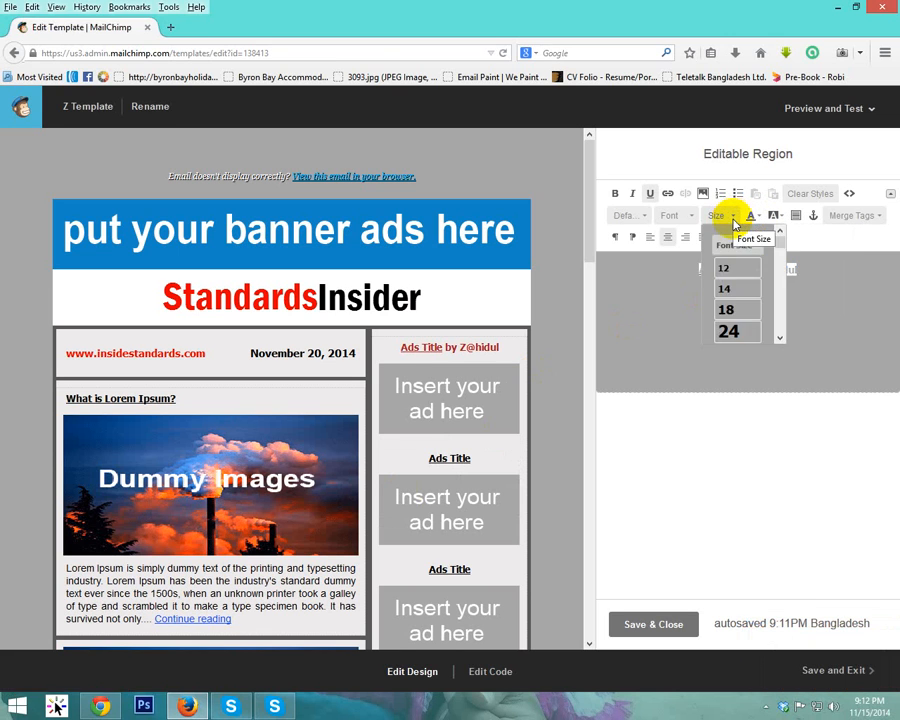
{"action": "left_click", "coordinate": [724, 288]}
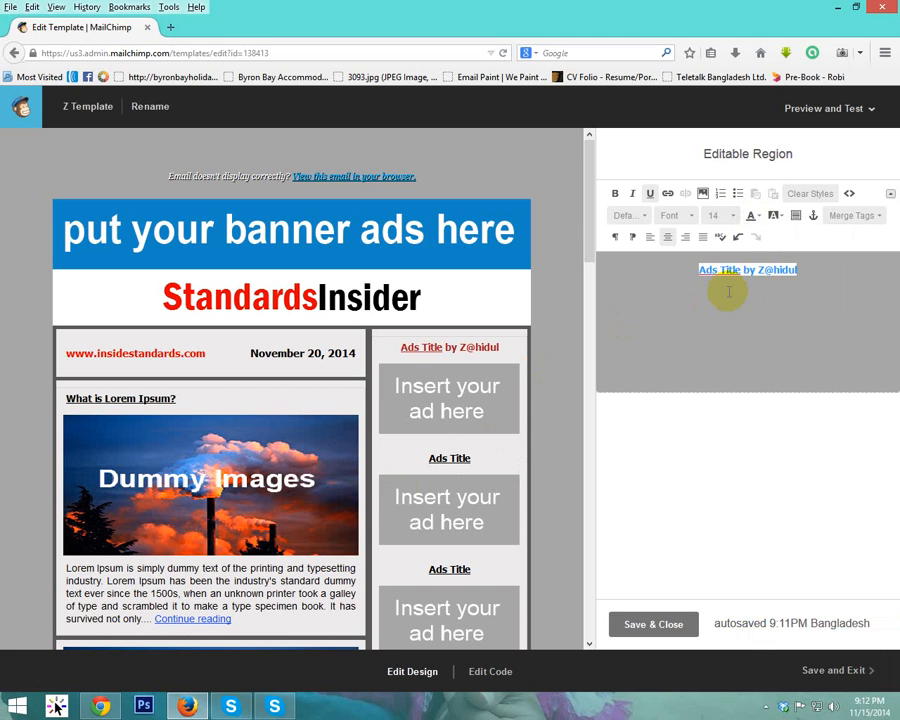
{"action": "left_click", "coordinate": [718, 216]}
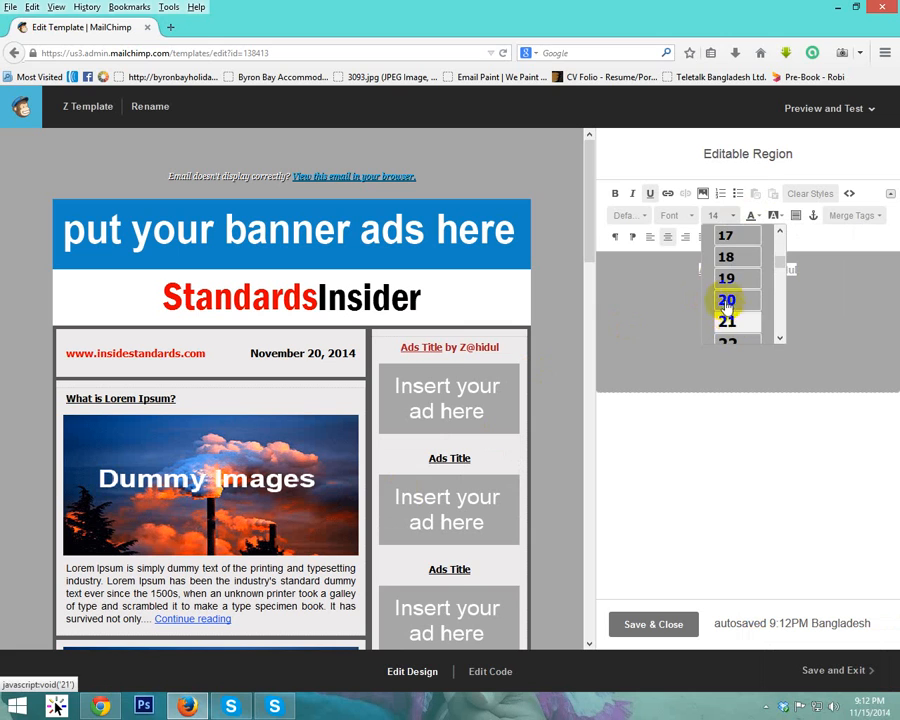
{"action": "left_click", "coordinate": [728, 300]}
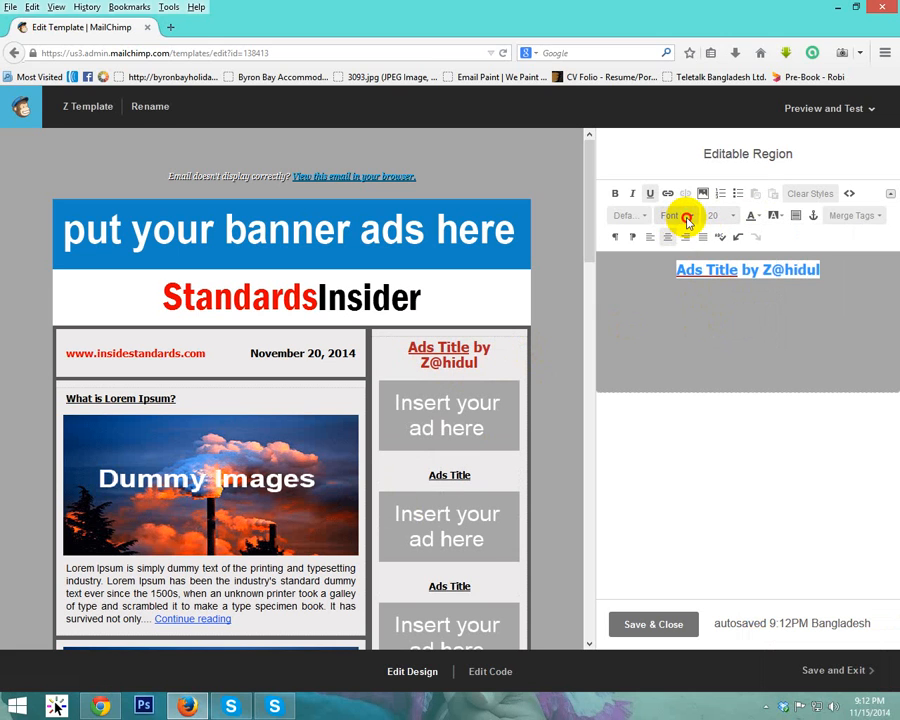
{"action": "left_click", "coordinate": [688, 216]}
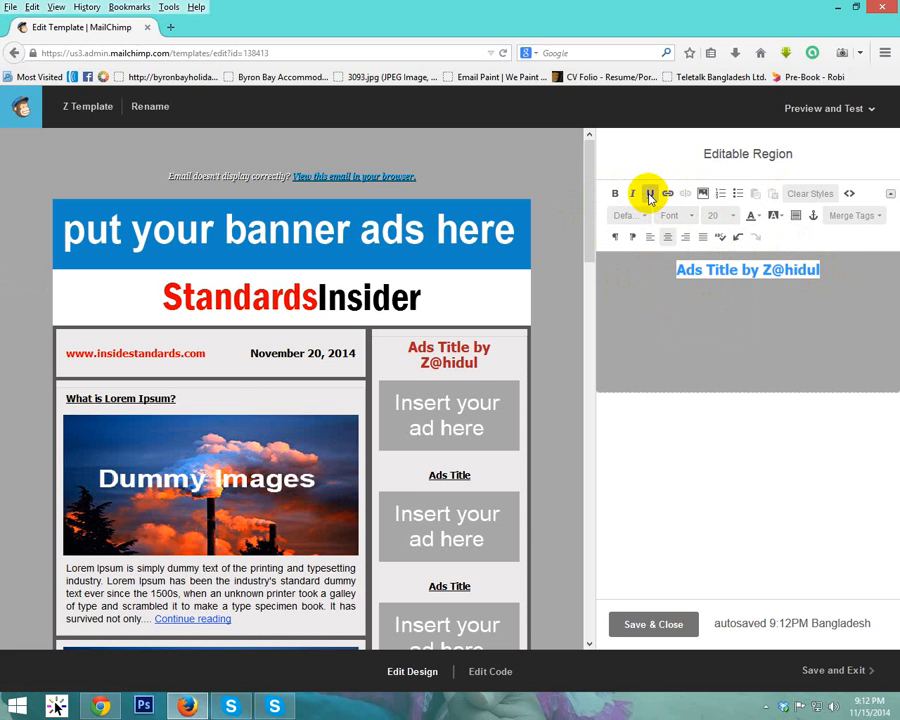
{"action": "left_click", "coordinate": [632, 192]}
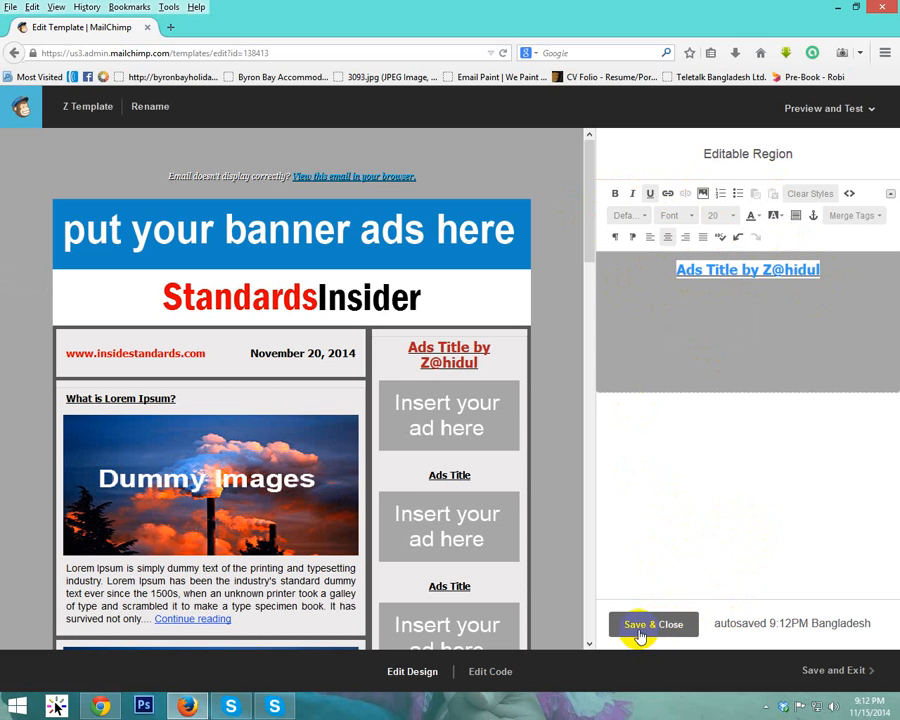
Save and close the heading's text editor, then review the design preview
{"action": "left_click", "coordinate": [652, 624]}
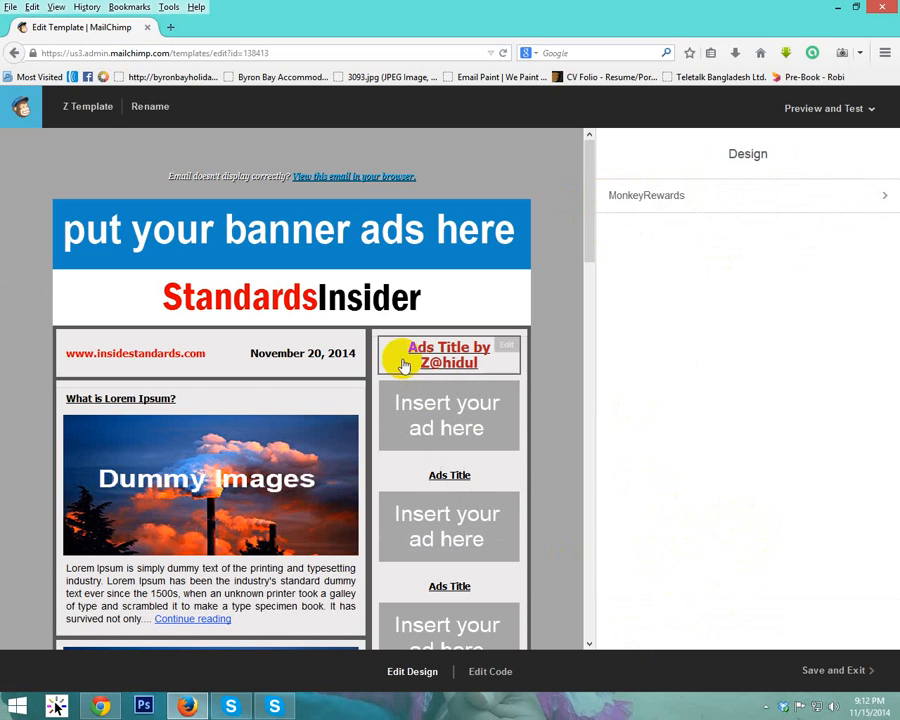
{"action": "mouse_move", "coordinate": [376, 378]}
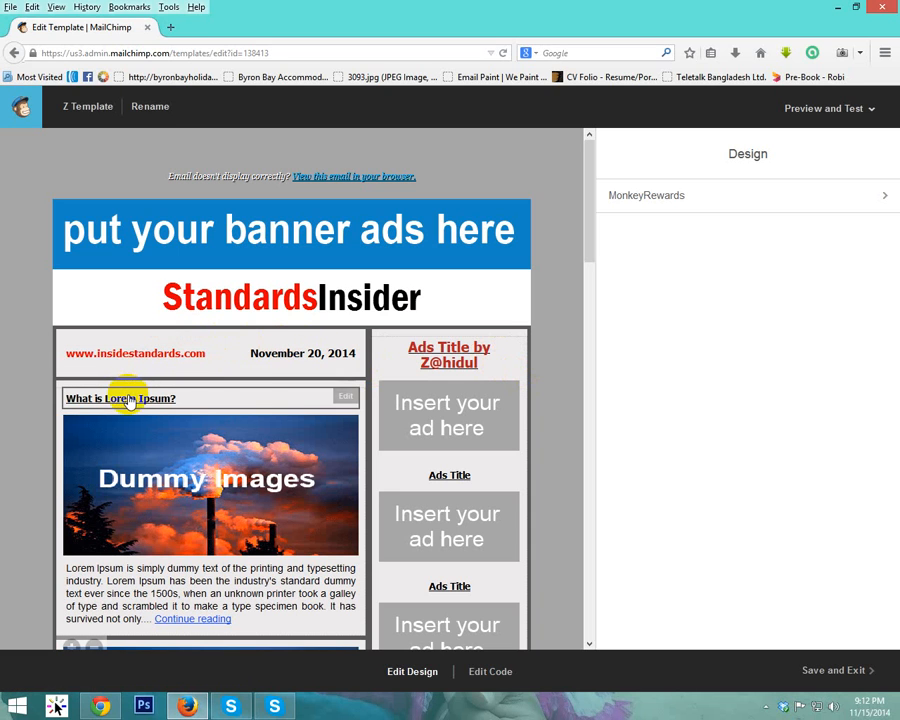
{"action": "mouse_move", "coordinate": [256, 352]}
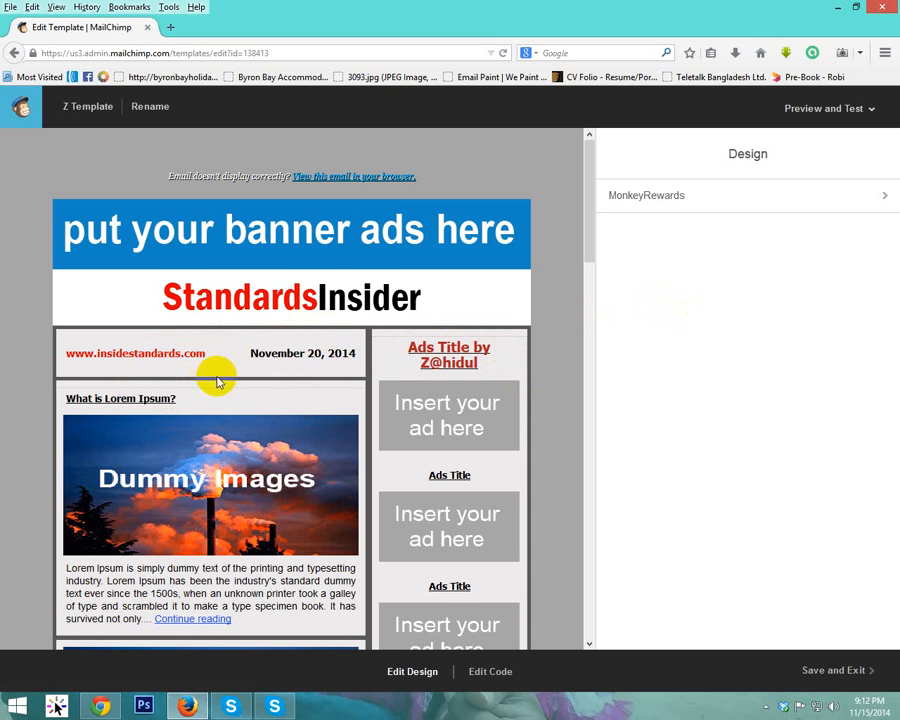
{"action": "scroll", "scroll_direction": "down", "scroll_amount": 3}
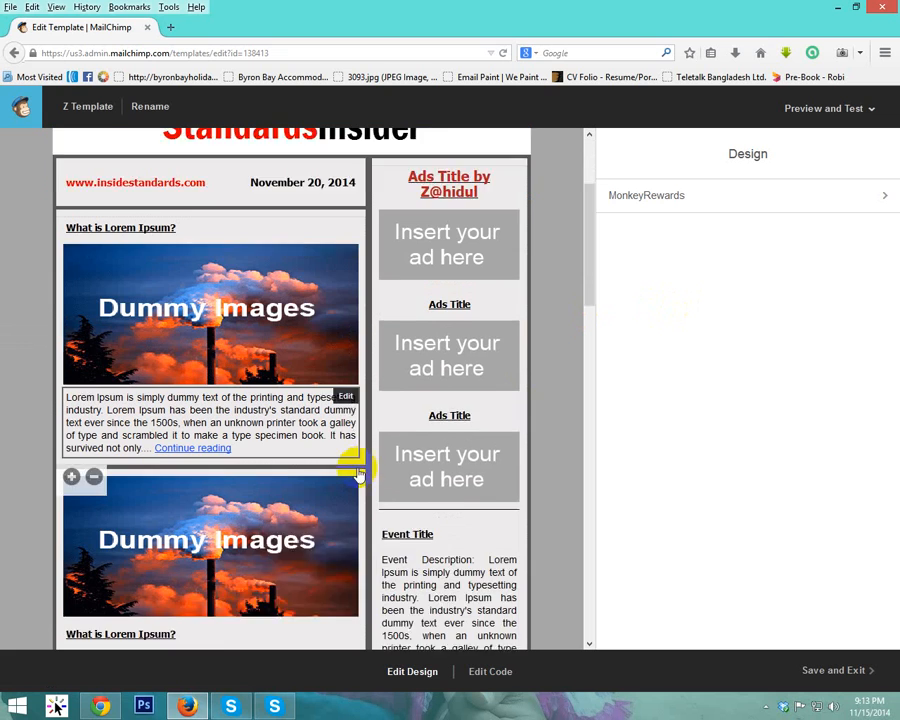
{"action": "scroll", "scroll_direction": "down", "scroll_amount": 3}
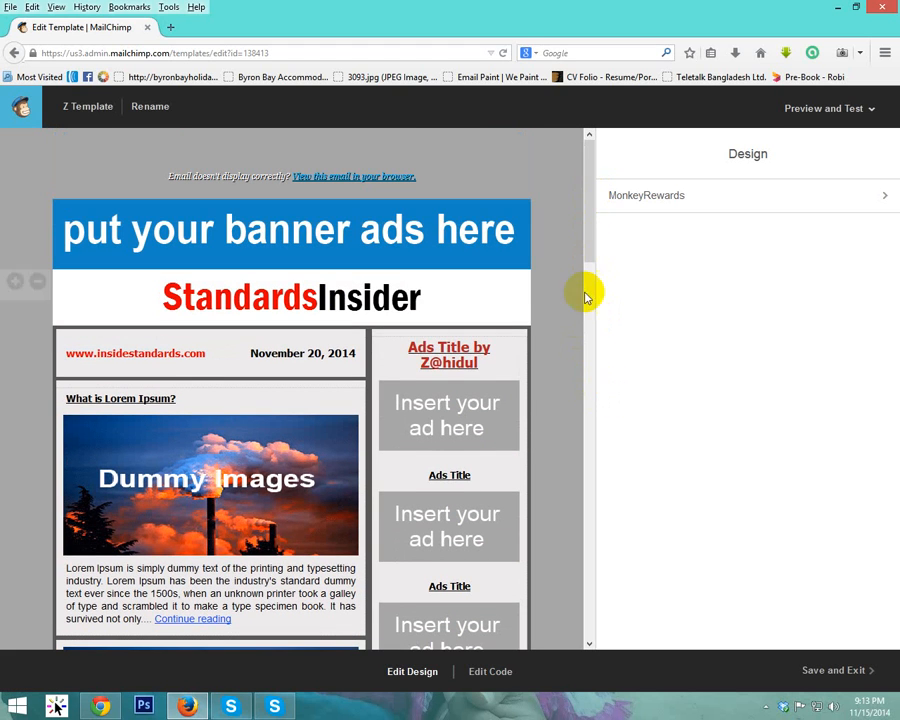
{"action": "mouse_move", "coordinate": [592, 330]}
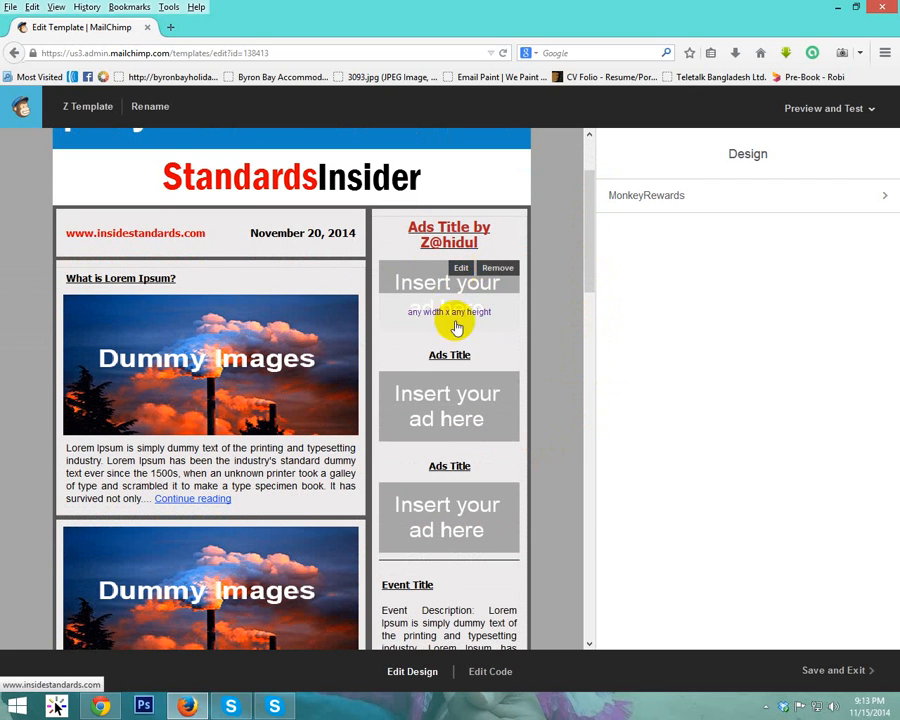
{"action": "mouse_move", "coordinate": [428, 298]}
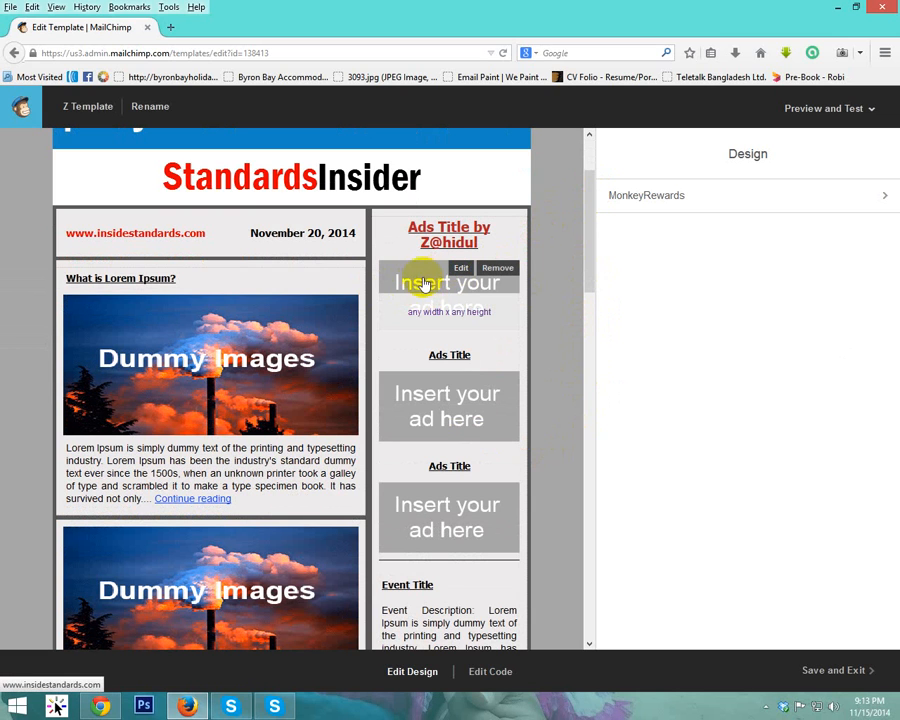
{"action": "mouse_move", "coordinate": [460, 268]}
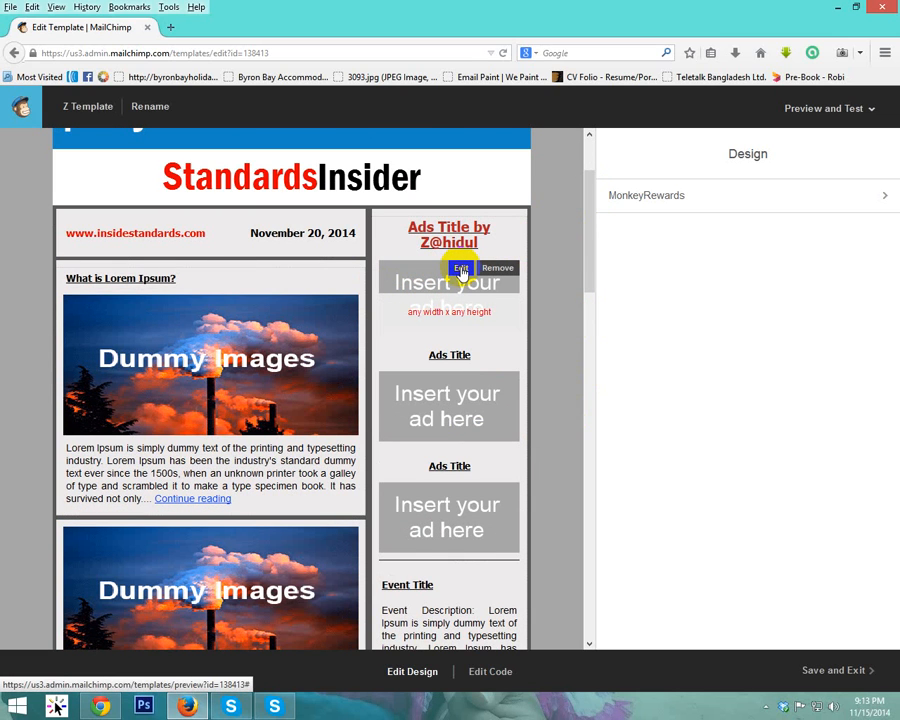
Bring up the Image editor for the first 'Insert your ad here' placeholder
{"action": "left_click", "coordinate": [460, 268]}
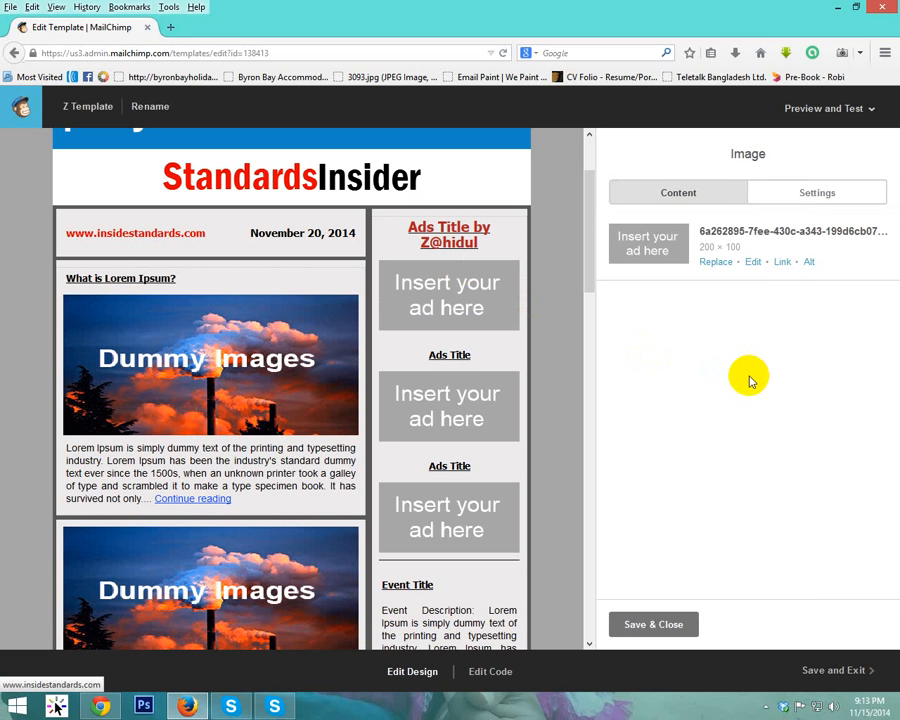
{"action": "mouse_move", "coordinate": [708, 250]}
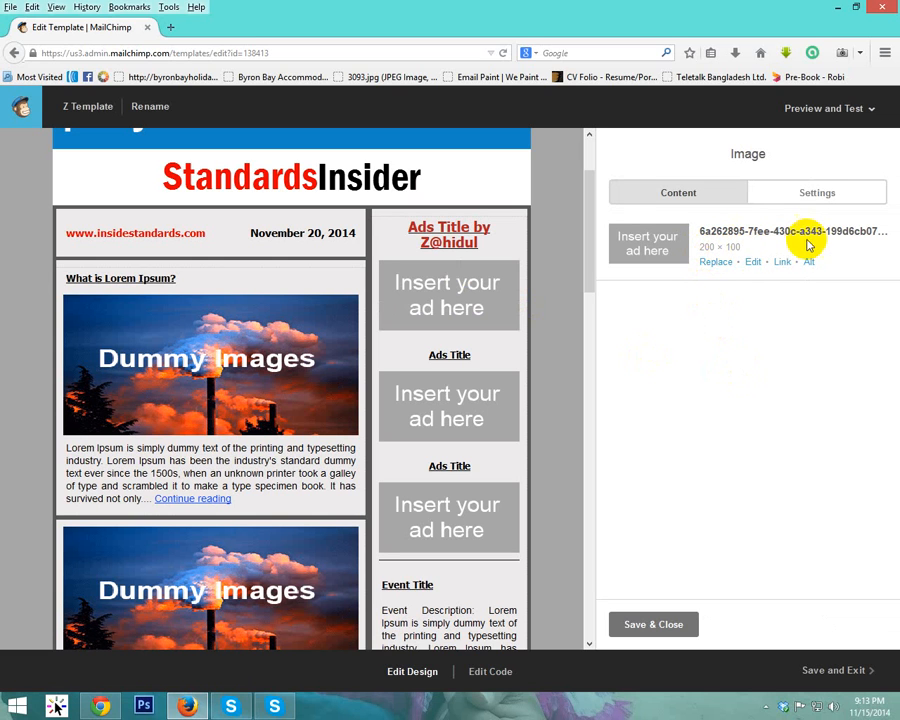
{"action": "mouse_move", "coordinate": [652, 304]}
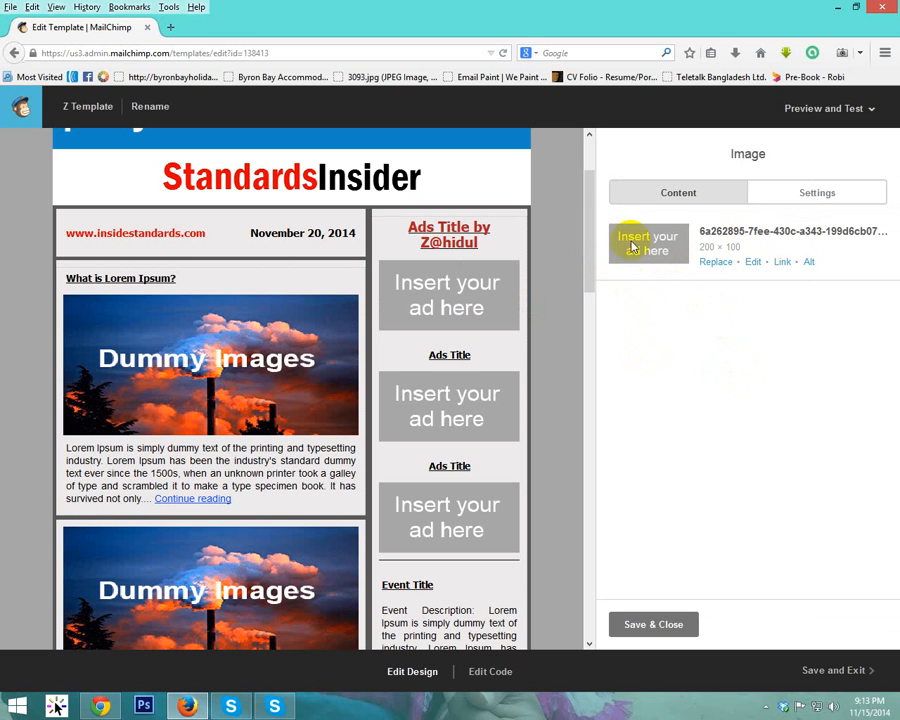
{"action": "mouse_move", "coordinate": [680, 242]}
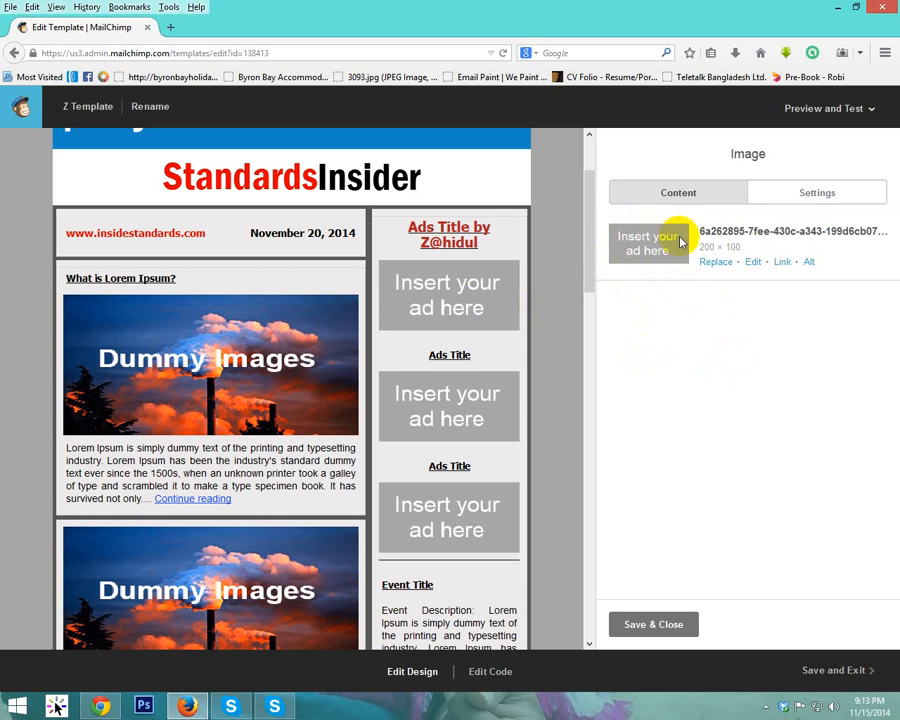
{"action": "mouse_move", "coordinate": [676, 266]}
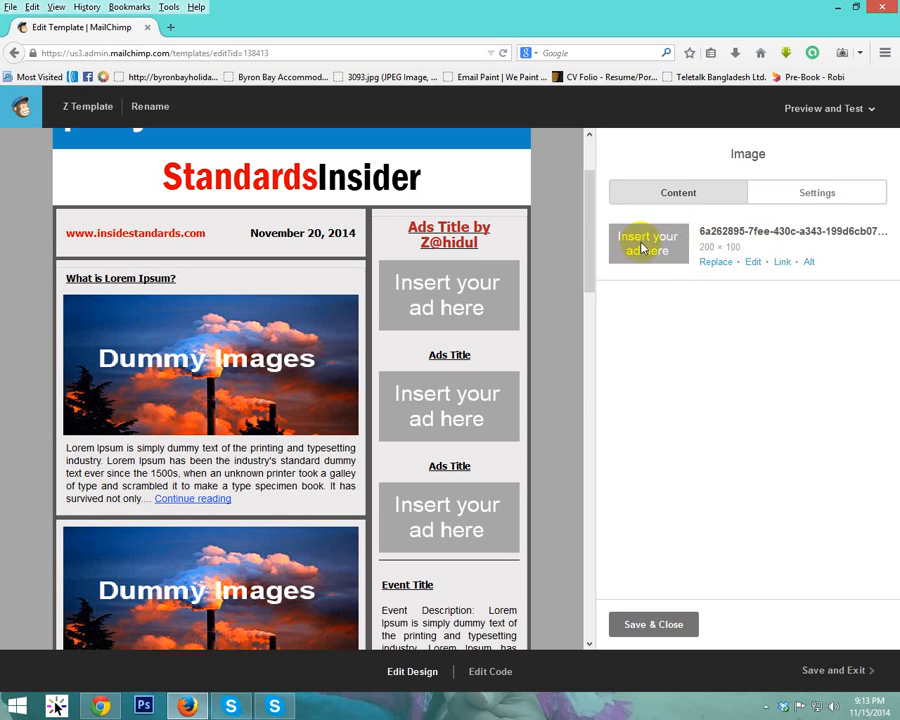
{"action": "mouse_move", "coordinate": [584, 204]}
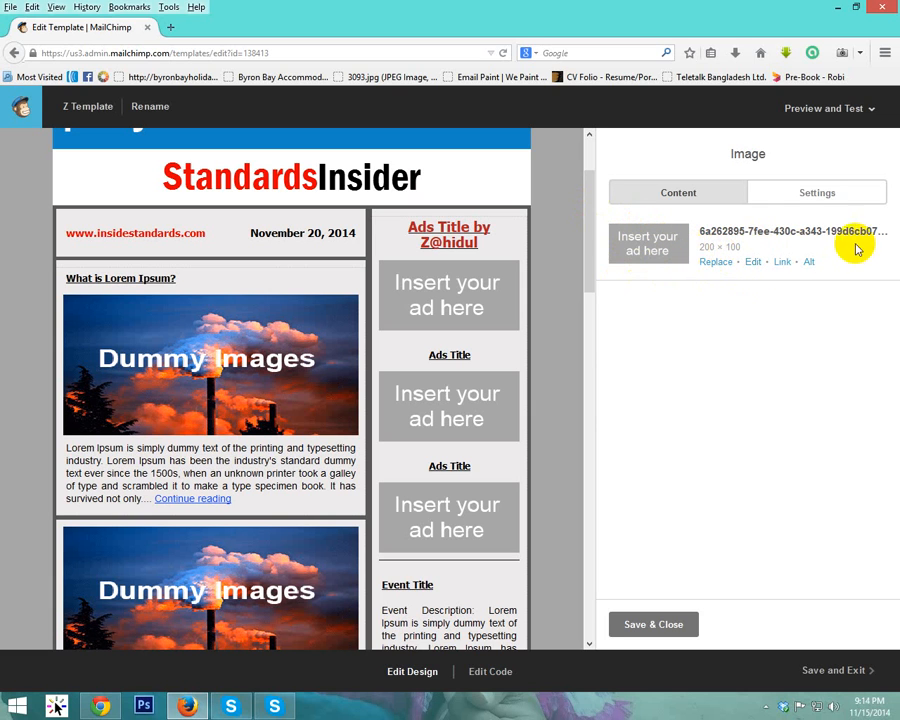
{"action": "mouse_move", "coordinate": [796, 244]}
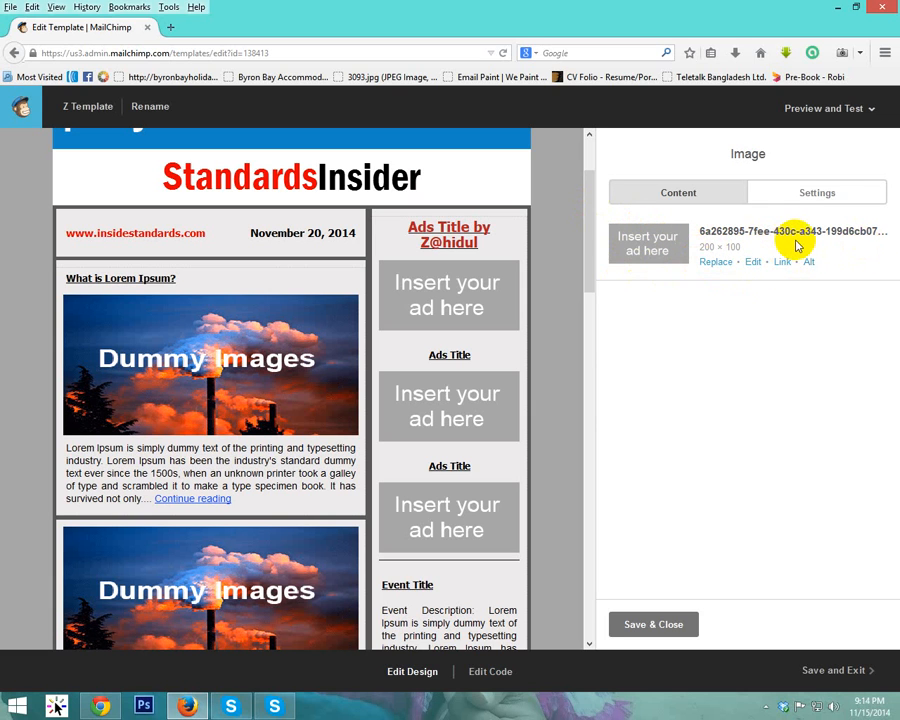
{"action": "mouse_move", "coordinate": [730, 292]}
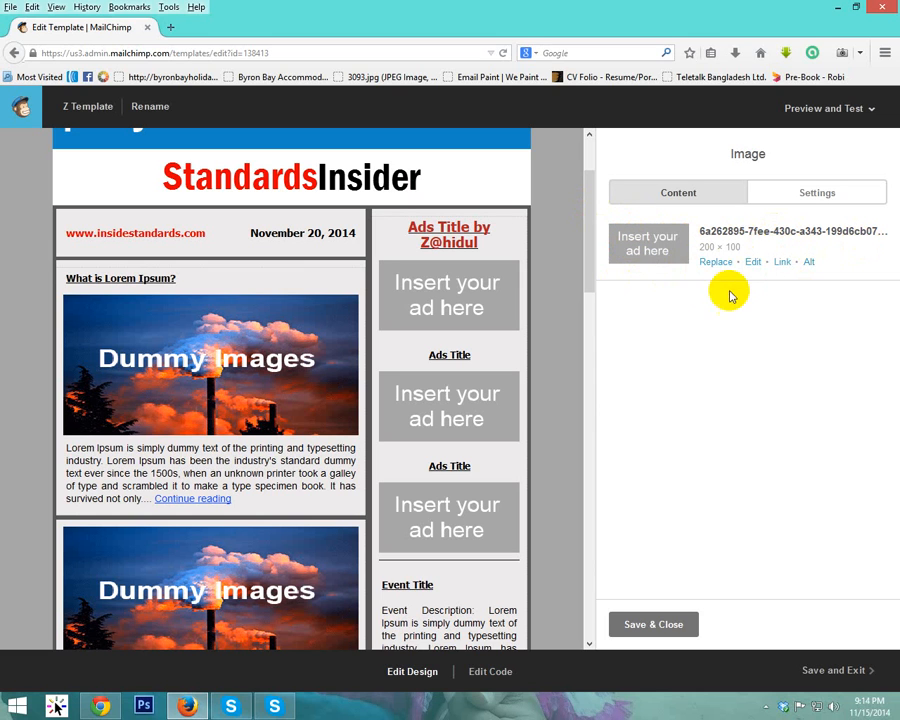
{"action": "mouse_move", "coordinate": [716, 268]}
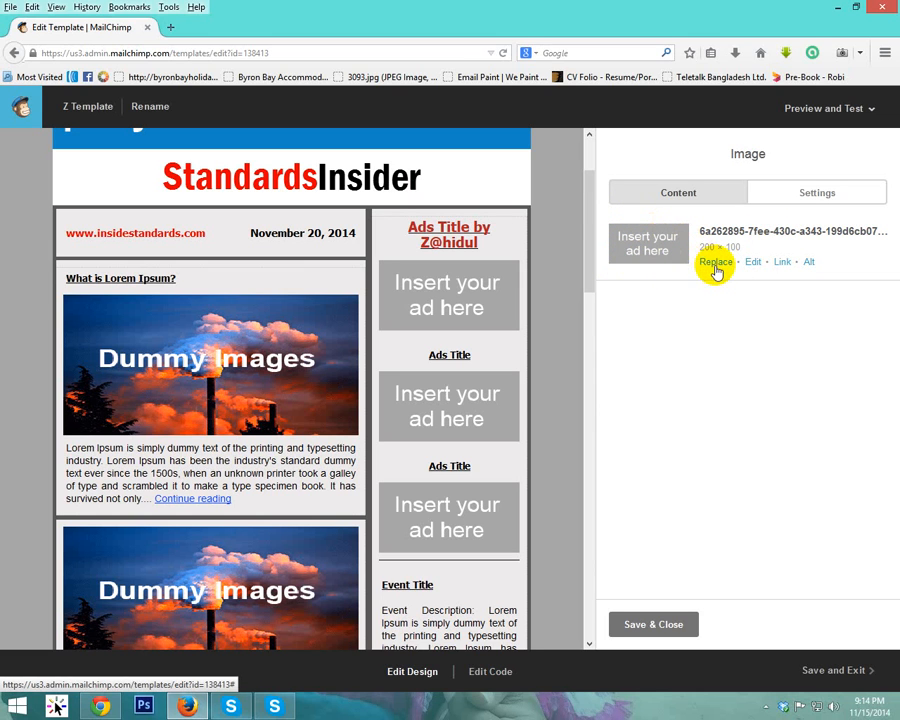
{"action": "mouse_move", "coordinate": [808, 264]}
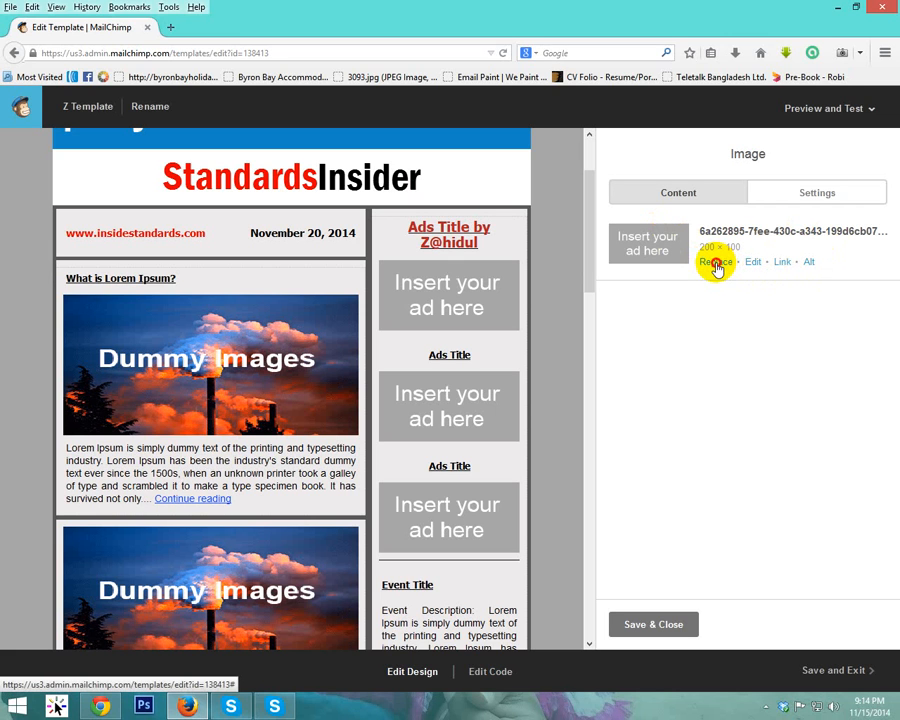
Swap the ad placeholder graphic for video.02.png from the File Manager
{"action": "left_click", "coordinate": [714, 260]}
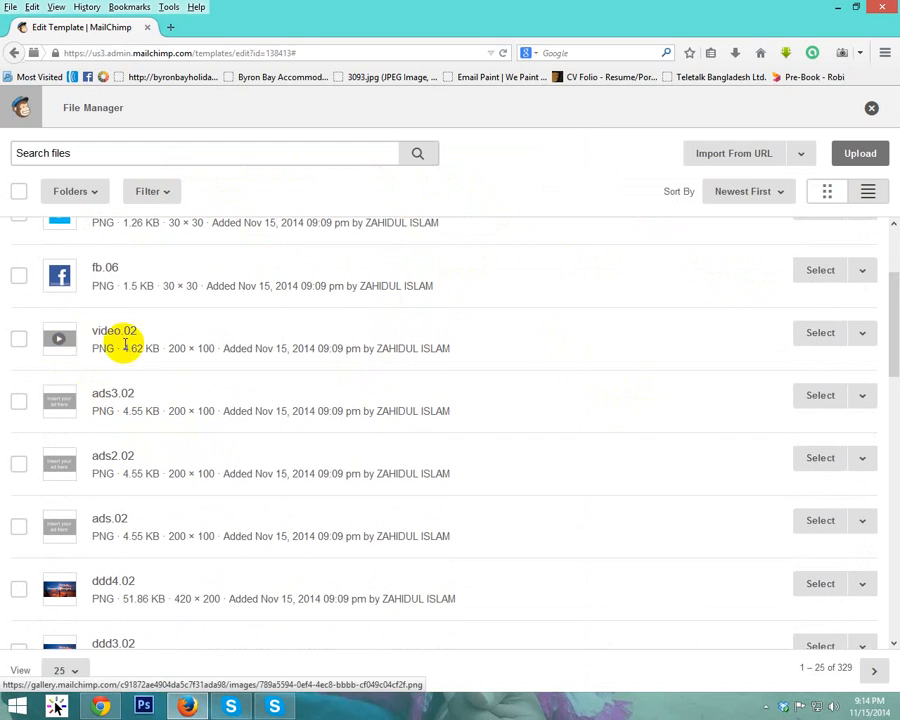
{"action": "left_click", "coordinate": [20, 340]}
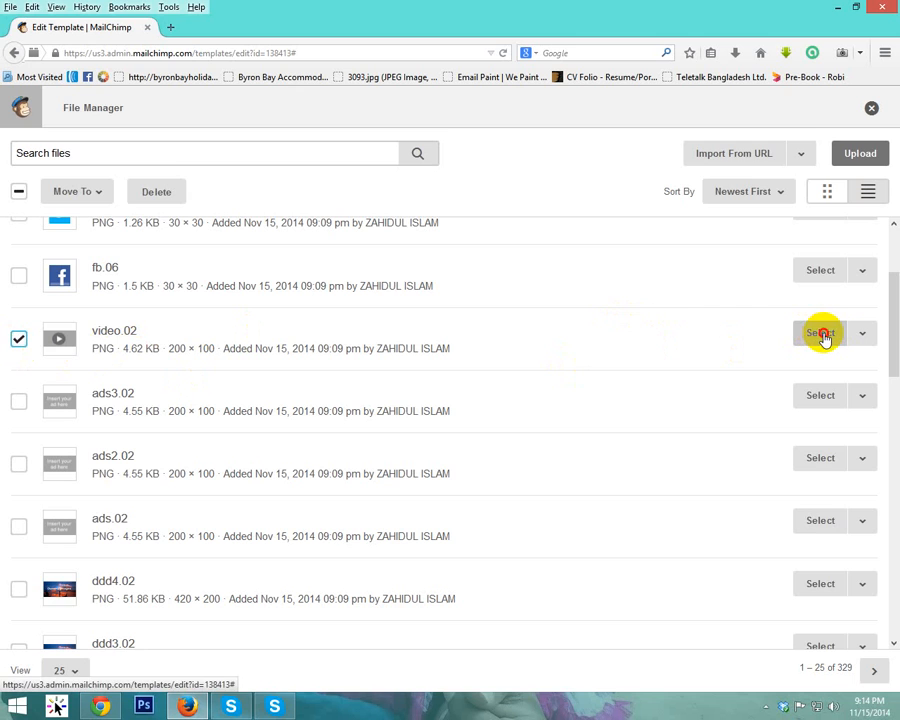
{"action": "left_click", "coordinate": [820, 332]}
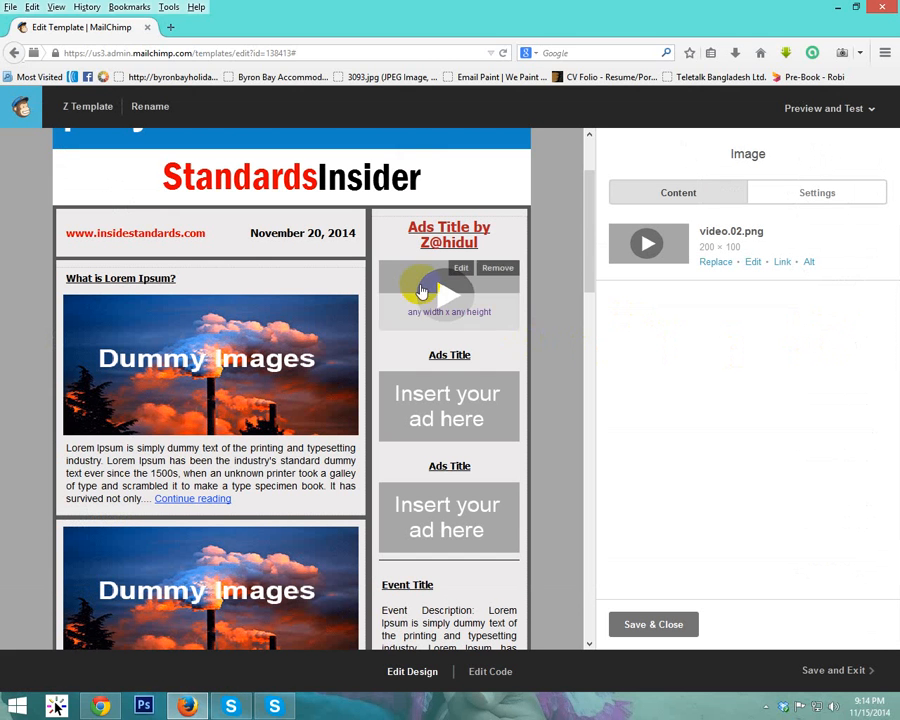
{"action": "mouse_move", "coordinate": [454, 262]}
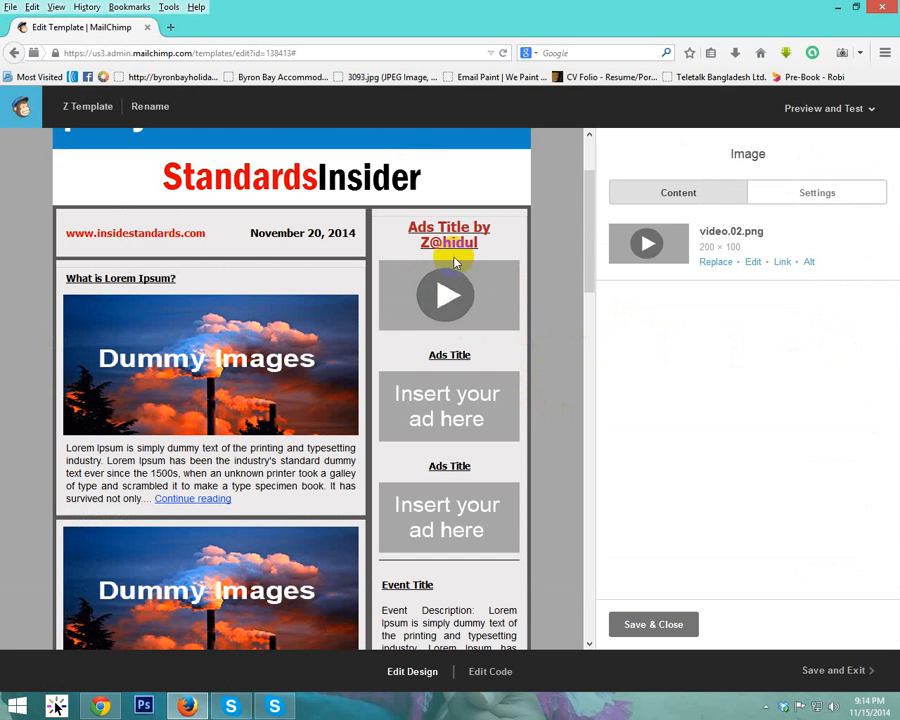
{"action": "mouse_move", "coordinate": [524, 304]}
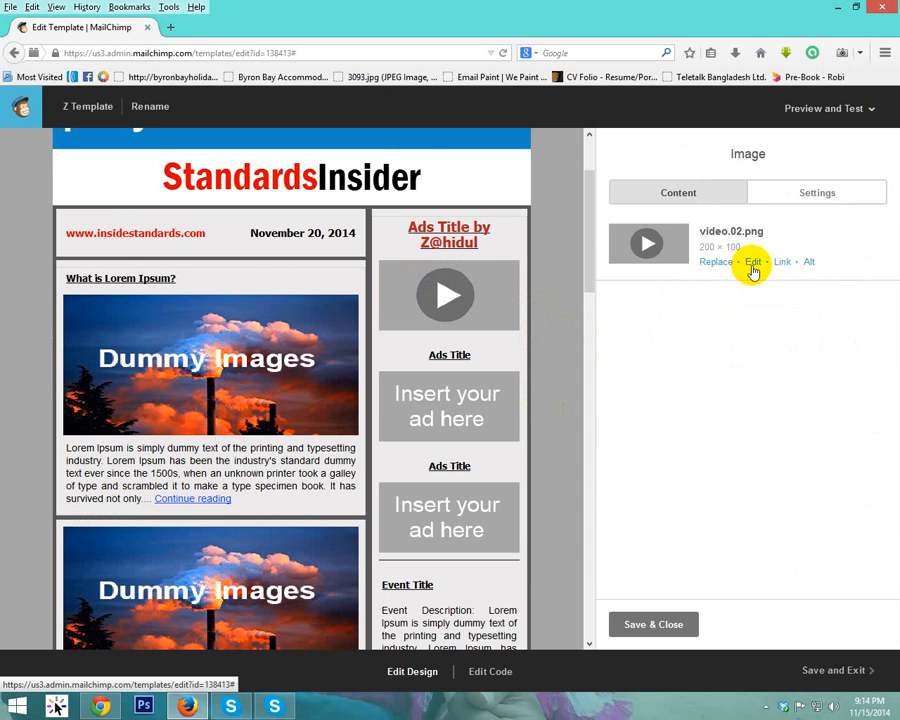
Load video.02.png into the Photo Editor with its Enhance, Crop and Resize tools
{"action": "left_click", "coordinate": [752, 260]}
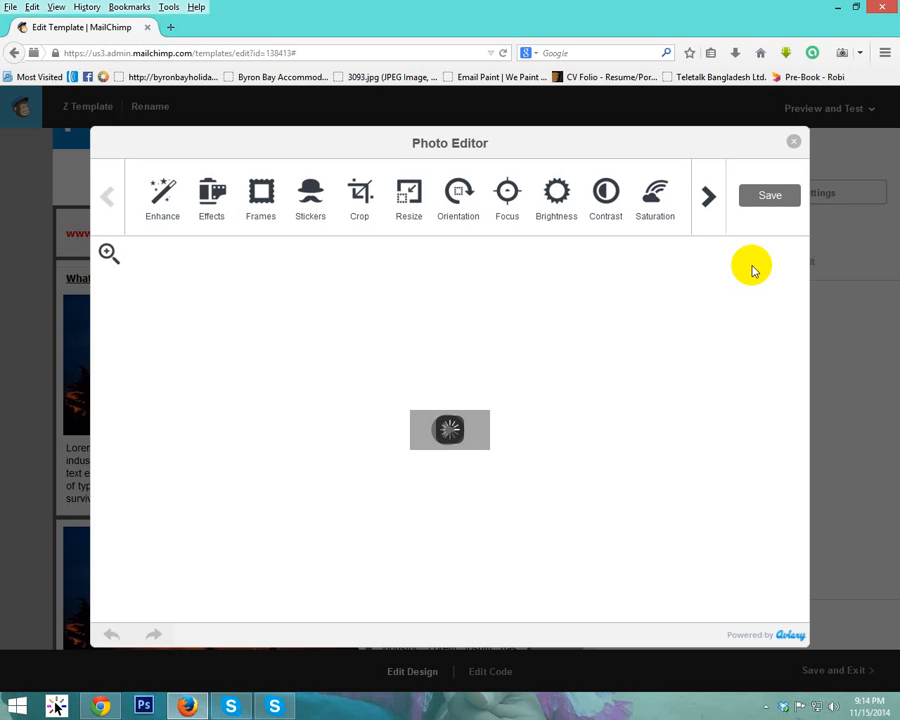
{"action": "mouse_move", "coordinate": [704, 328]}
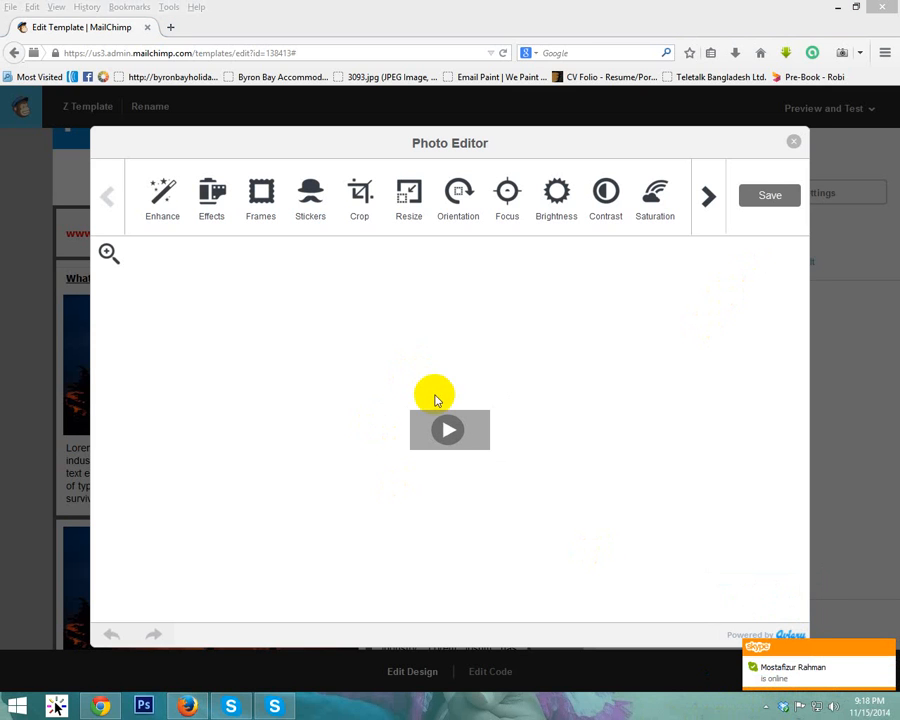
{"action": "mouse_move", "coordinate": [416, 452]}
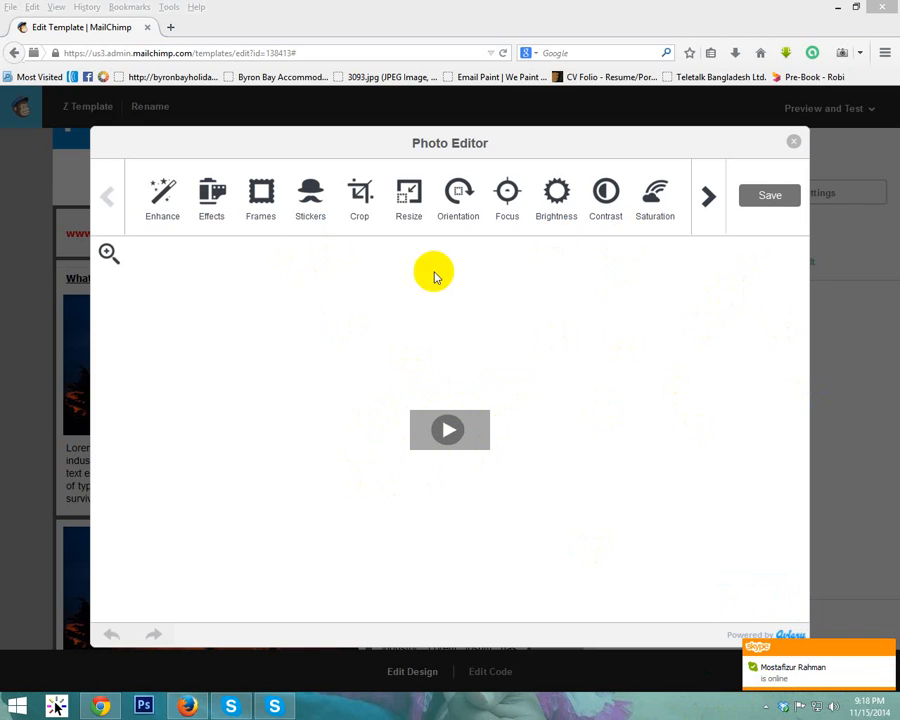
Resize video.02.png to width 190 and height 50 in the Photo Editor
{"action": "left_click", "coordinate": [408, 192]}
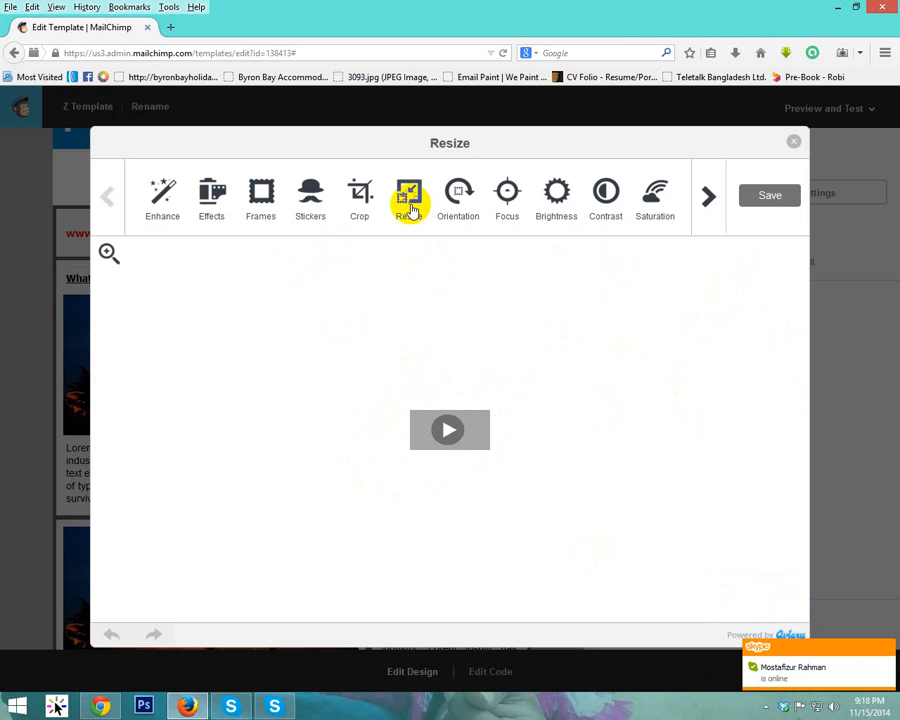
{"action": "left_click", "coordinate": [408, 192]}
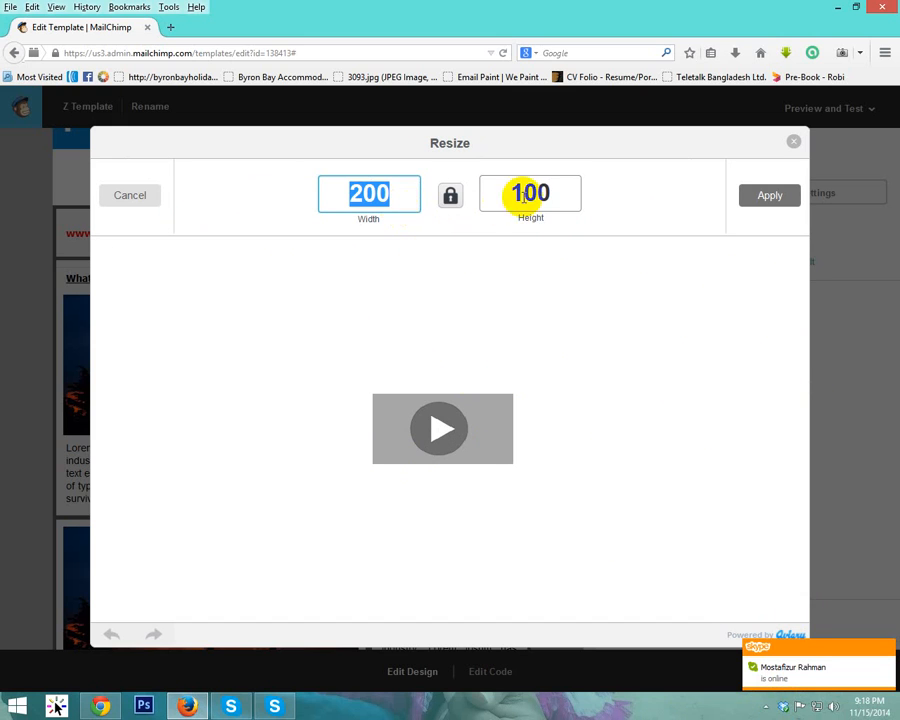
{"action": "left_click", "coordinate": [368, 194]}
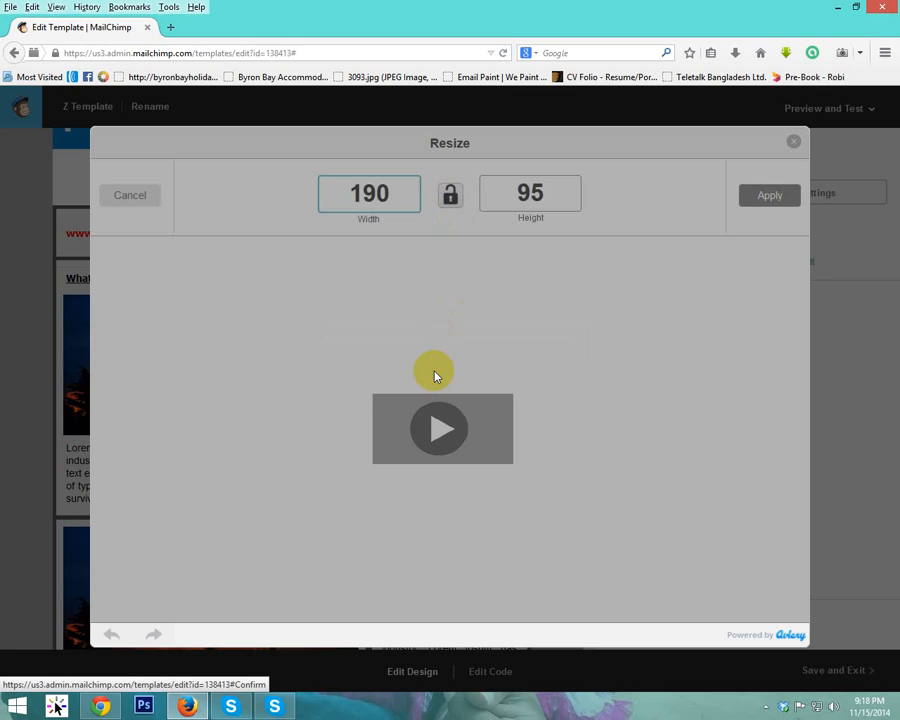
{"action": "left_click", "coordinate": [530, 192]}
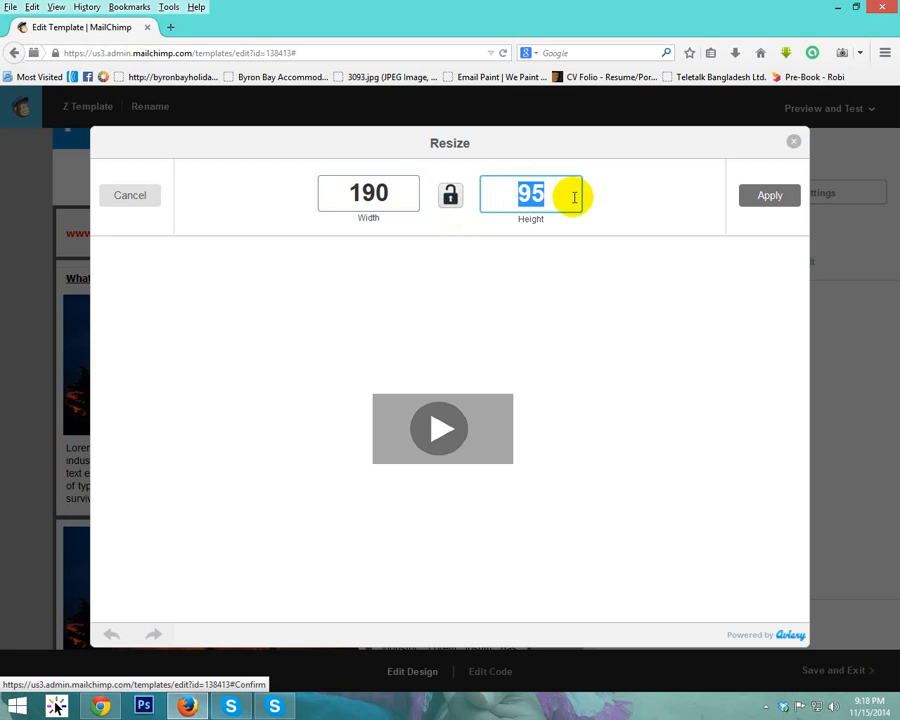
{"action": "type", "text": "50"}
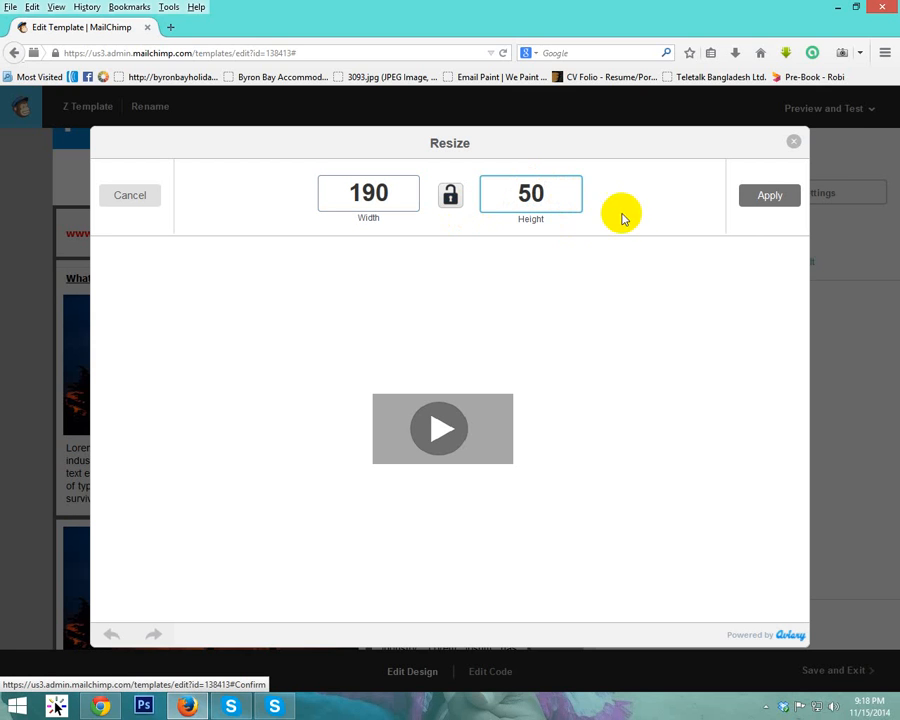
{"action": "mouse_move", "coordinate": [810, 176]}
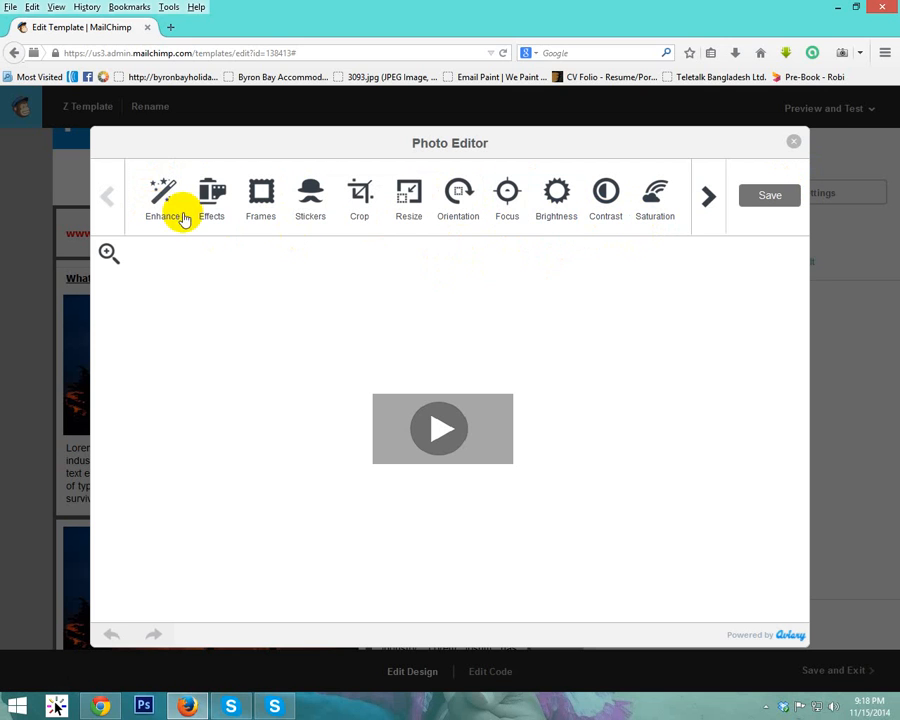
Dismiss the Frames options without a frame and close the Photo Editor
{"action": "left_click", "coordinate": [260, 196]}
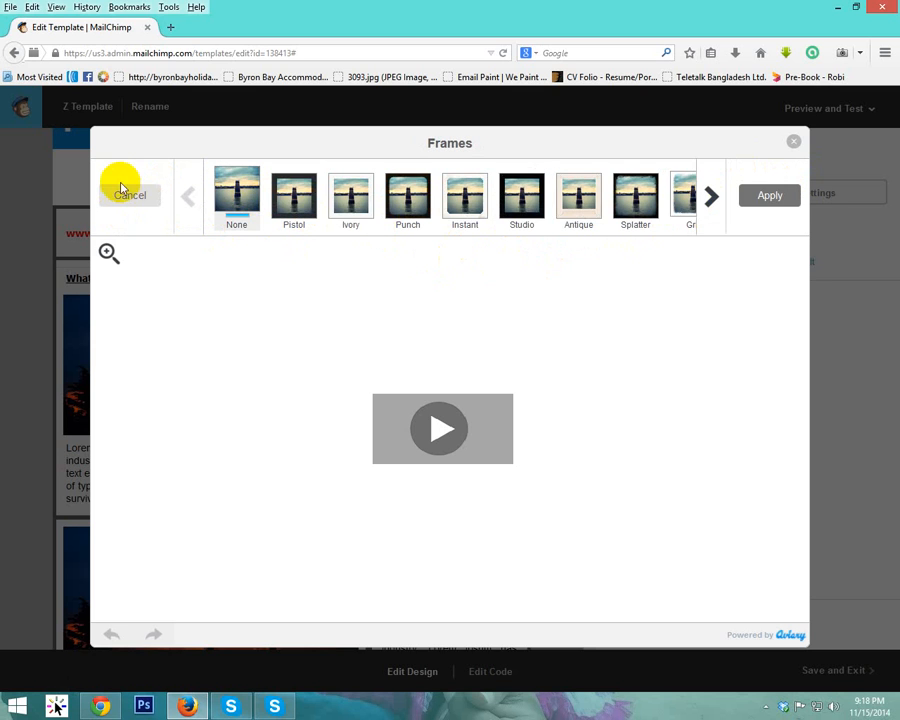
{"action": "left_click", "coordinate": [130, 194]}
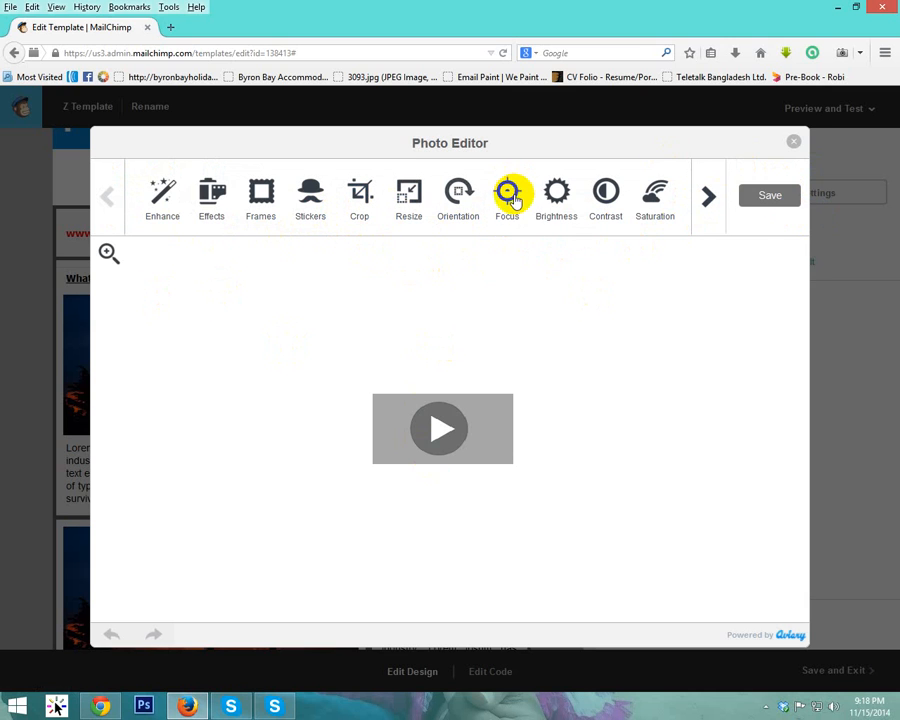
{"action": "mouse_move", "coordinate": [492, 210]}
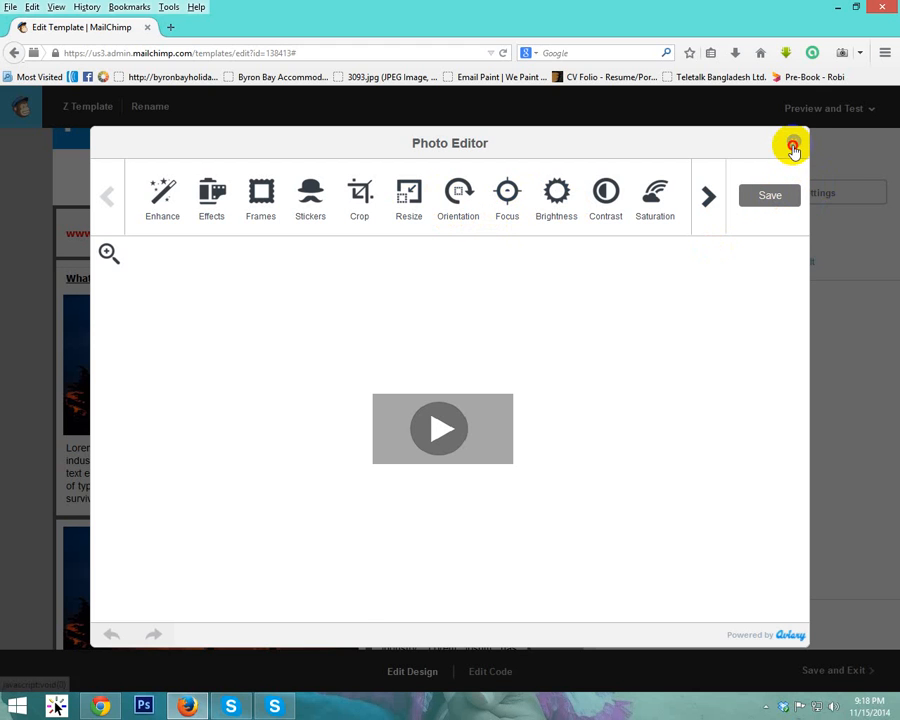
{"action": "left_click", "coordinate": [792, 144]}
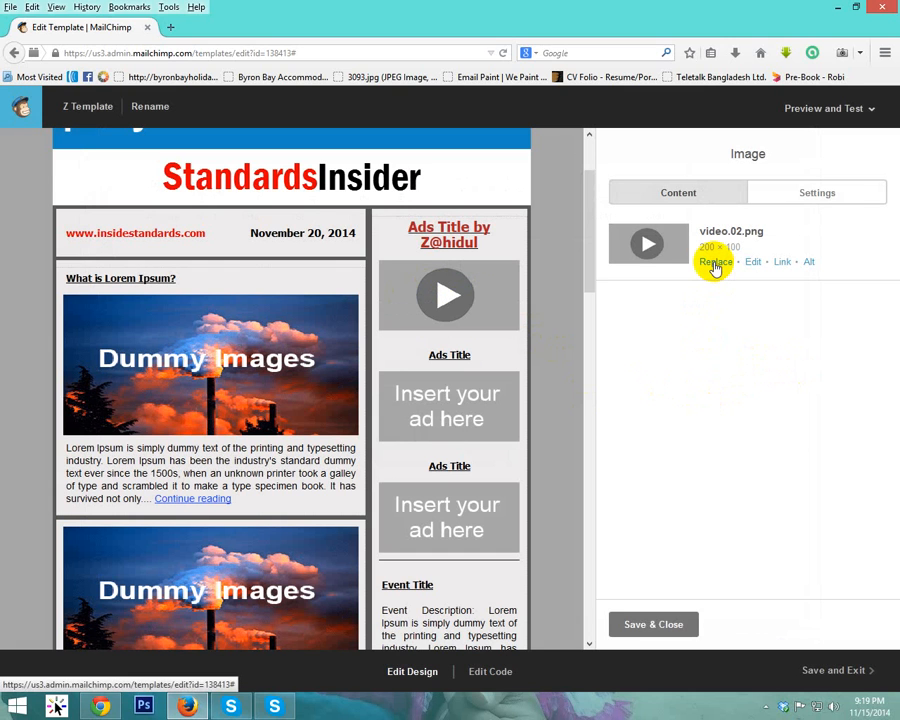
Start replacing video.02.png and reach the File Manager's upload drop area
{"action": "left_click", "coordinate": [714, 260]}
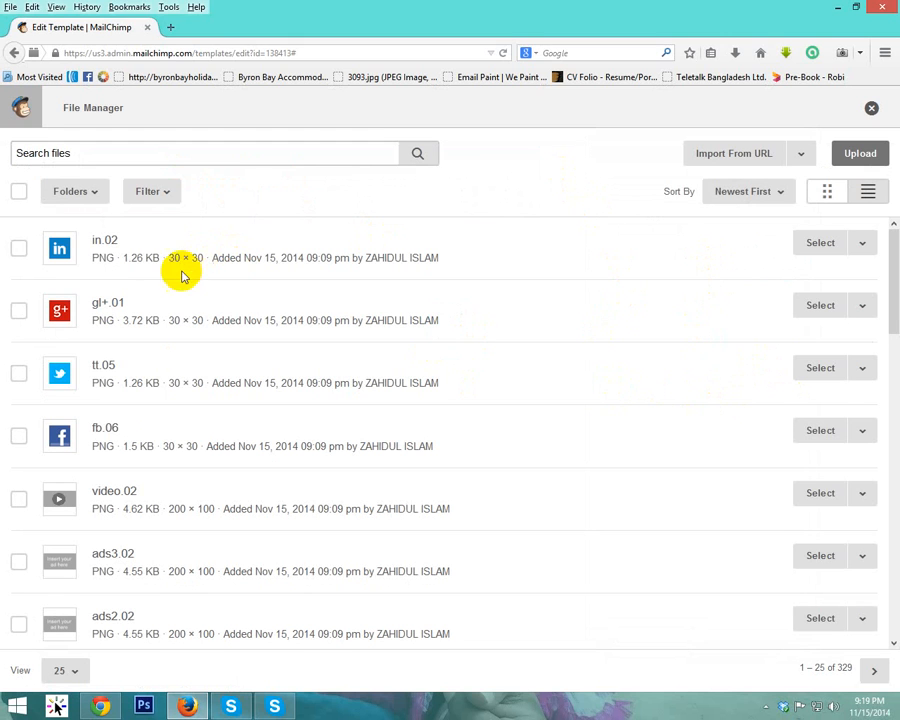
{"action": "mouse_move", "coordinate": [140, 432]}
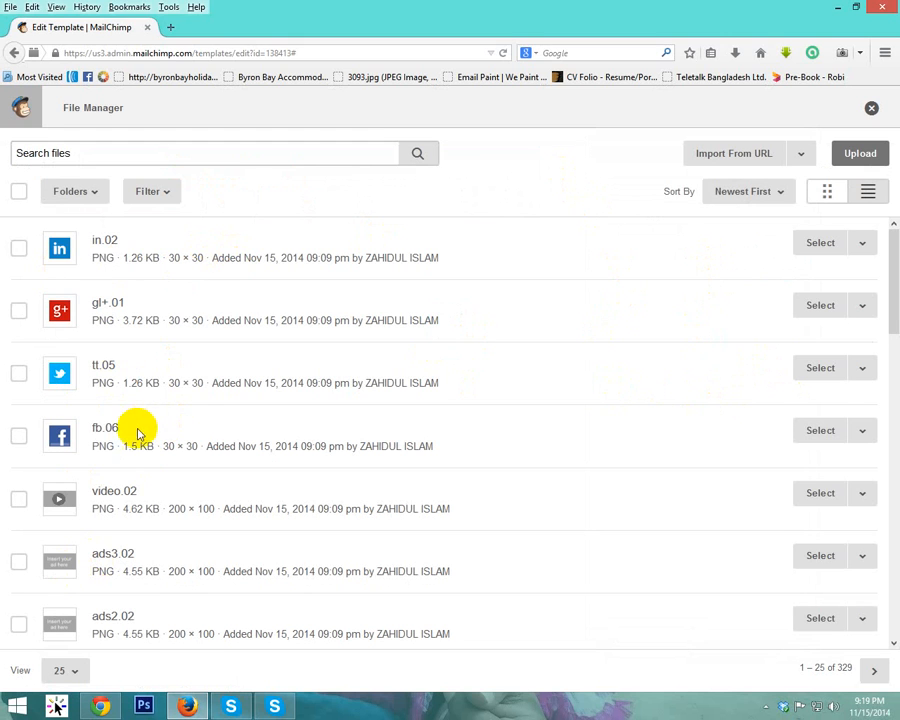
{"action": "mouse_move", "coordinate": [130, 532]}
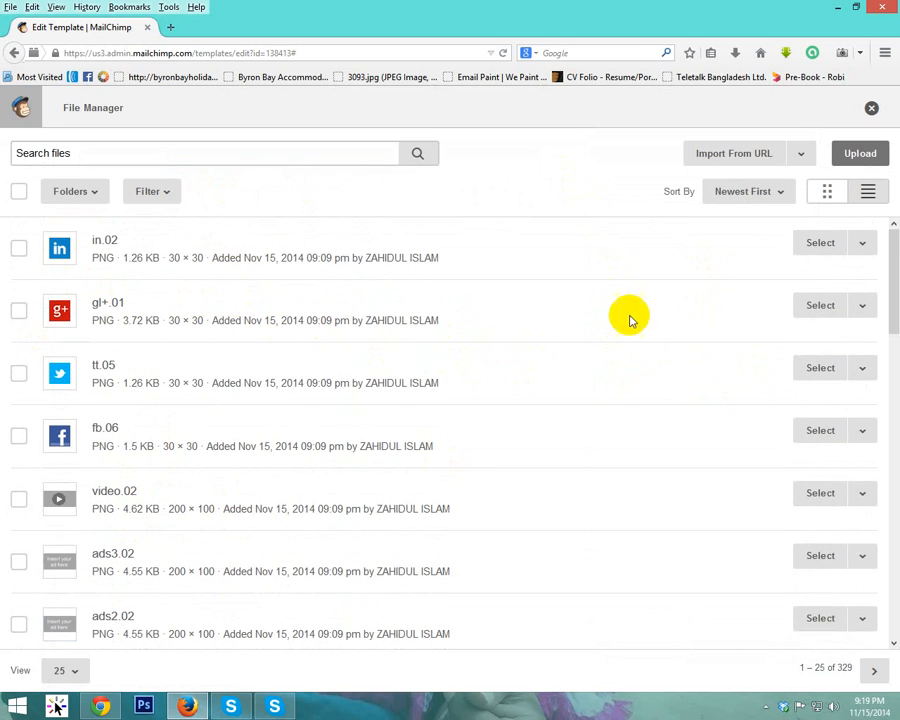
{"action": "left_click", "coordinate": [860, 152]}
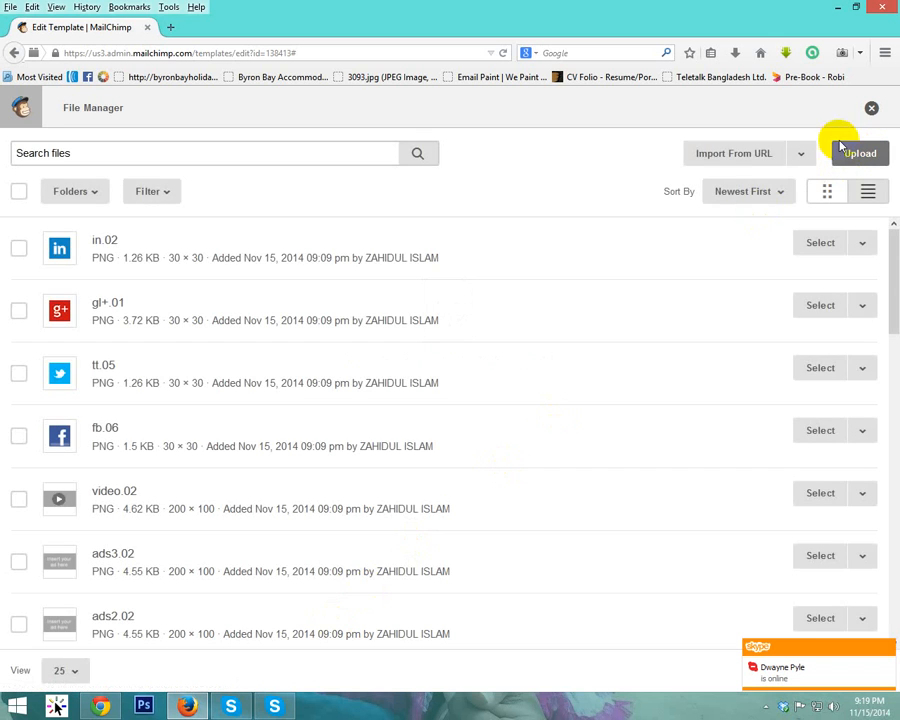
{"action": "left_click", "coordinate": [858, 152]}
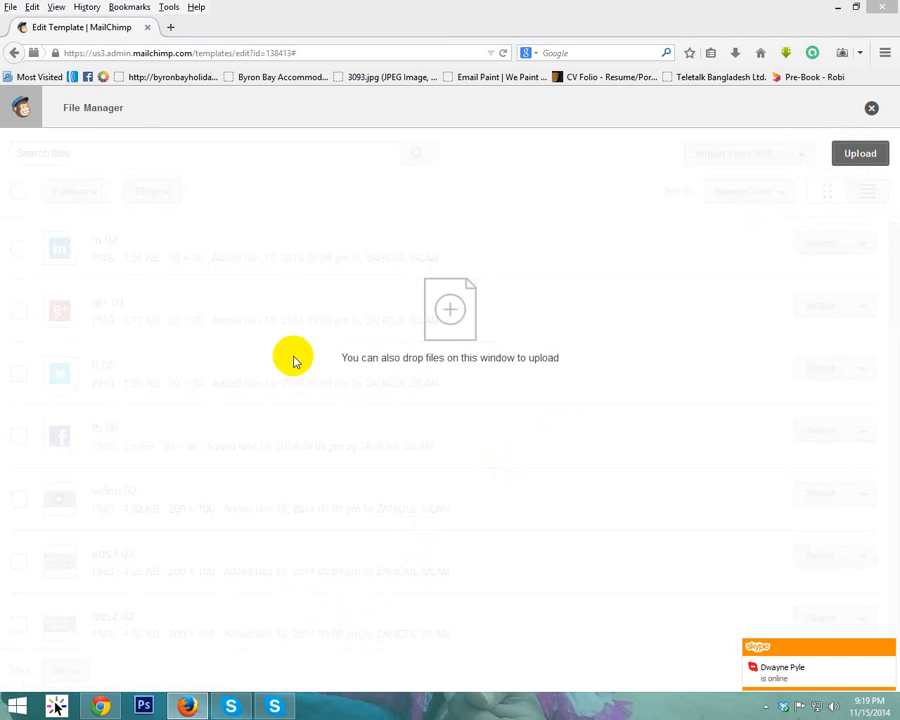
Upload ZED.png from the Desktop into the ad block and Save & Close it
{"action": "left_click", "coordinate": [858, 152]}
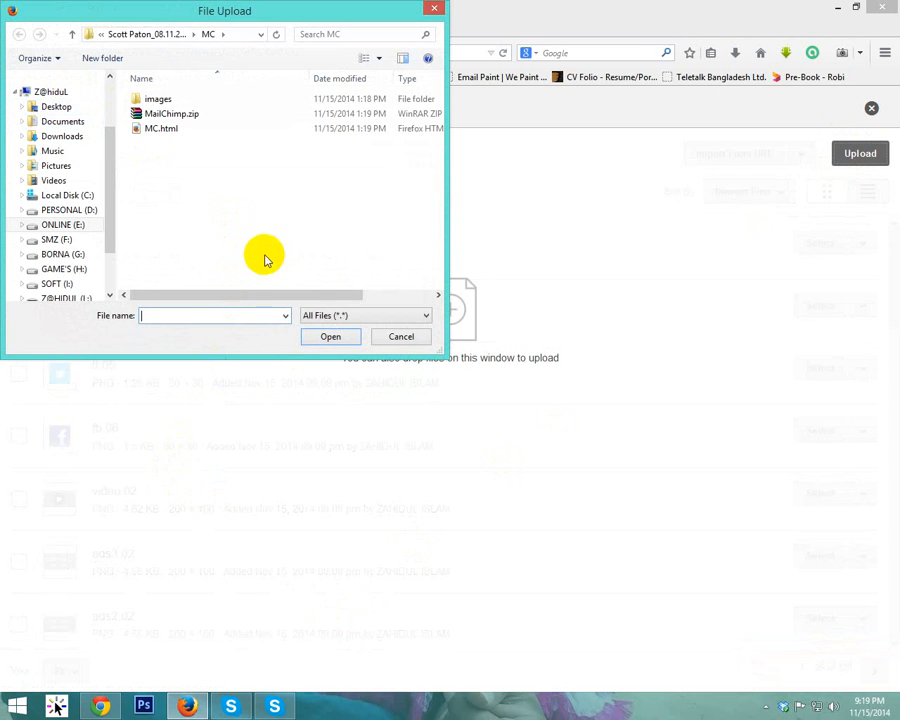
{"action": "left_click", "coordinate": [56, 108]}
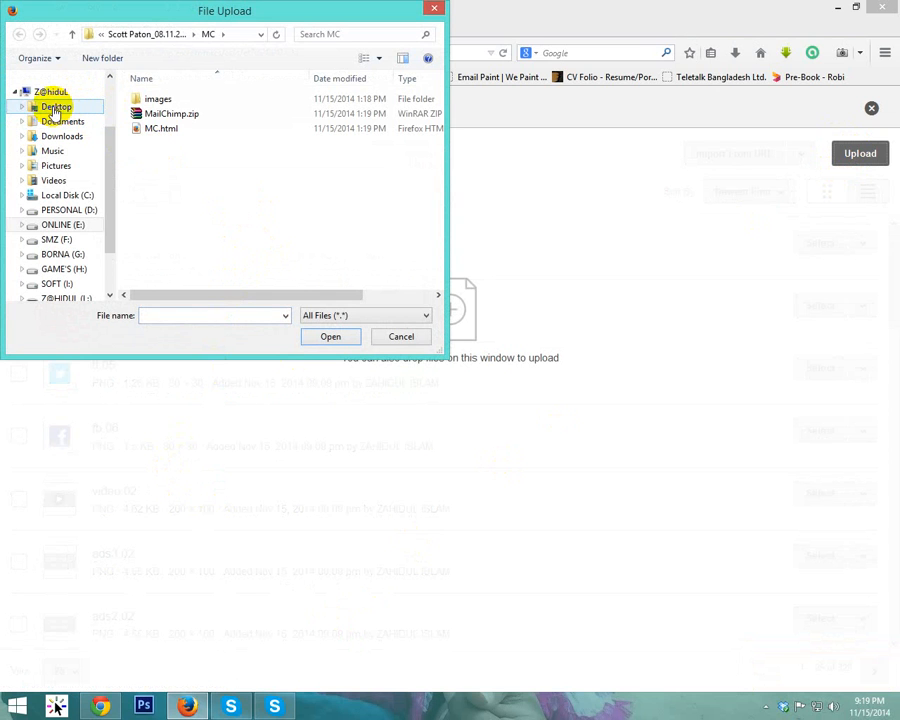
{"action": "left_click", "coordinate": [56, 108]}
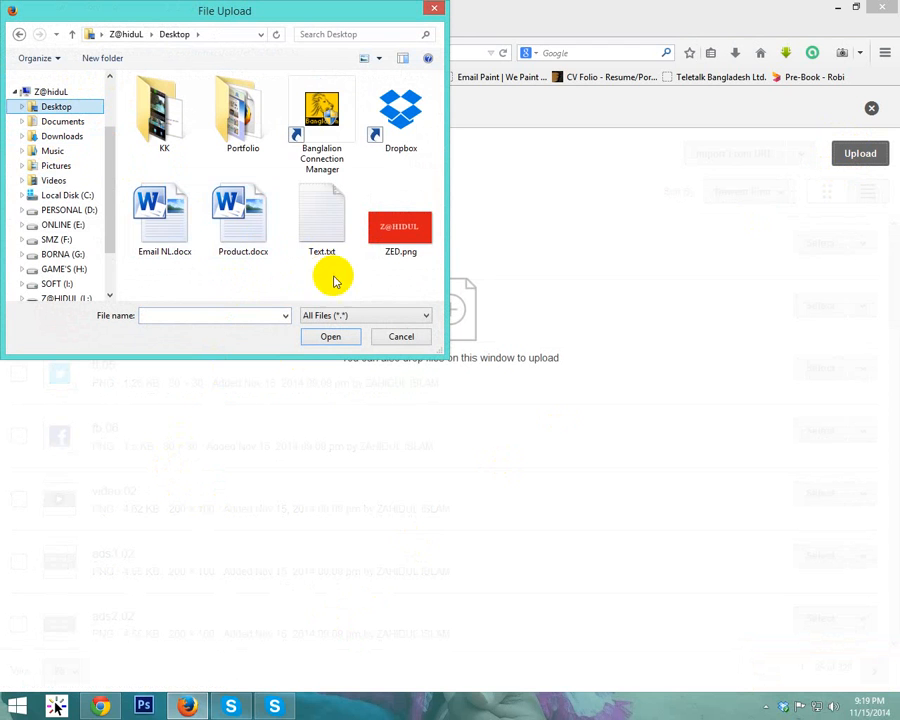
{"action": "left_click", "coordinate": [400, 220]}
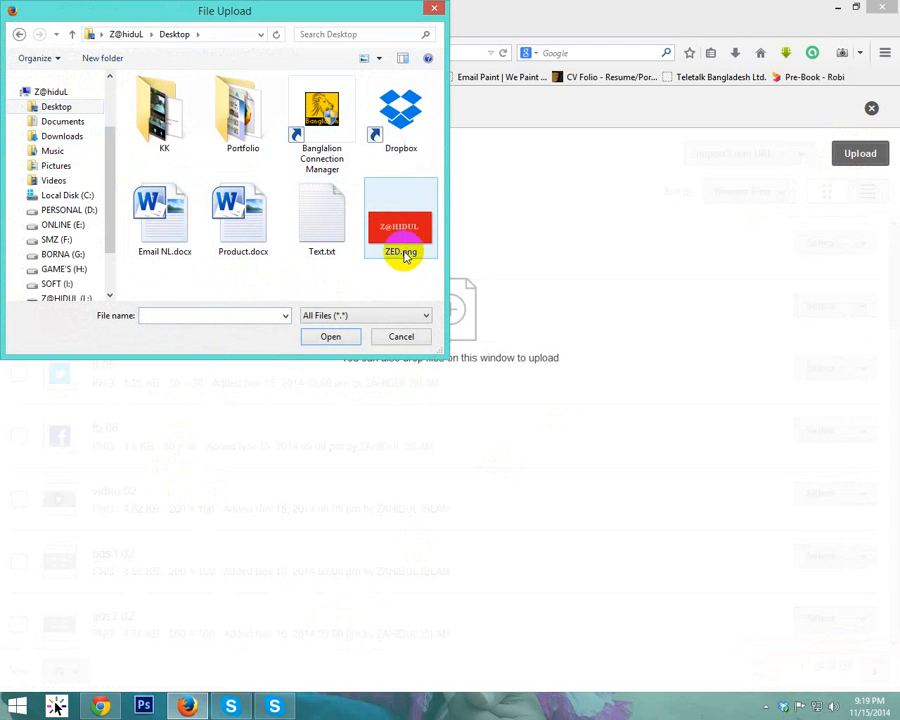
{"action": "left_click", "coordinate": [330, 336]}
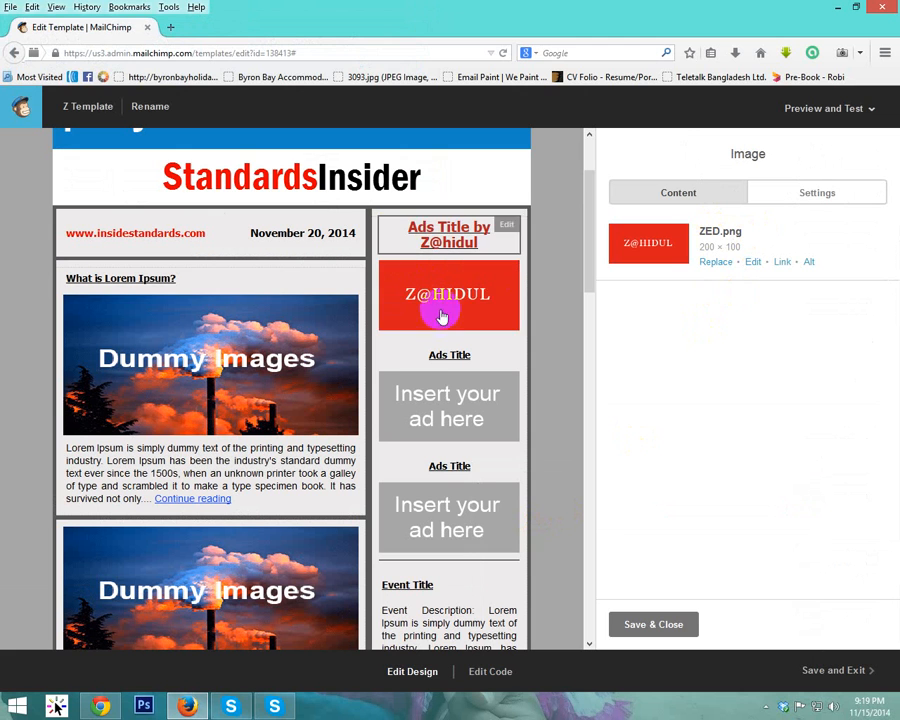
{"action": "mouse_move", "coordinate": [598, 618]}
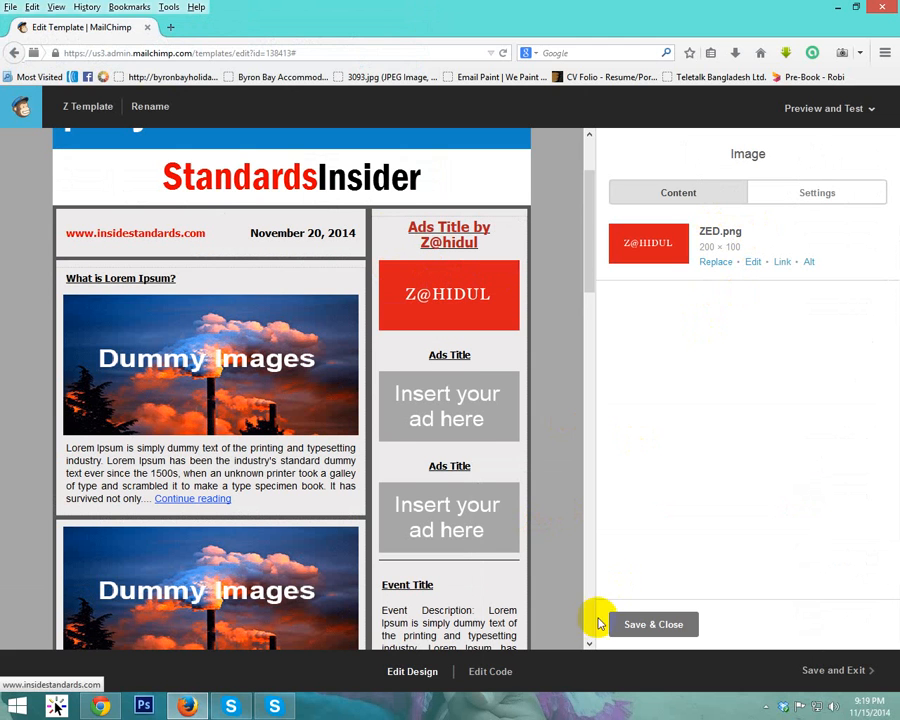
{"action": "scroll", "scroll_direction": "down", "scroll_amount": 3}
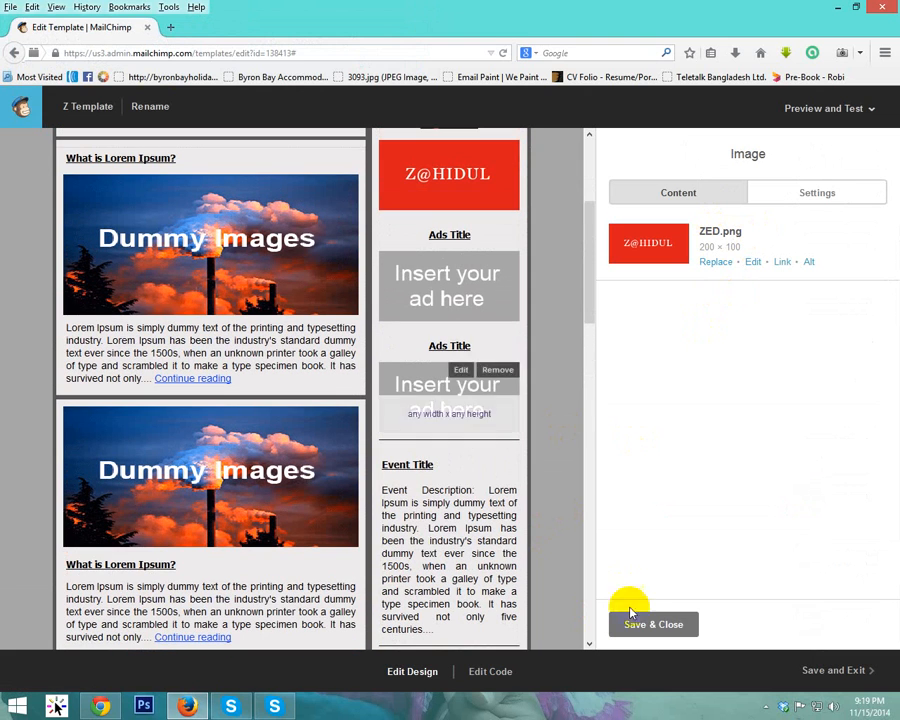
{"action": "left_click", "coordinate": [652, 624]}
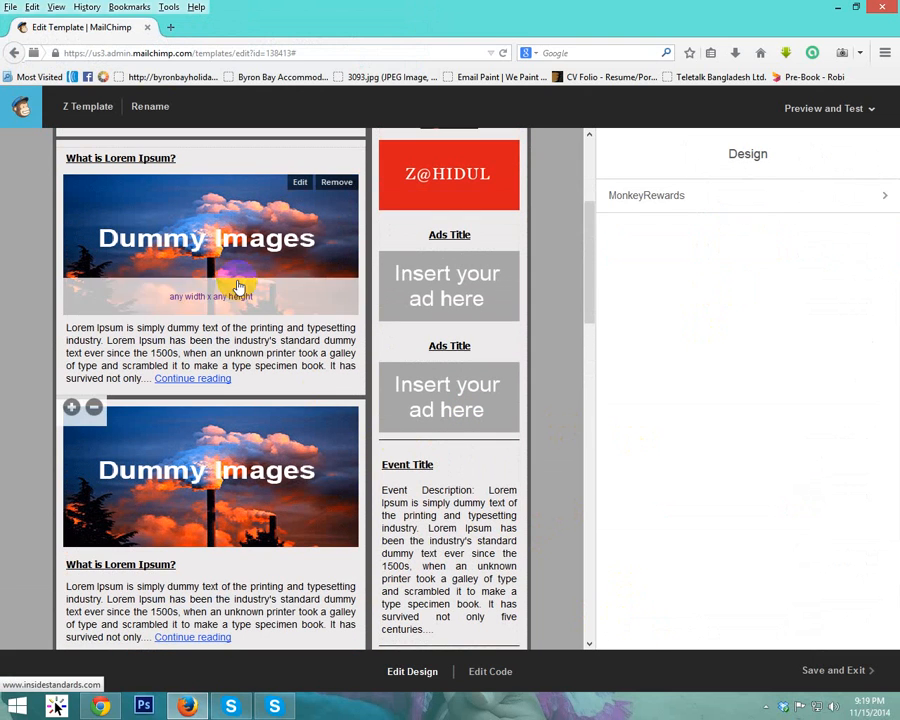
{"action": "mouse_move", "coordinate": [278, 292]}
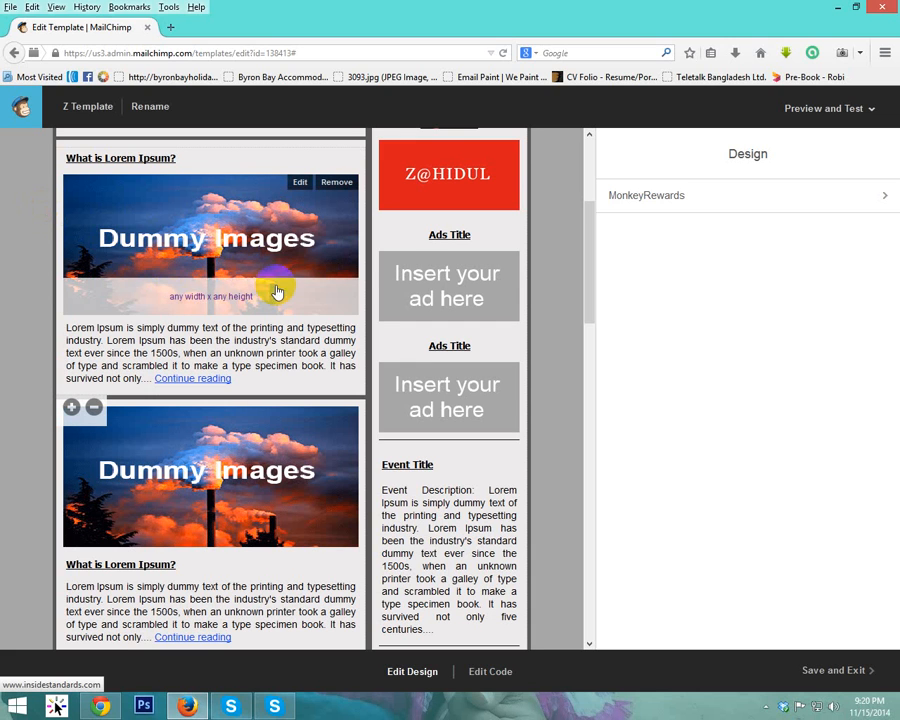
{"action": "left_click", "coordinate": [300, 182]}
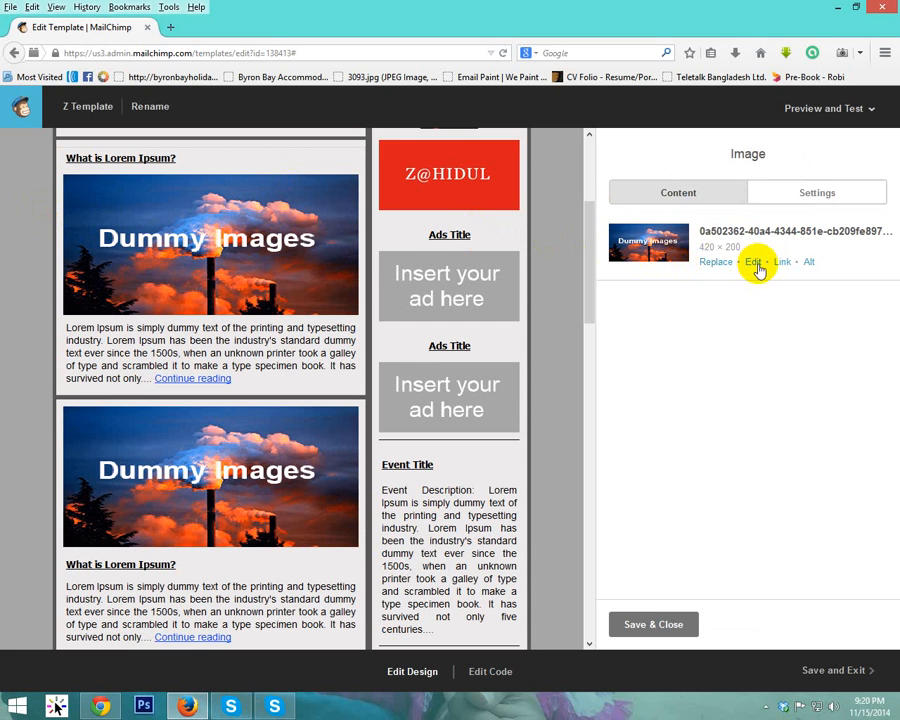
{"action": "mouse_move", "coordinate": [584, 284]}
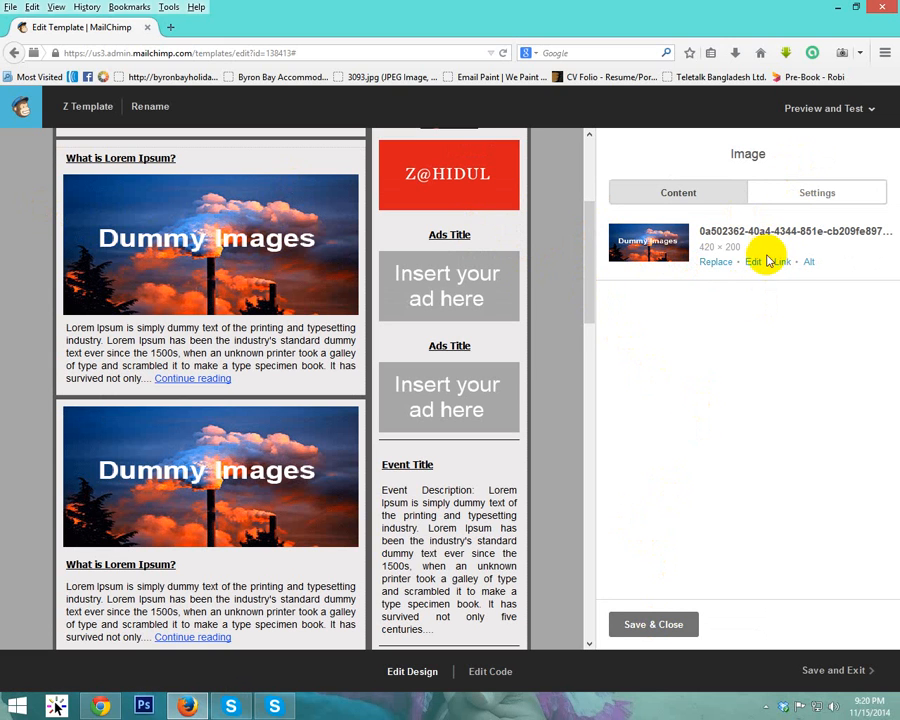
{"action": "left_click", "coordinate": [782, 260]}
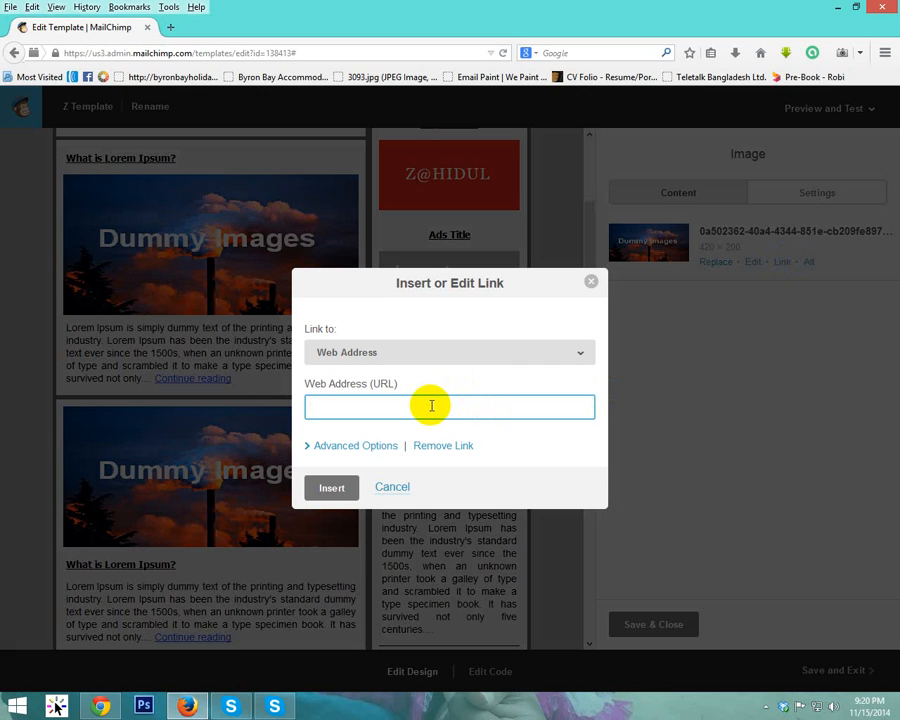
{"action": "type", "text": "fjsdkfhds"}
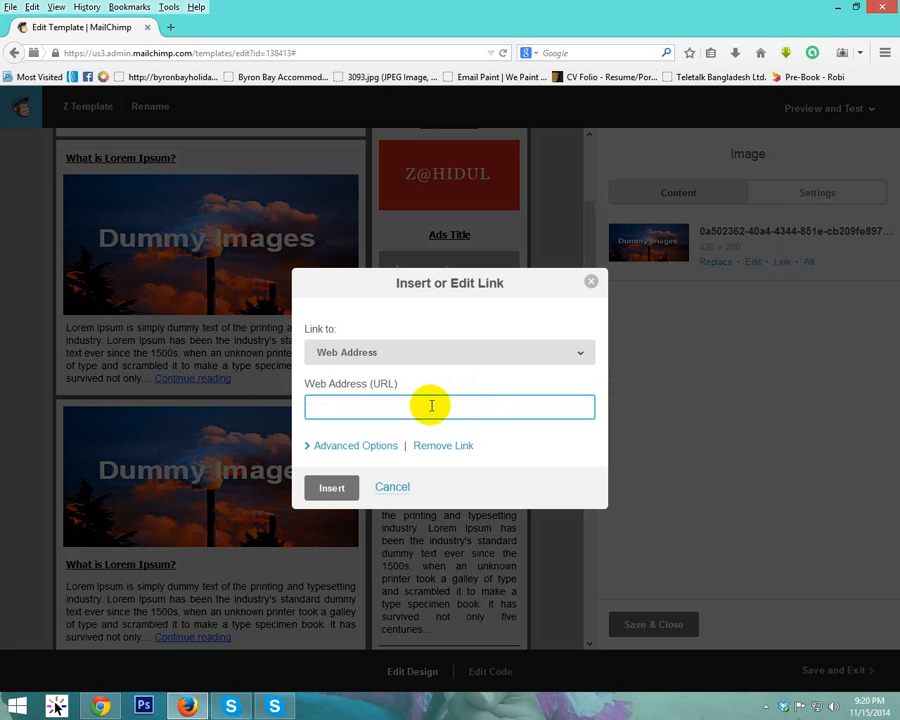
{"action": "type", "text": "https://"}
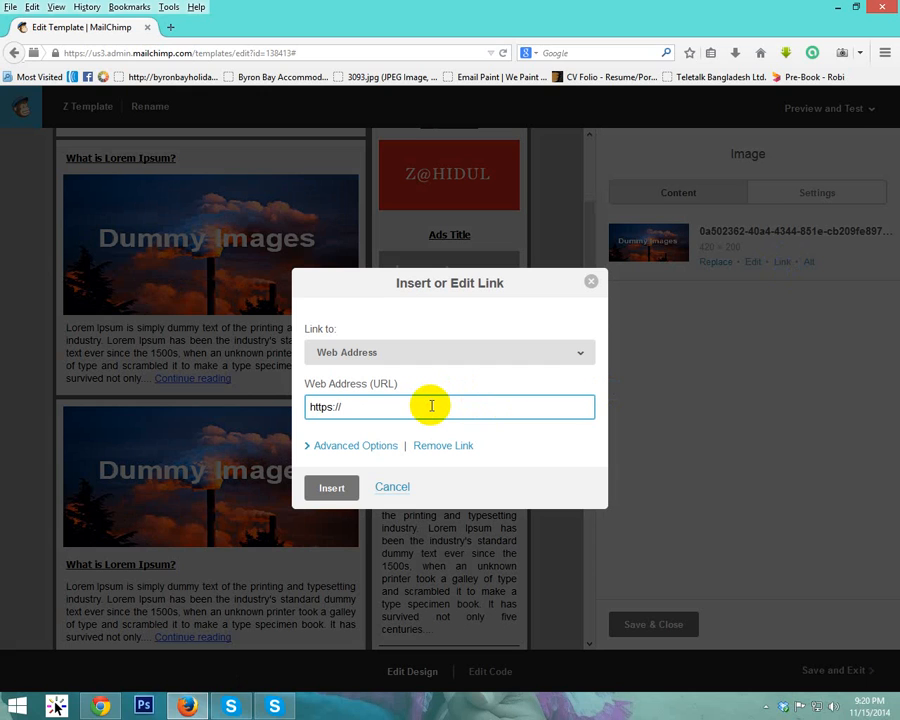
{"action": "type", "text": "zahidul"}
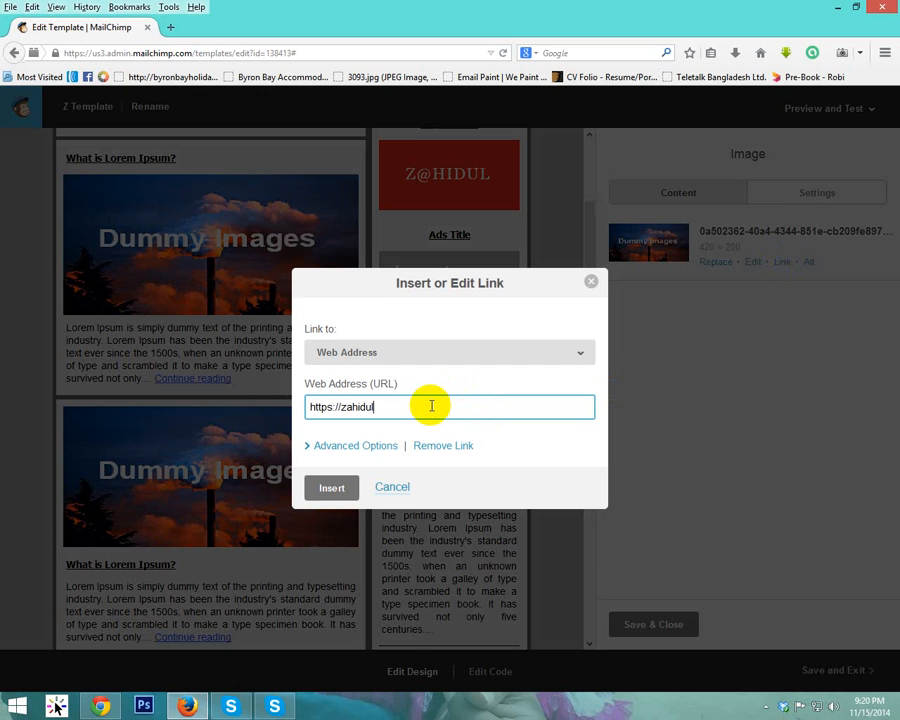
{"action": "type", "text": "islam.info"}
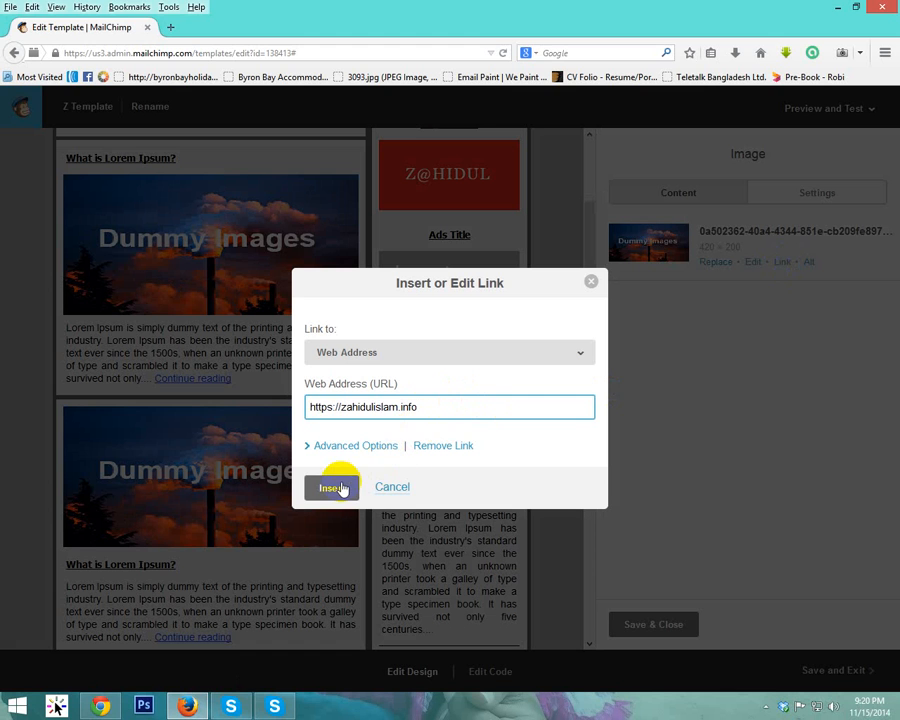
{"action": "left_click", "coordinate": [332, 488]}
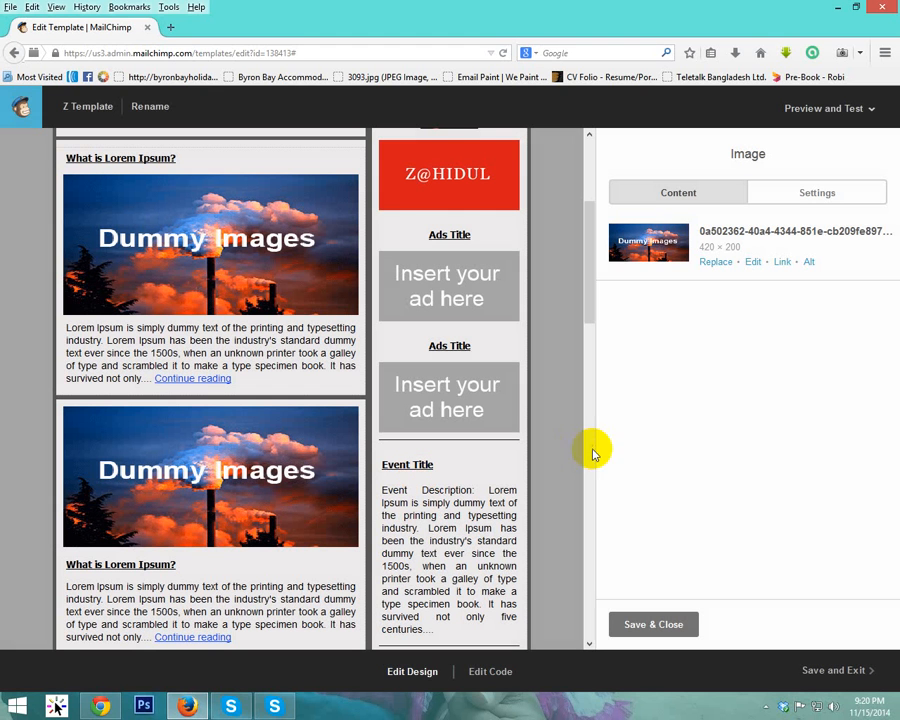
{"action": "mouse_move", "coordinate": [336, 272]}
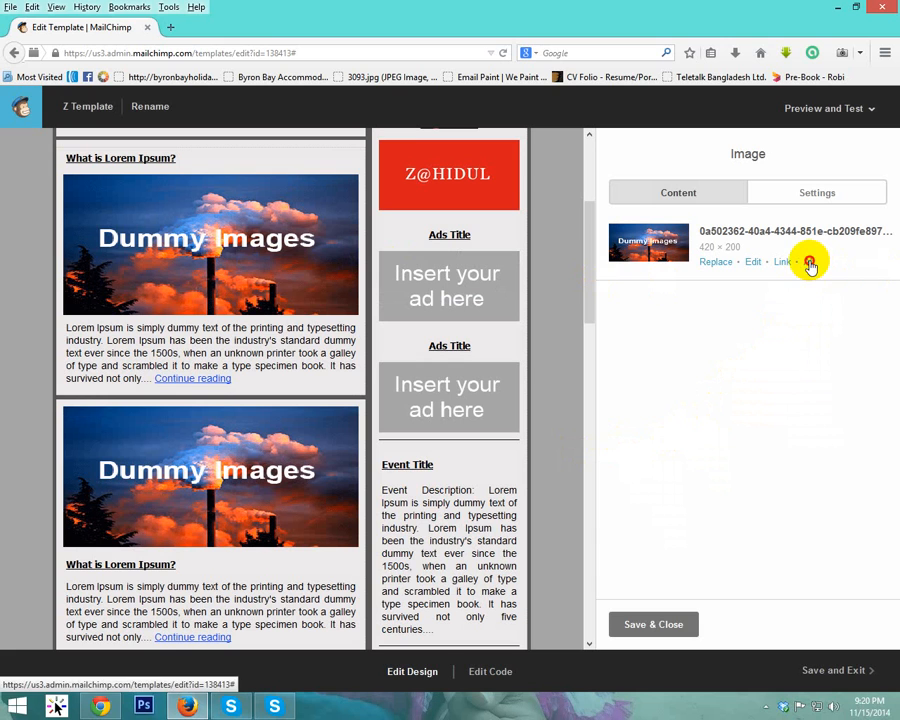
Set the image's Alt text and Save & Close back to the Design settings
{"action": "left_click", "coordinate": [808, 260]}
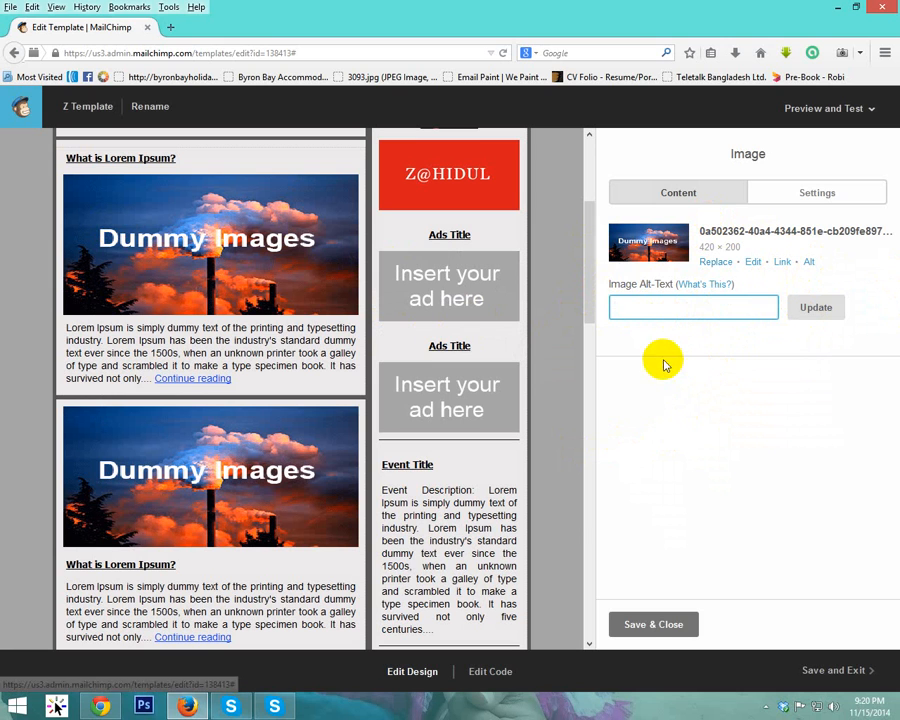
{"action": "left_click", "coordinate": [652, 624]}
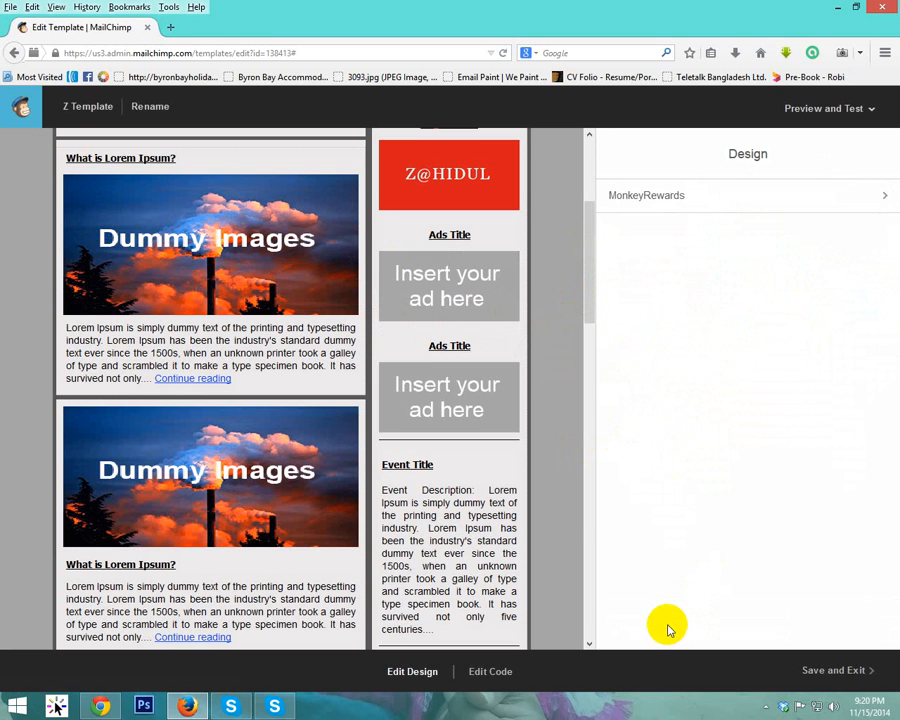
{"action": "mouse_move", "coordinate": [588, 280]}
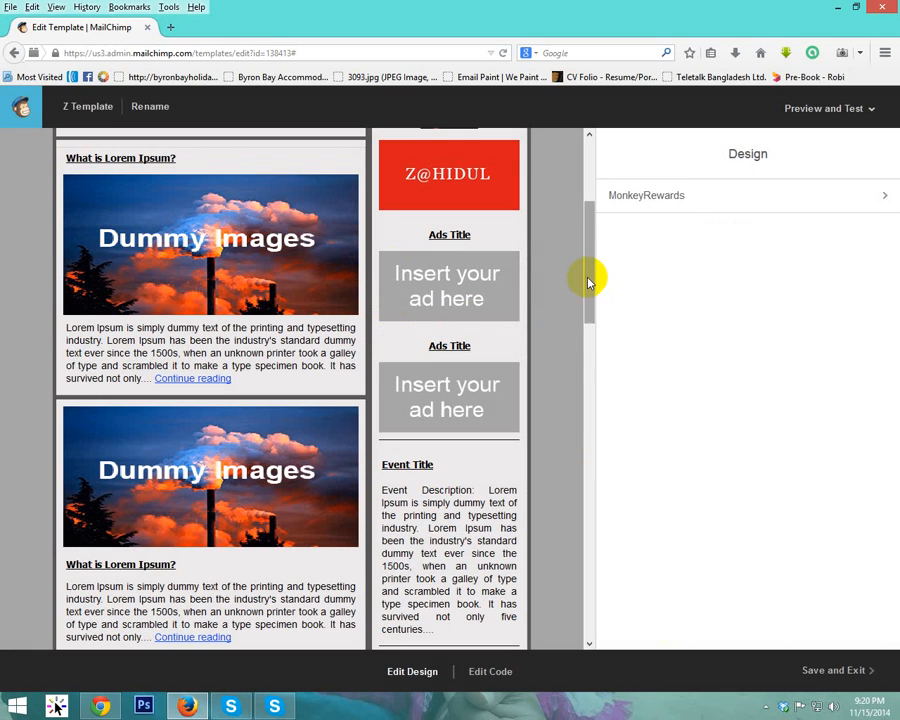
{"action": "scroll", "scroll_direction": "down", "scroll_amount": 3}
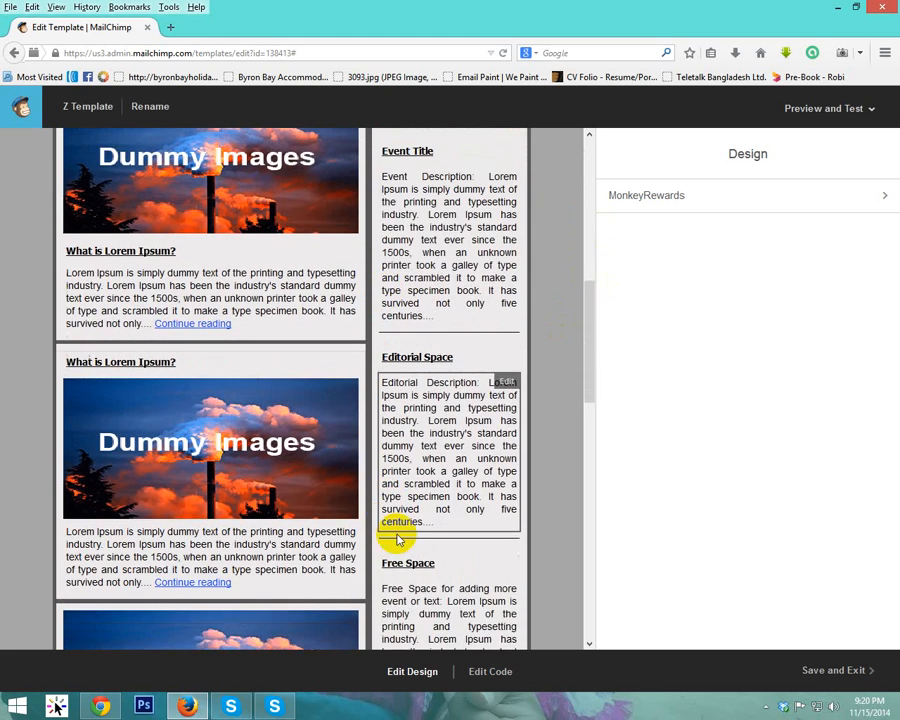
{"action": "scroll", "scroll_direction": "up", "scroll_amount": 3}
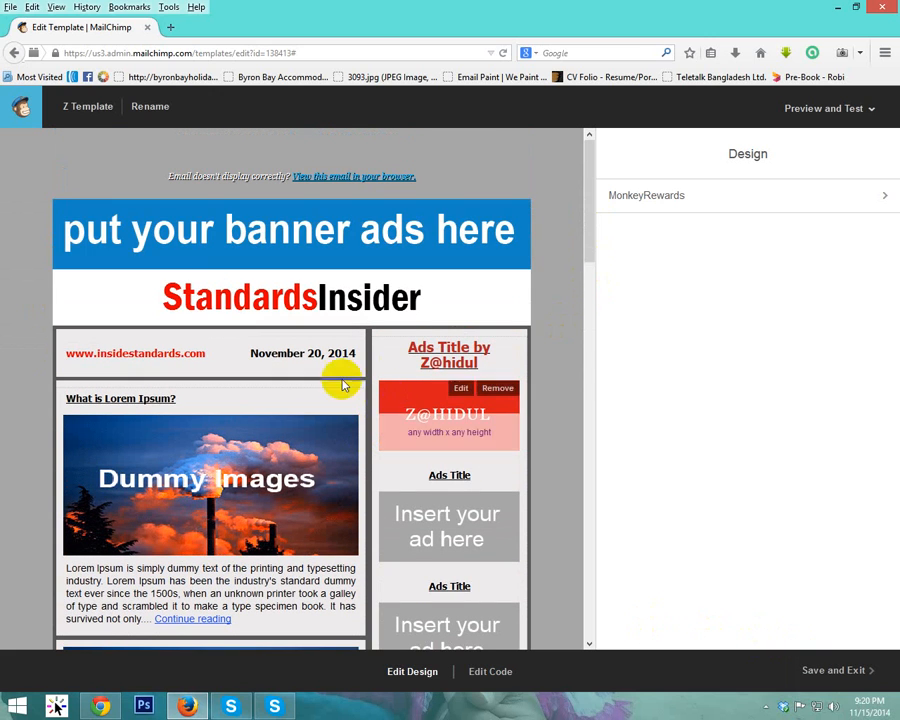
{"action": "mouse_move", "coordinate": [216, 296]}
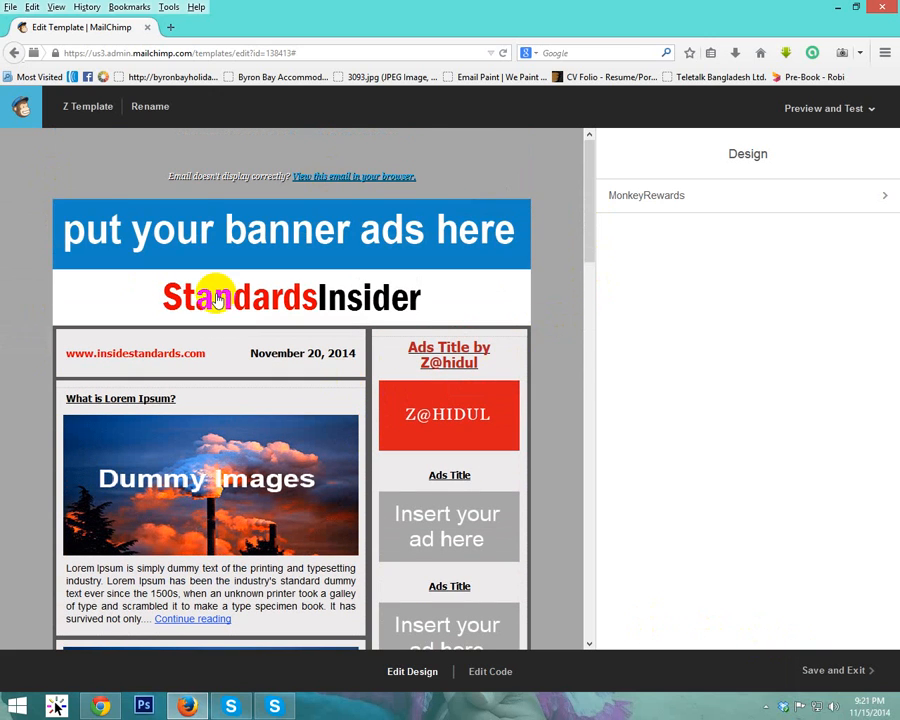
{"action": "scroll", "scroll_direction": "down", "scroll_amount": 3}
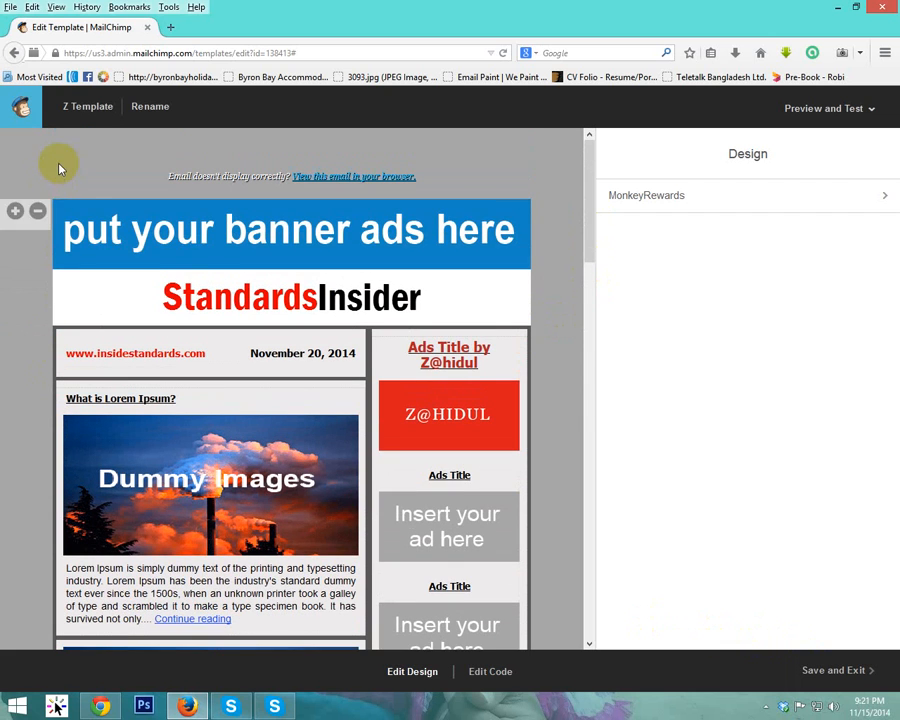
{"action": "mouse_move", "coordinate": [88, 220]}
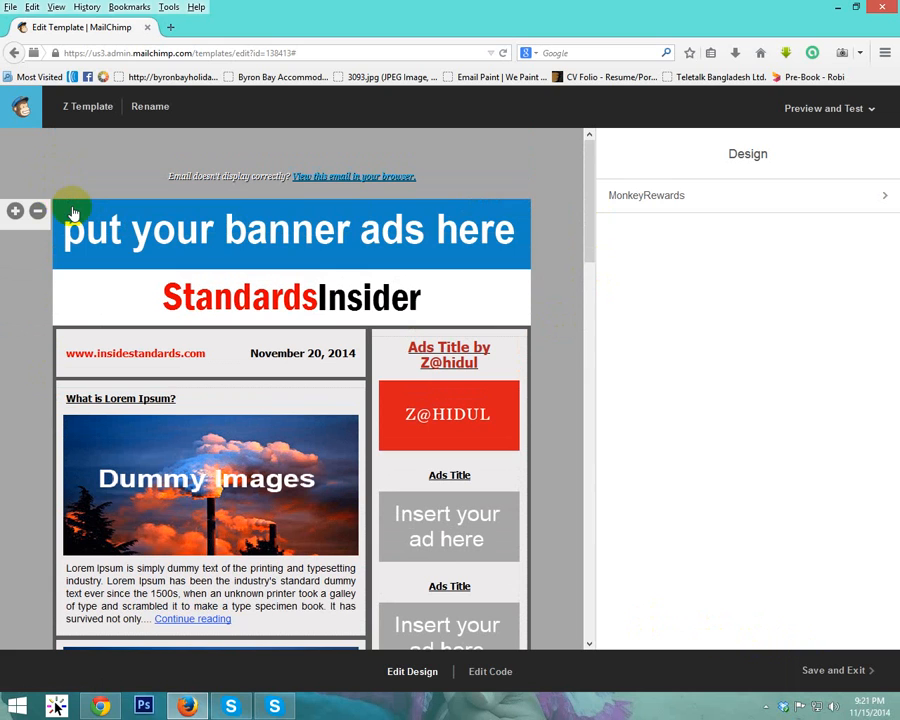
{"action": "mouse_move", "coordinate": [76, 218]}
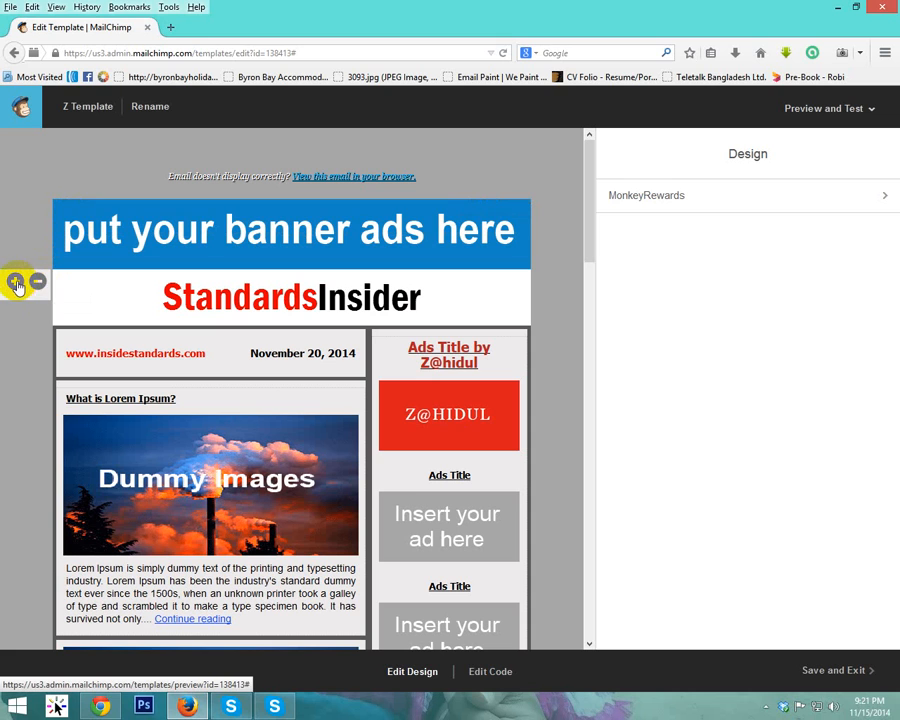
{"action": "mouse_move", "coordinate": [62, 248]}
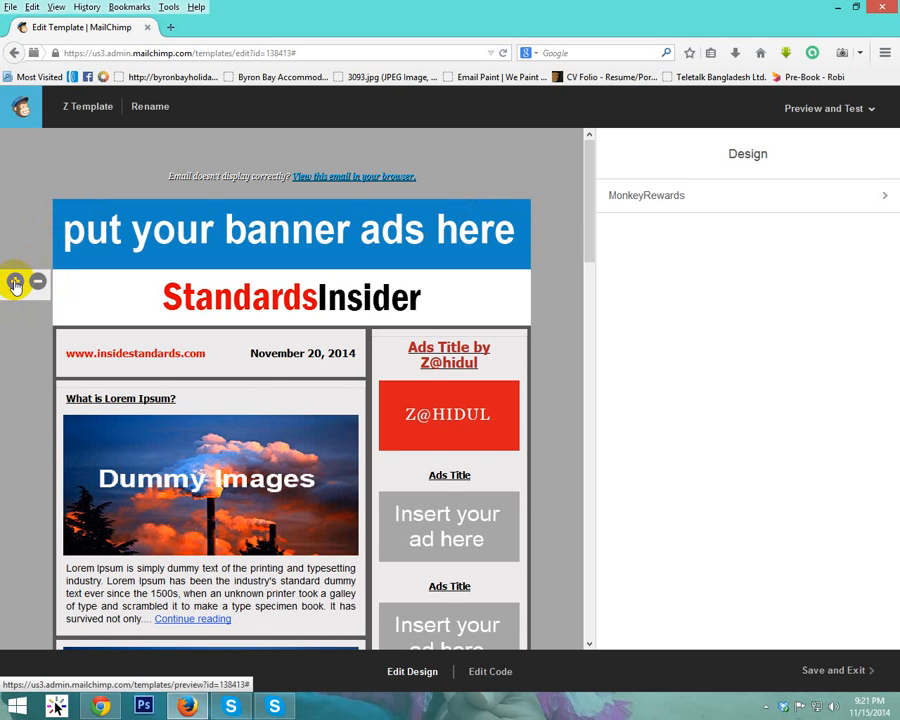
{"action": "left_click", "coordinate": [16, 280]}
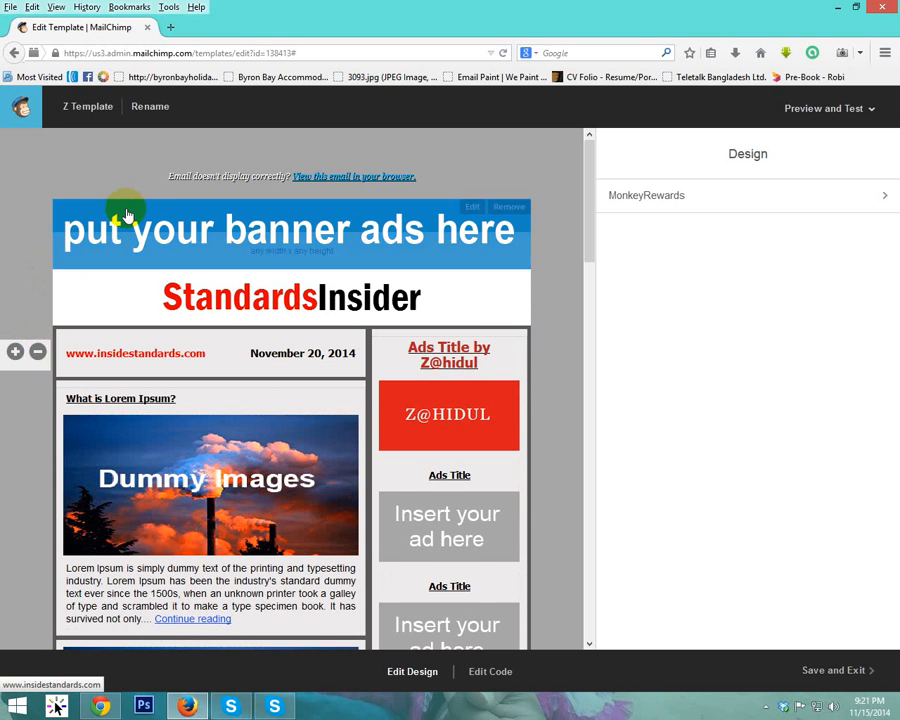
{"action": "scroll", "scroll_direction": "down", "scroll_amount": 3}
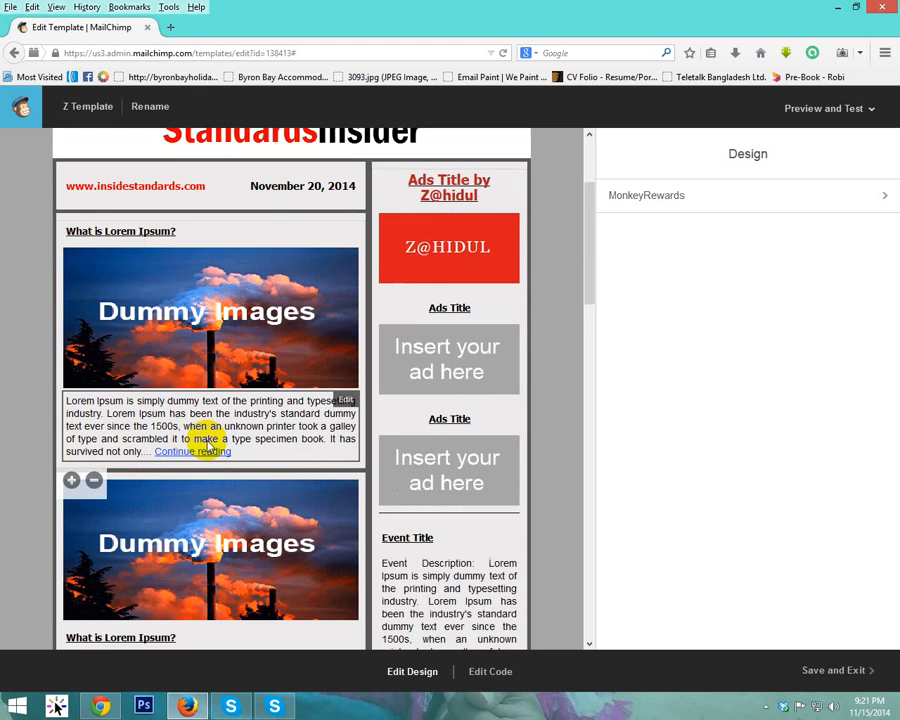
{"action": "scroll", "scroll_direction": "down", "scroll_amount": 3}
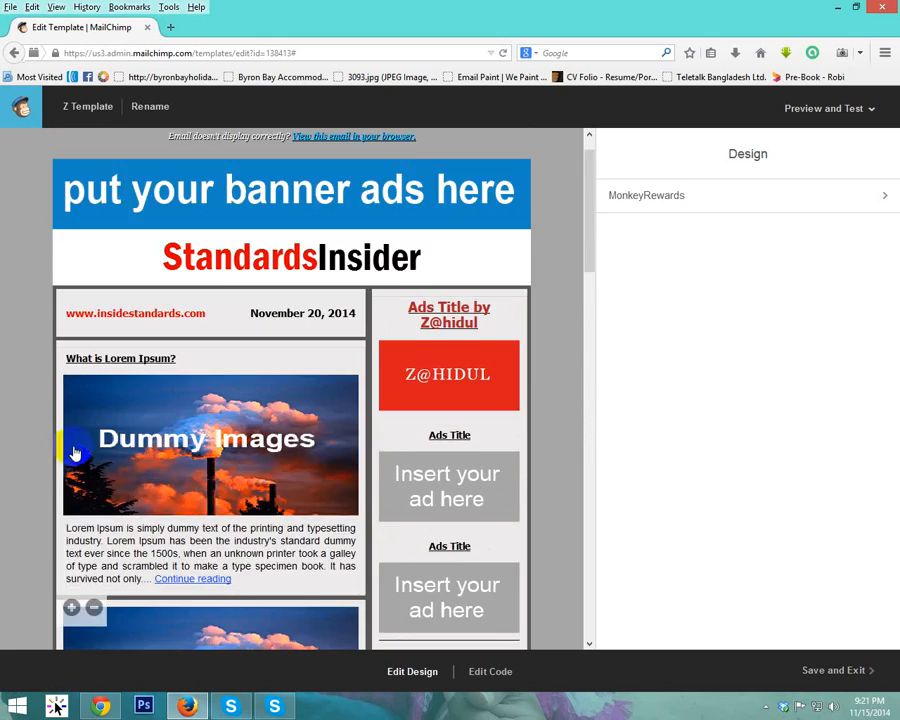
{"action": "scroll", "scroll_direction": "down", "scroll_amount": 3}
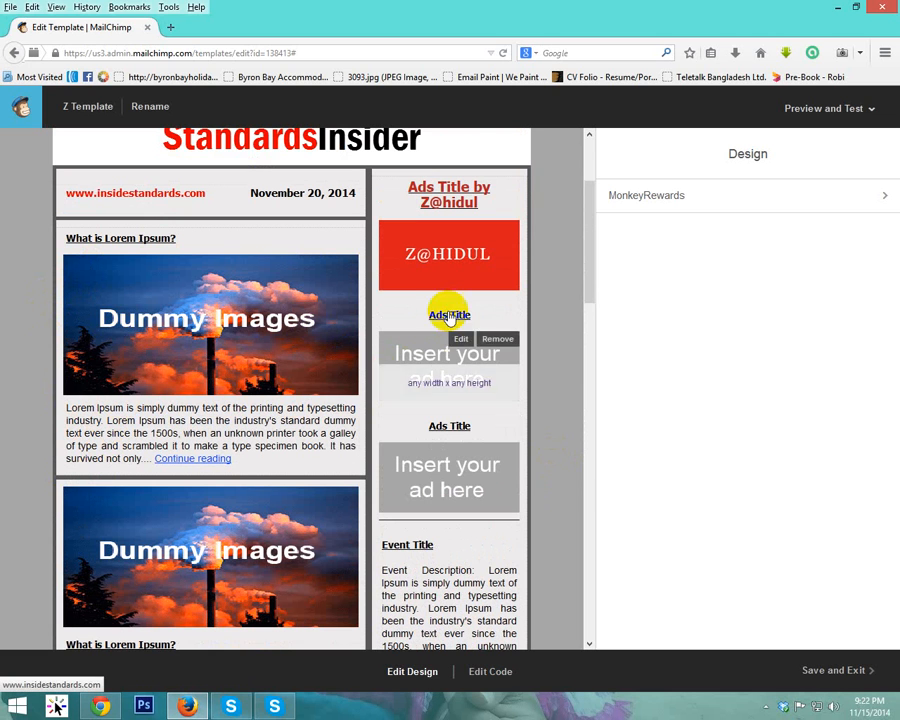
{"action": "scroll", "scroll_direction": "down", "scroll_amount": 3}
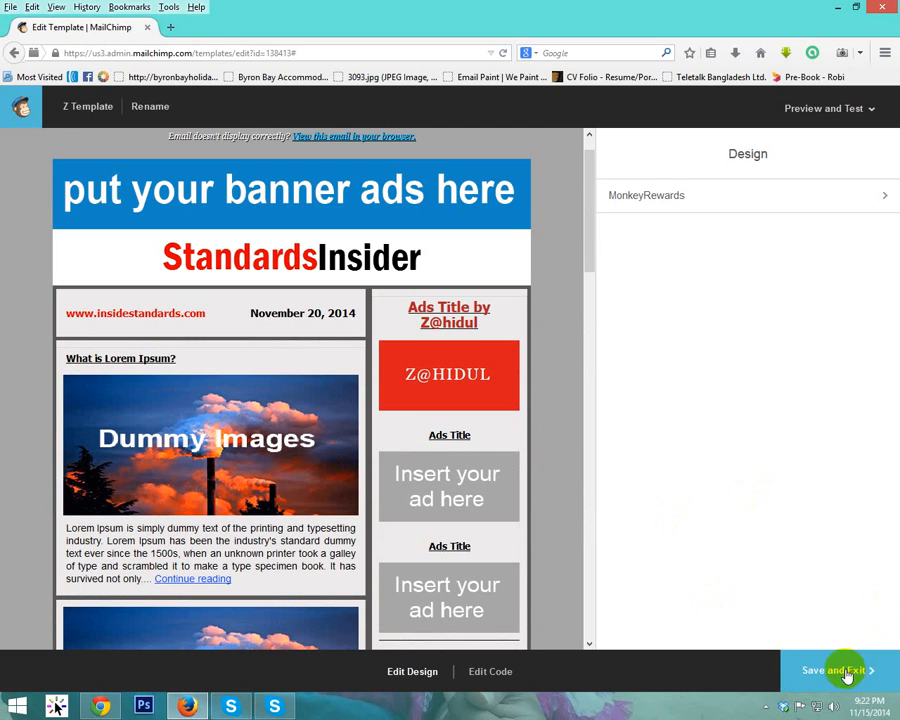
Save and exit Z Template, then launch its desktop and mobile Preview from the Templates list
{"action": "left_click", "coordinate": [838, 670]}
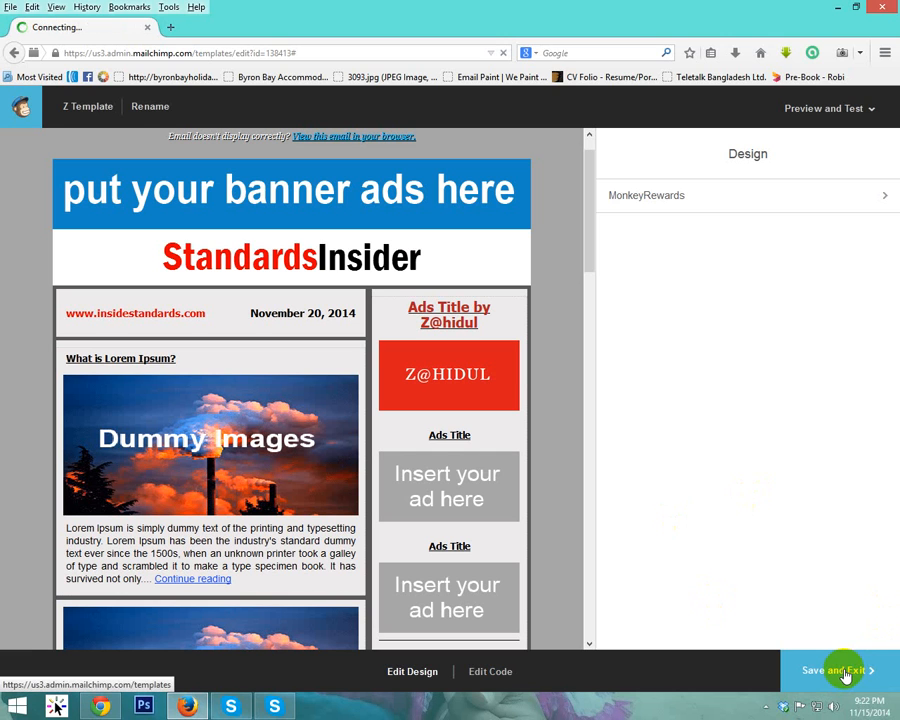
{"action": "left_click", "coordinate": [838, 670]}
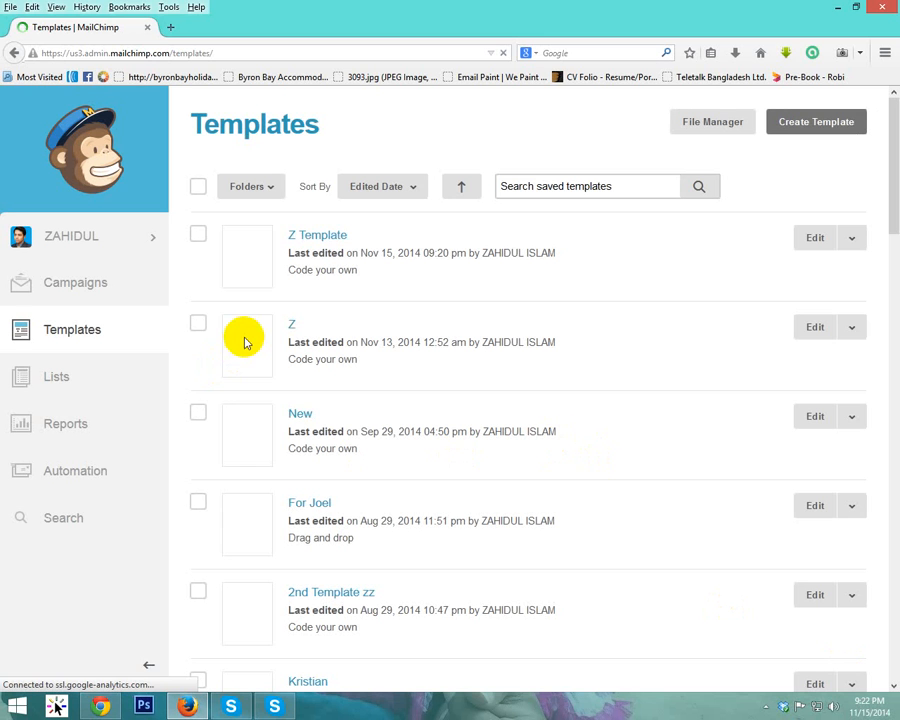
{"action": "left_click", "coordinate": [852, 236]}
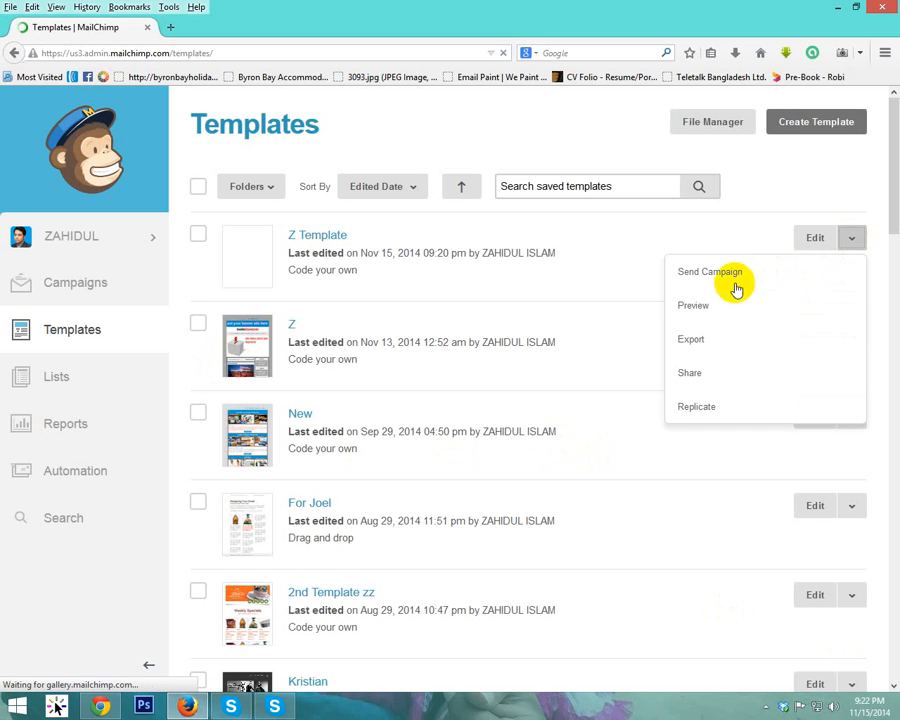
{"action": "left_click", "coordinate": [692, 304]}
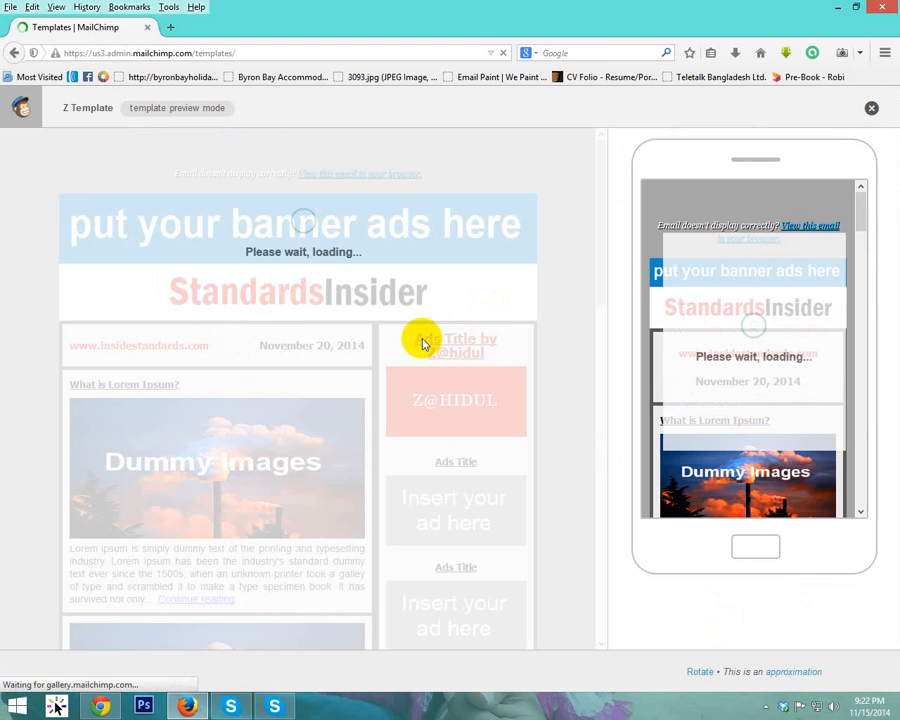
{"action": "mouse_move", "coordinate": [396, 352]}
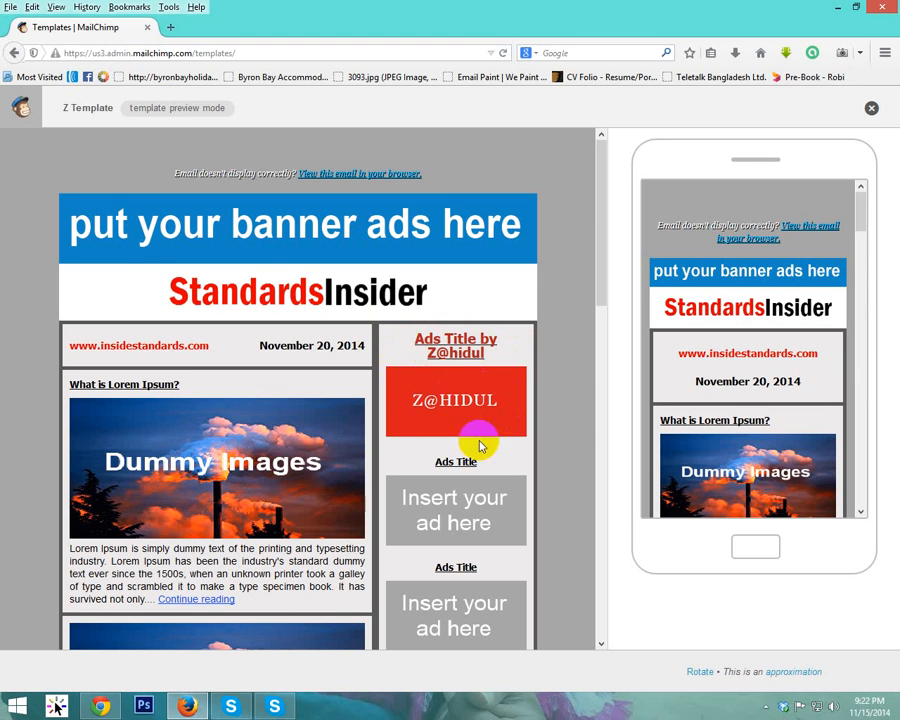
Scroll through Z Template's mobile preview, then close the preview back to the templates list
{"action": "scroll", "scroll_direction": "down", "scroll_amount": 3}
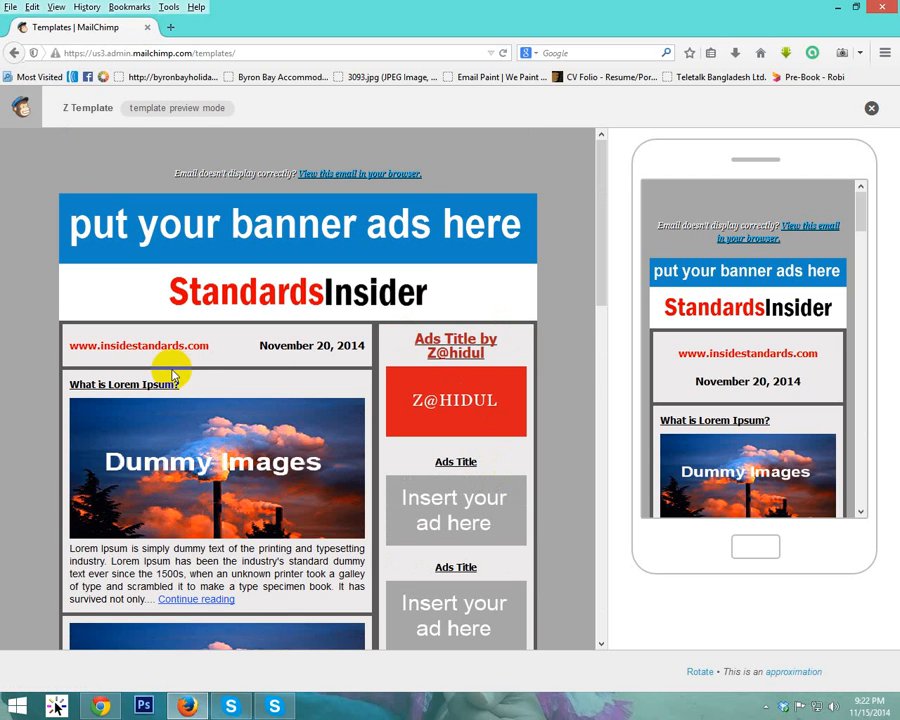
{"action": "mouse_move", "coordinate": [478, 390]}
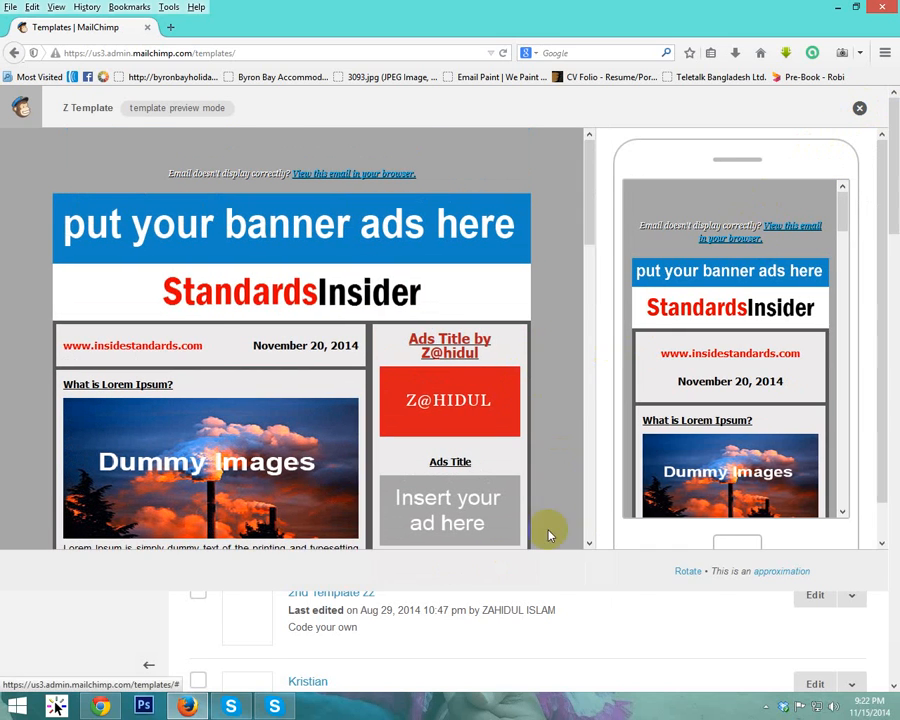
{"action": "left_click", "coordinate": [858, 108]}
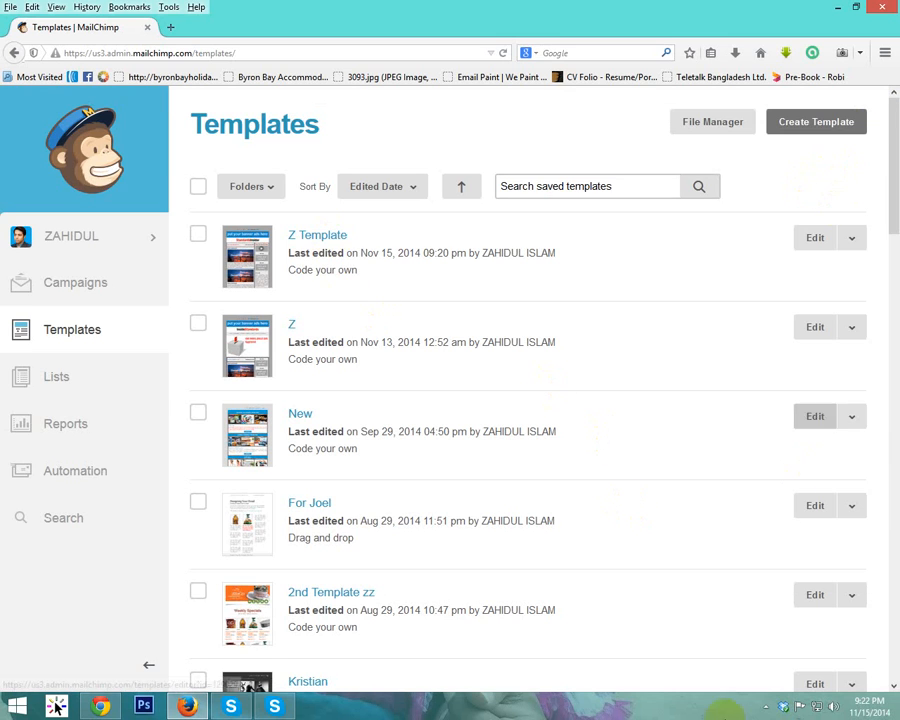